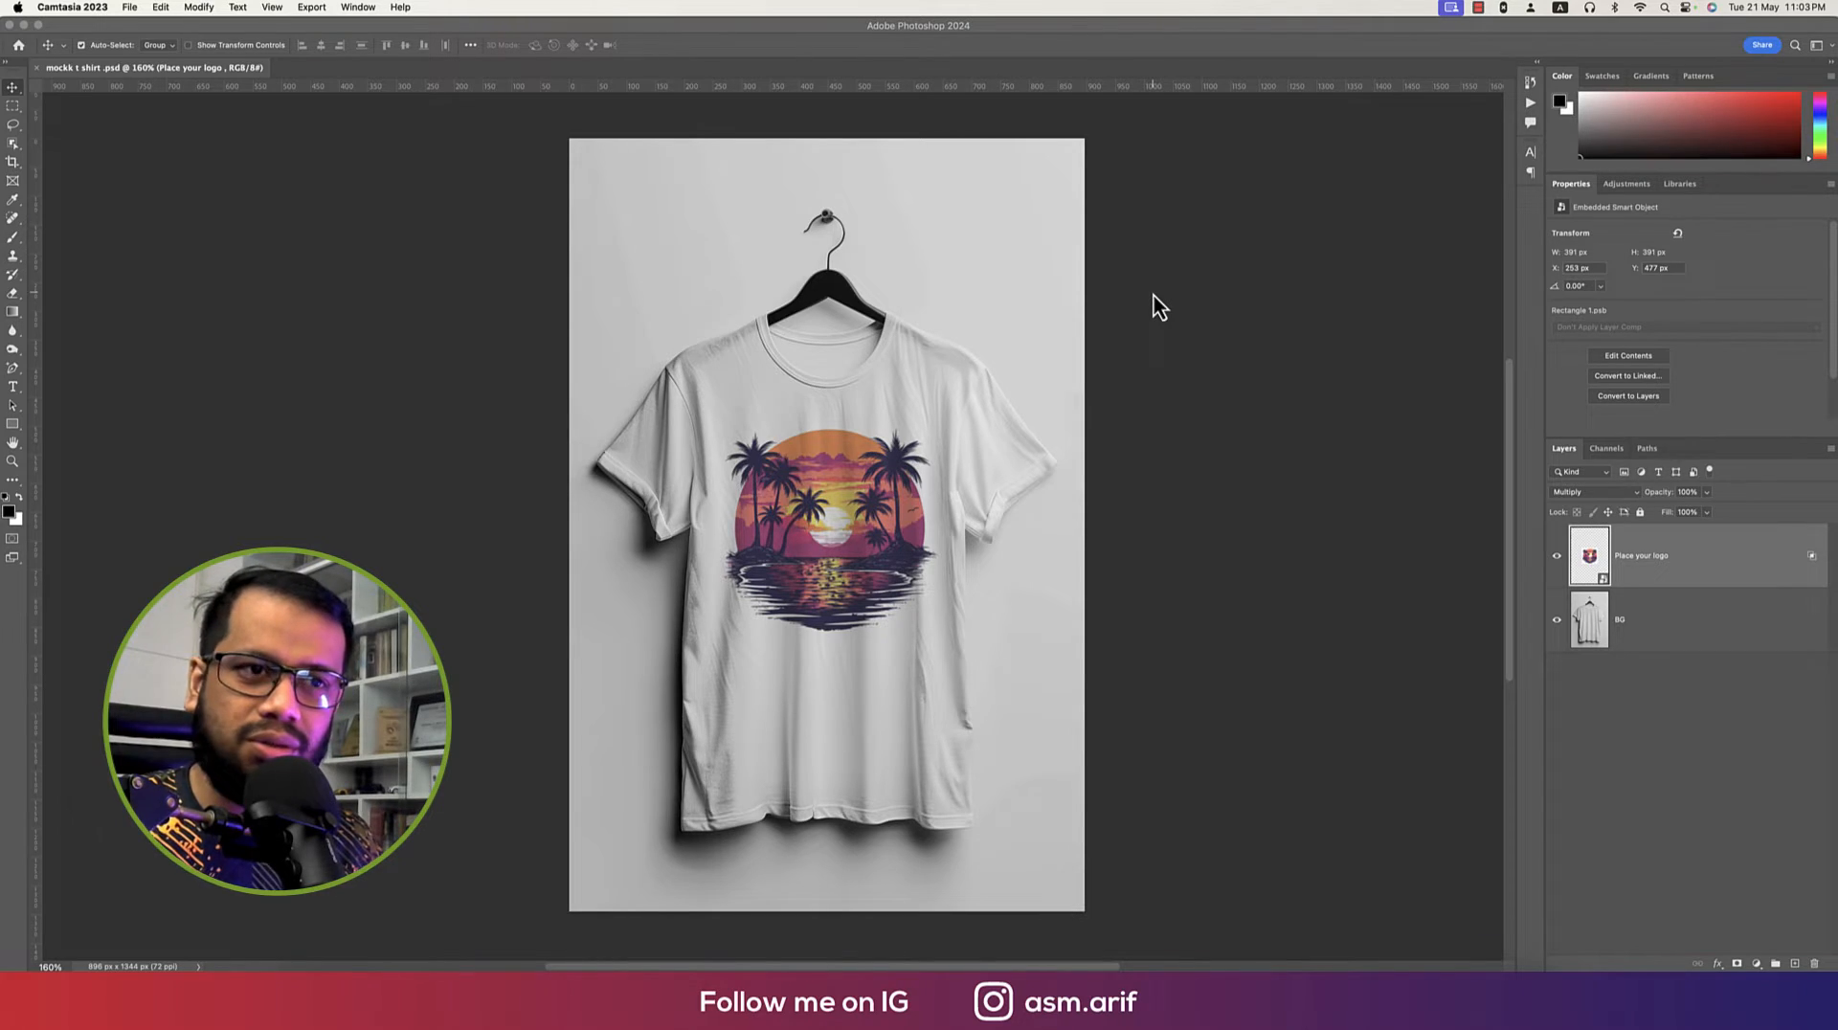
mouse_move(1153, 244)
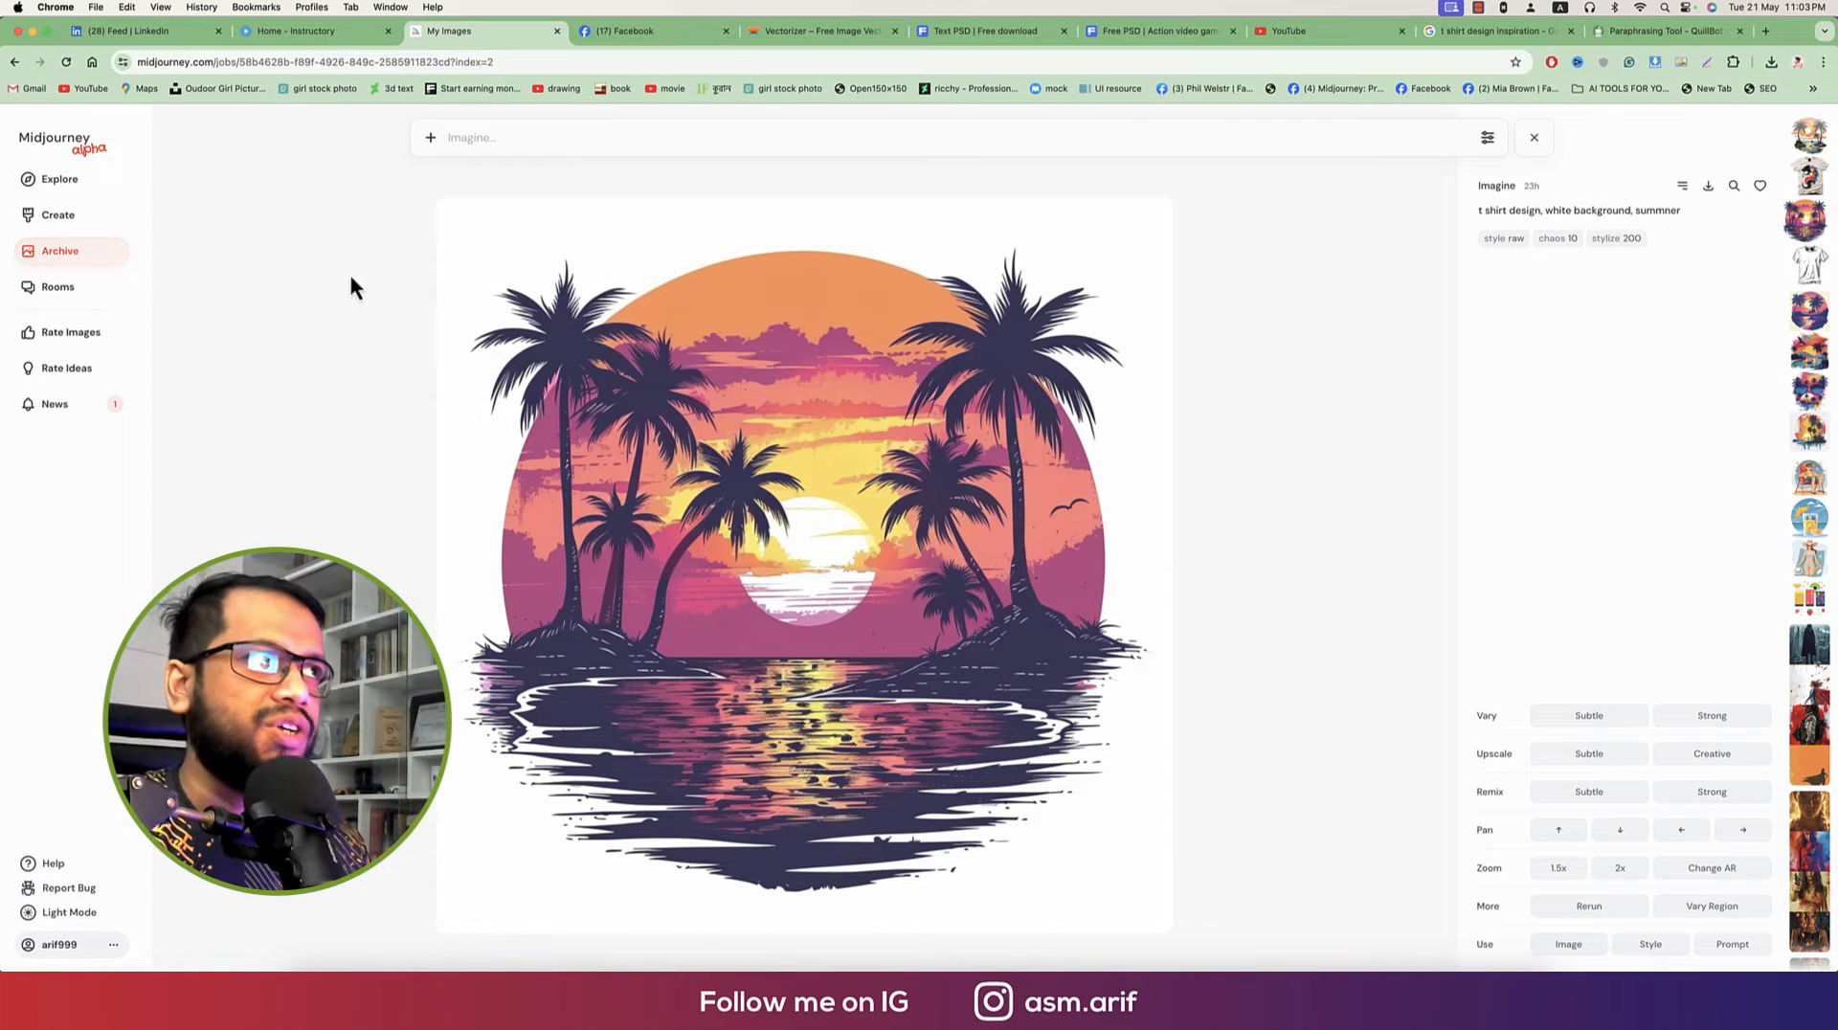
Step: Browse Midjourney's Explore feed, view and close an orchid image, then view your own generations
left_click(60, 178)
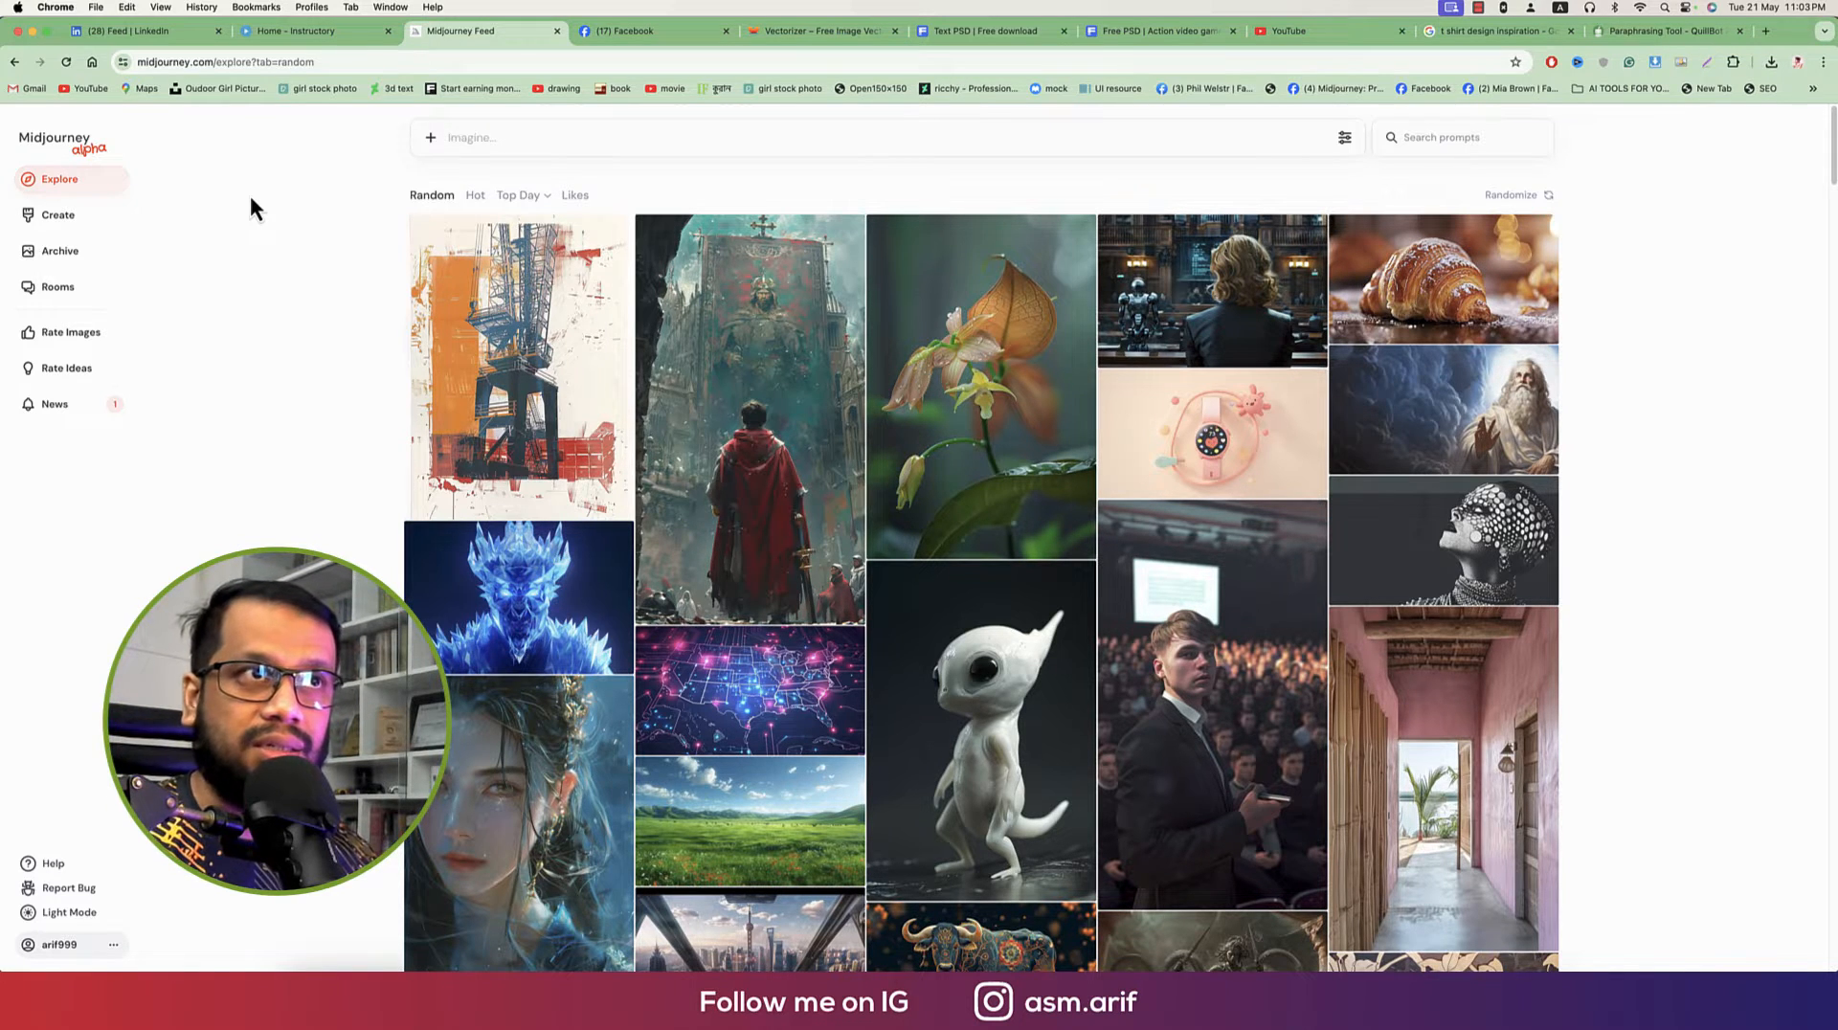
mouse_move(979, 347)
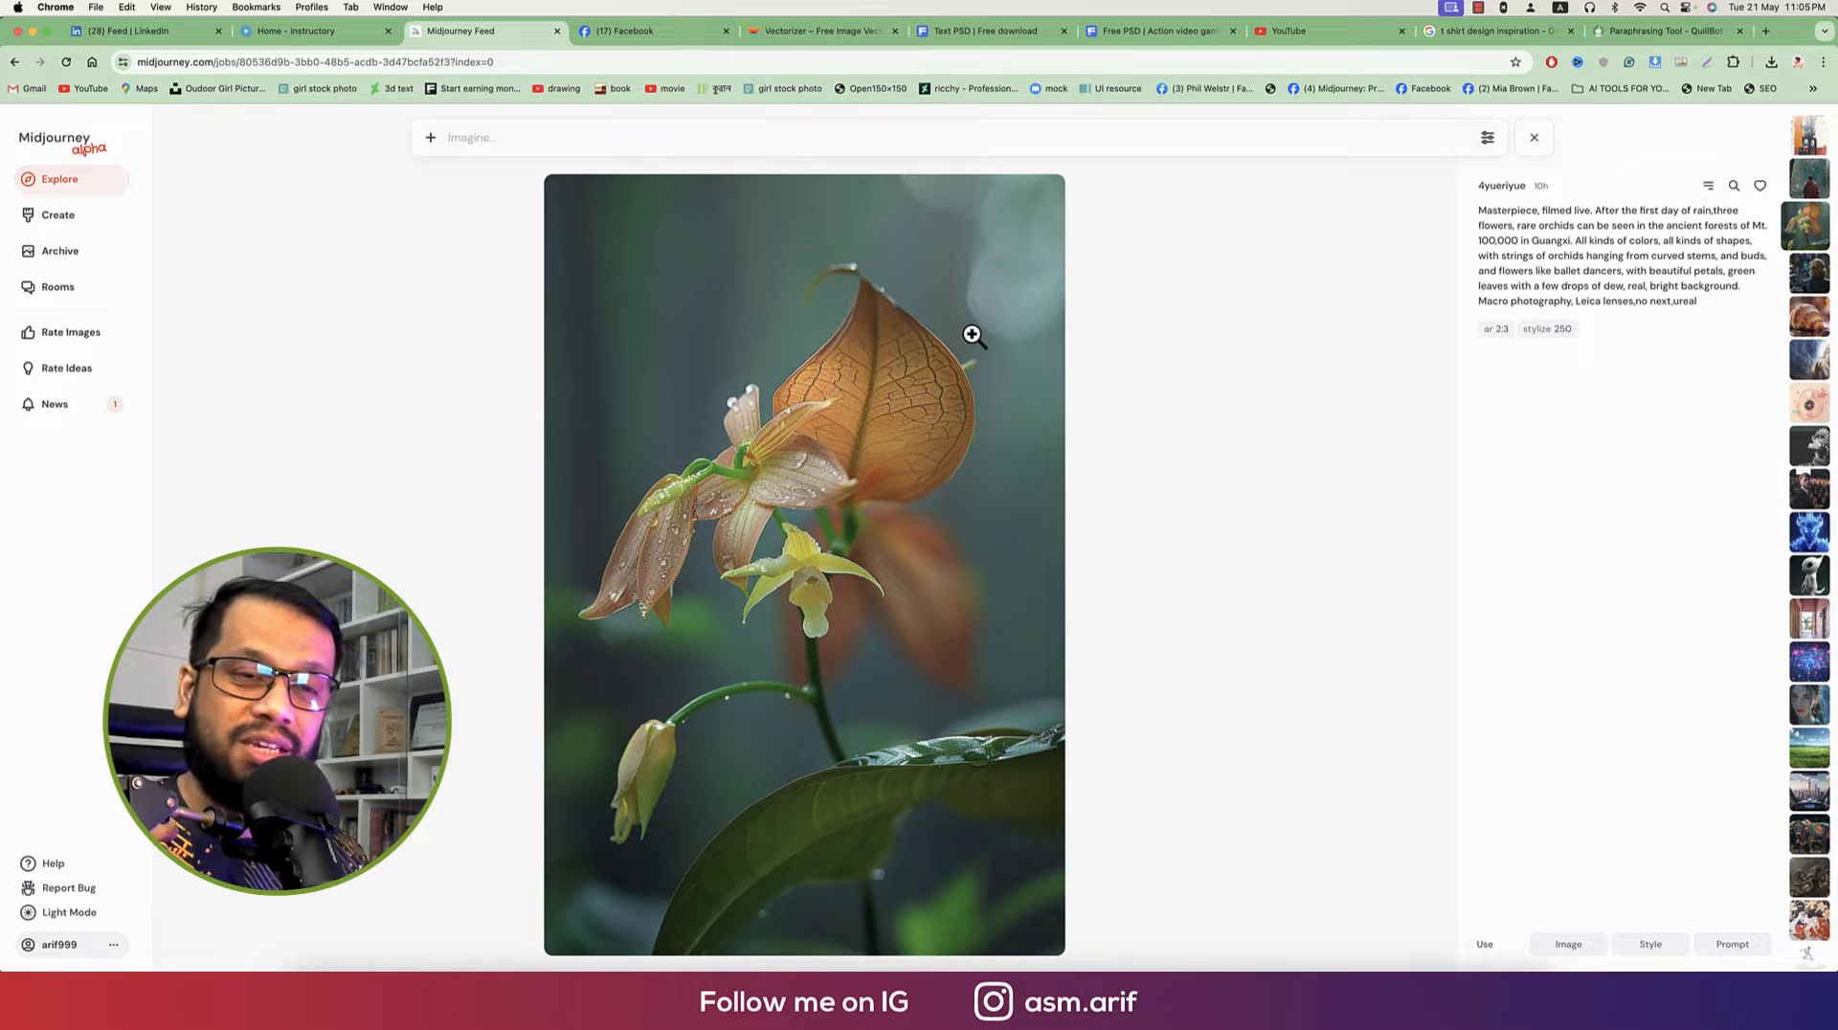
left_click(1534, 137)
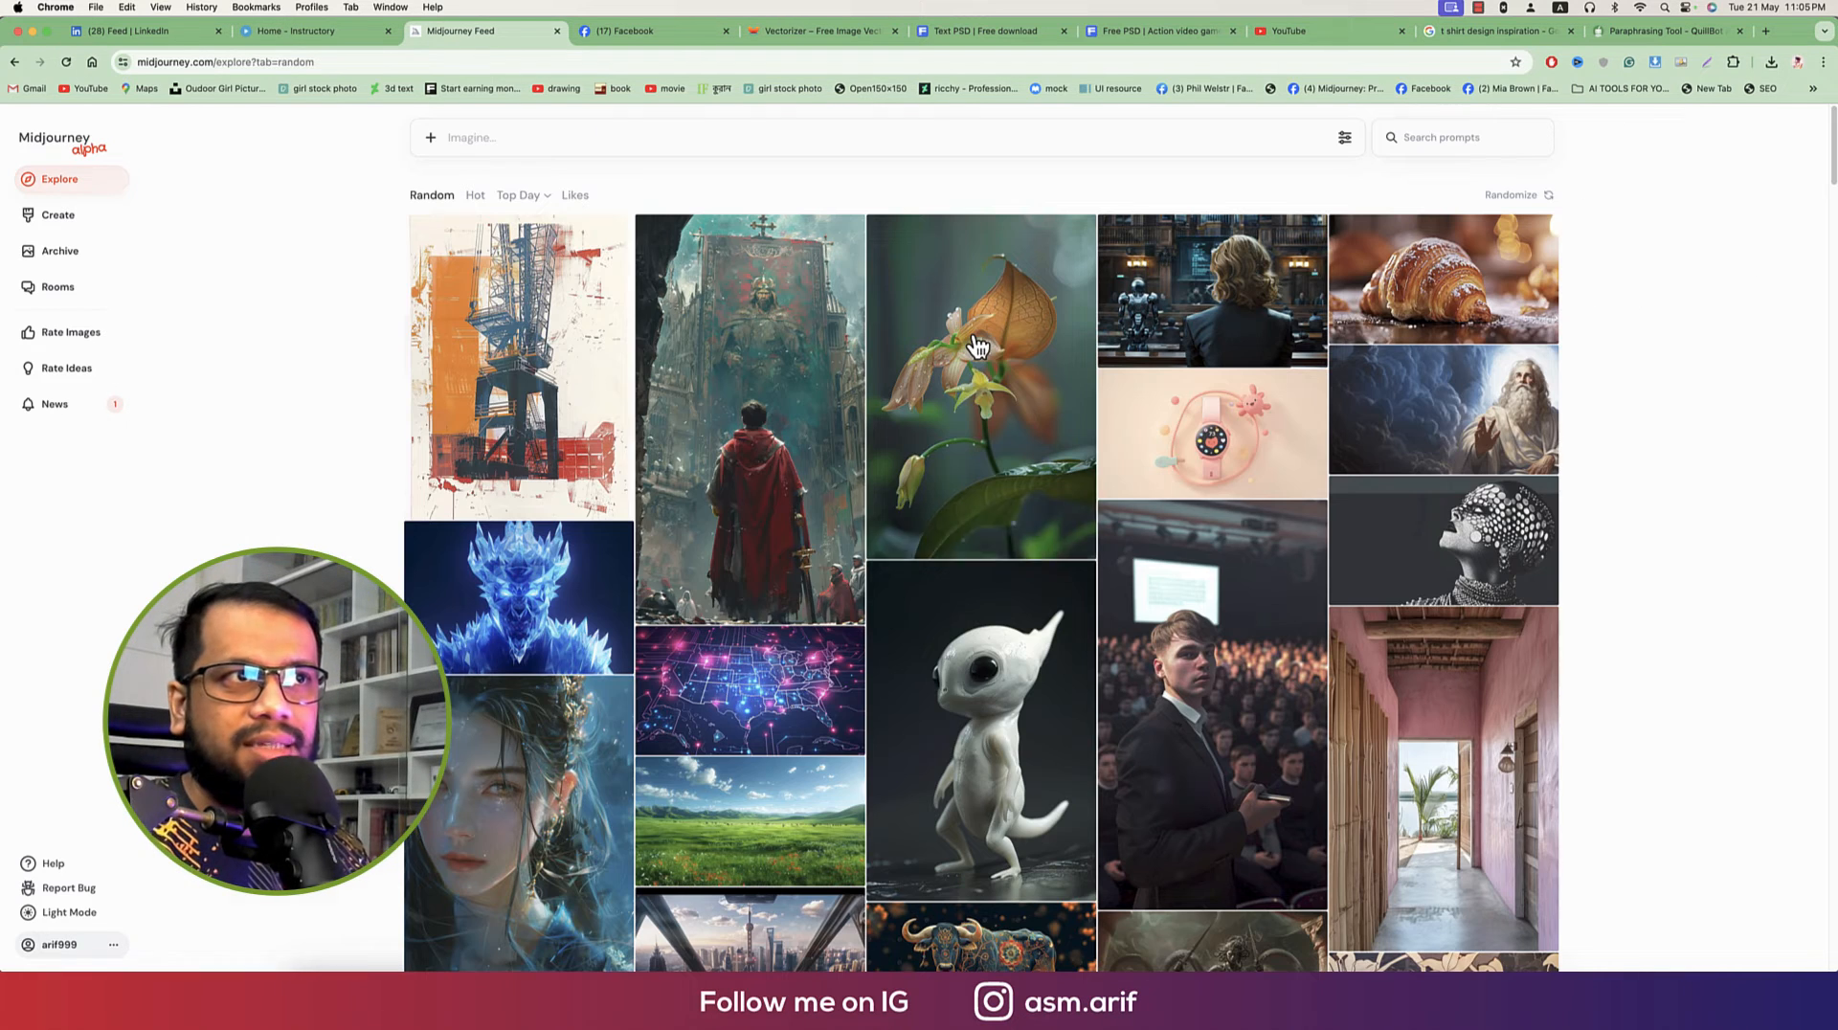
mouse_move(57, 287)
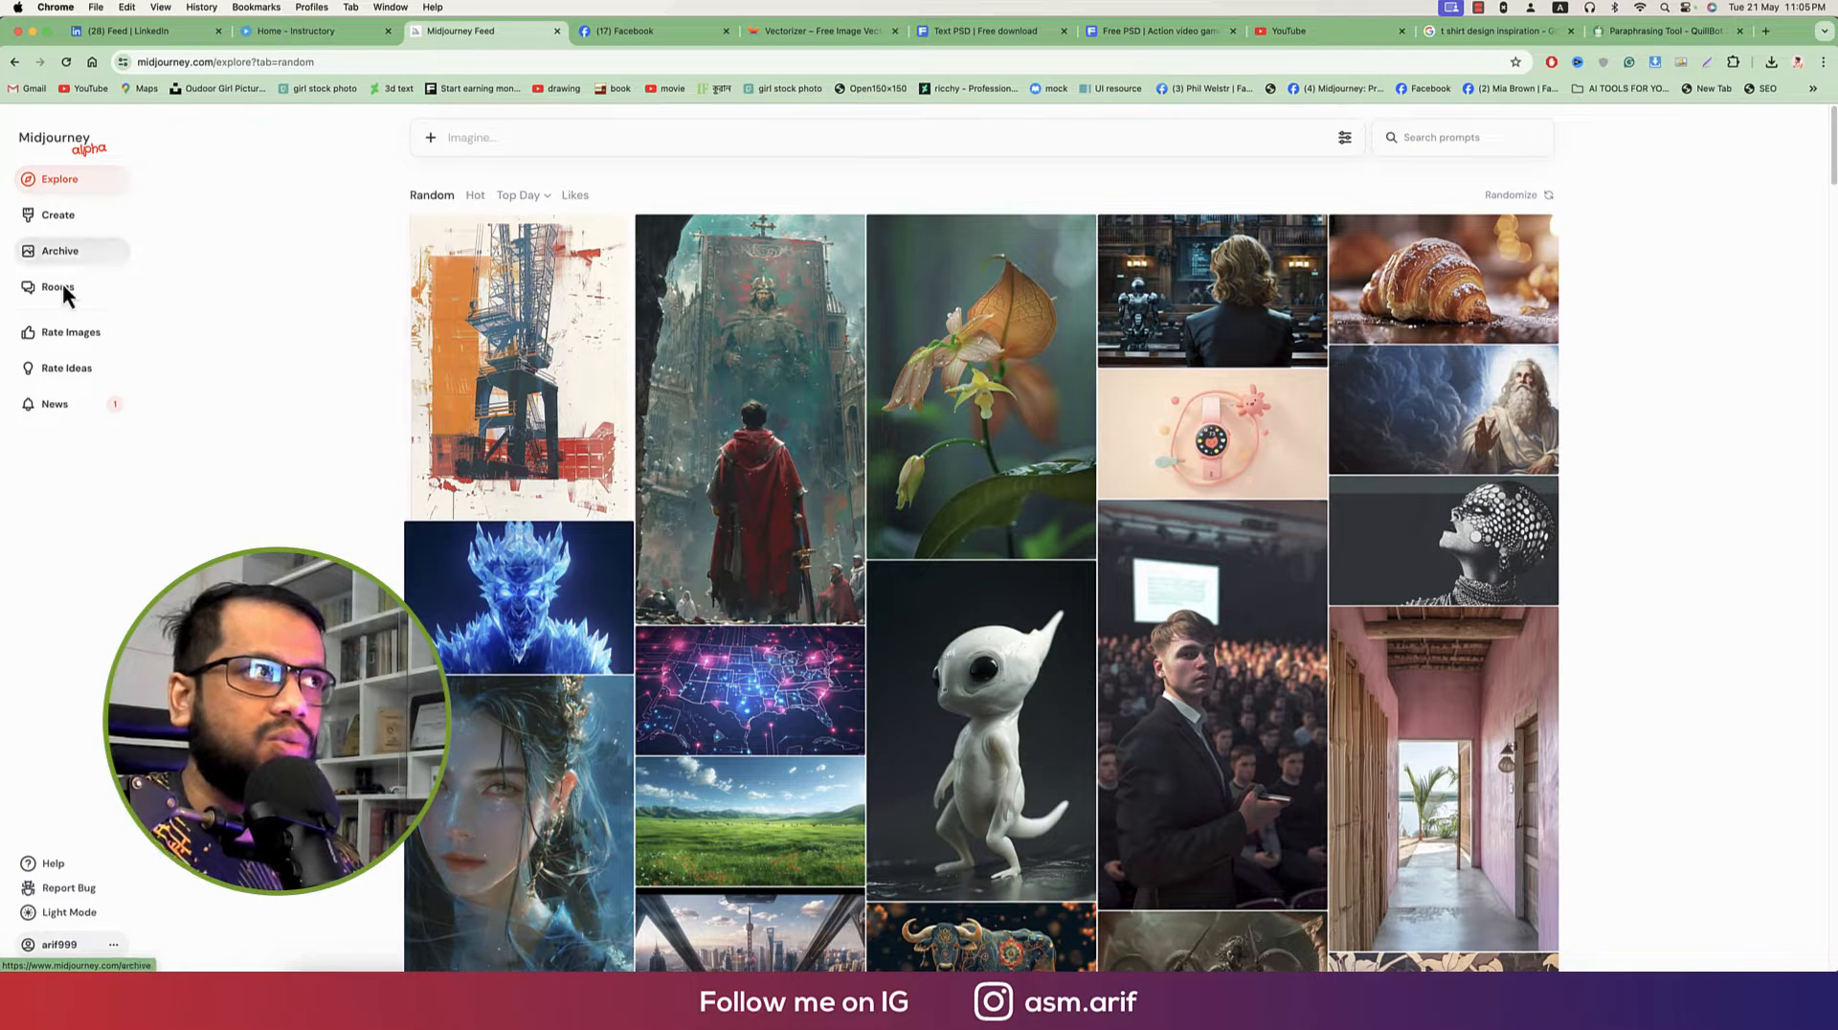
left_click(58, 214)
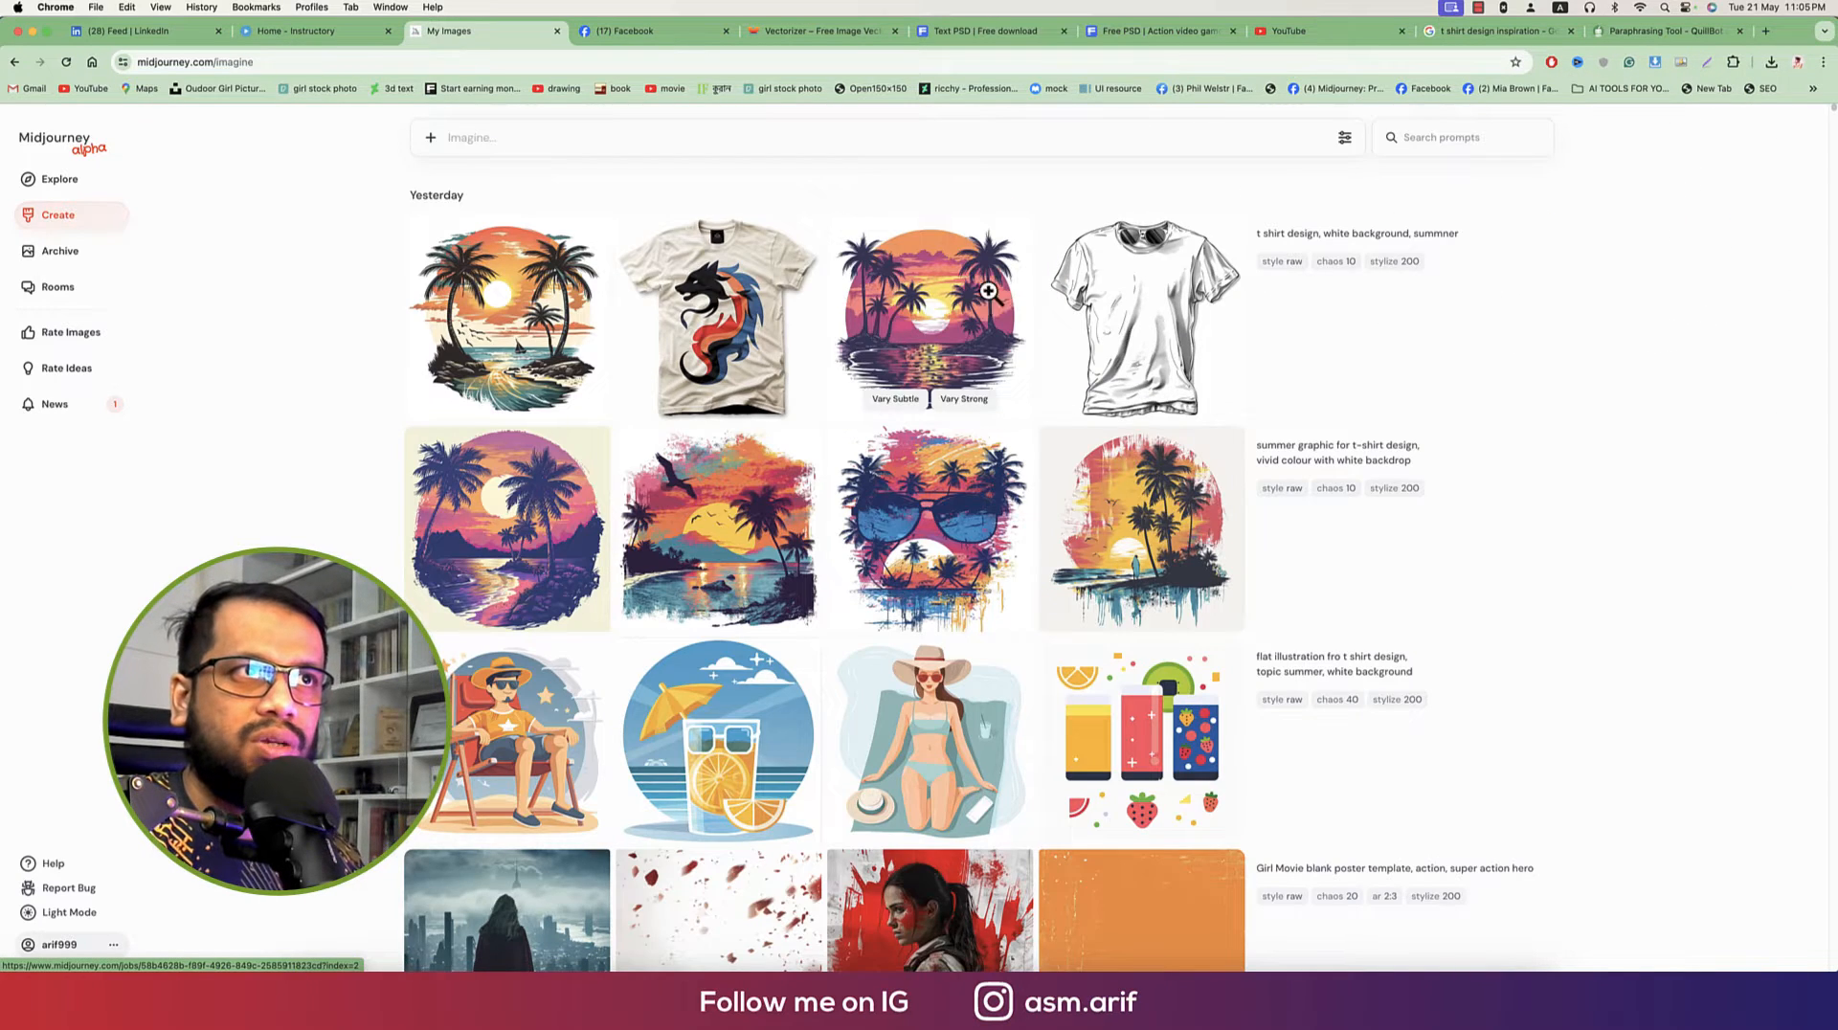
Step: Review the sunset palm-tree generation's prompt and settings, add --style raw, and open the Archive
left_click(929, 317)
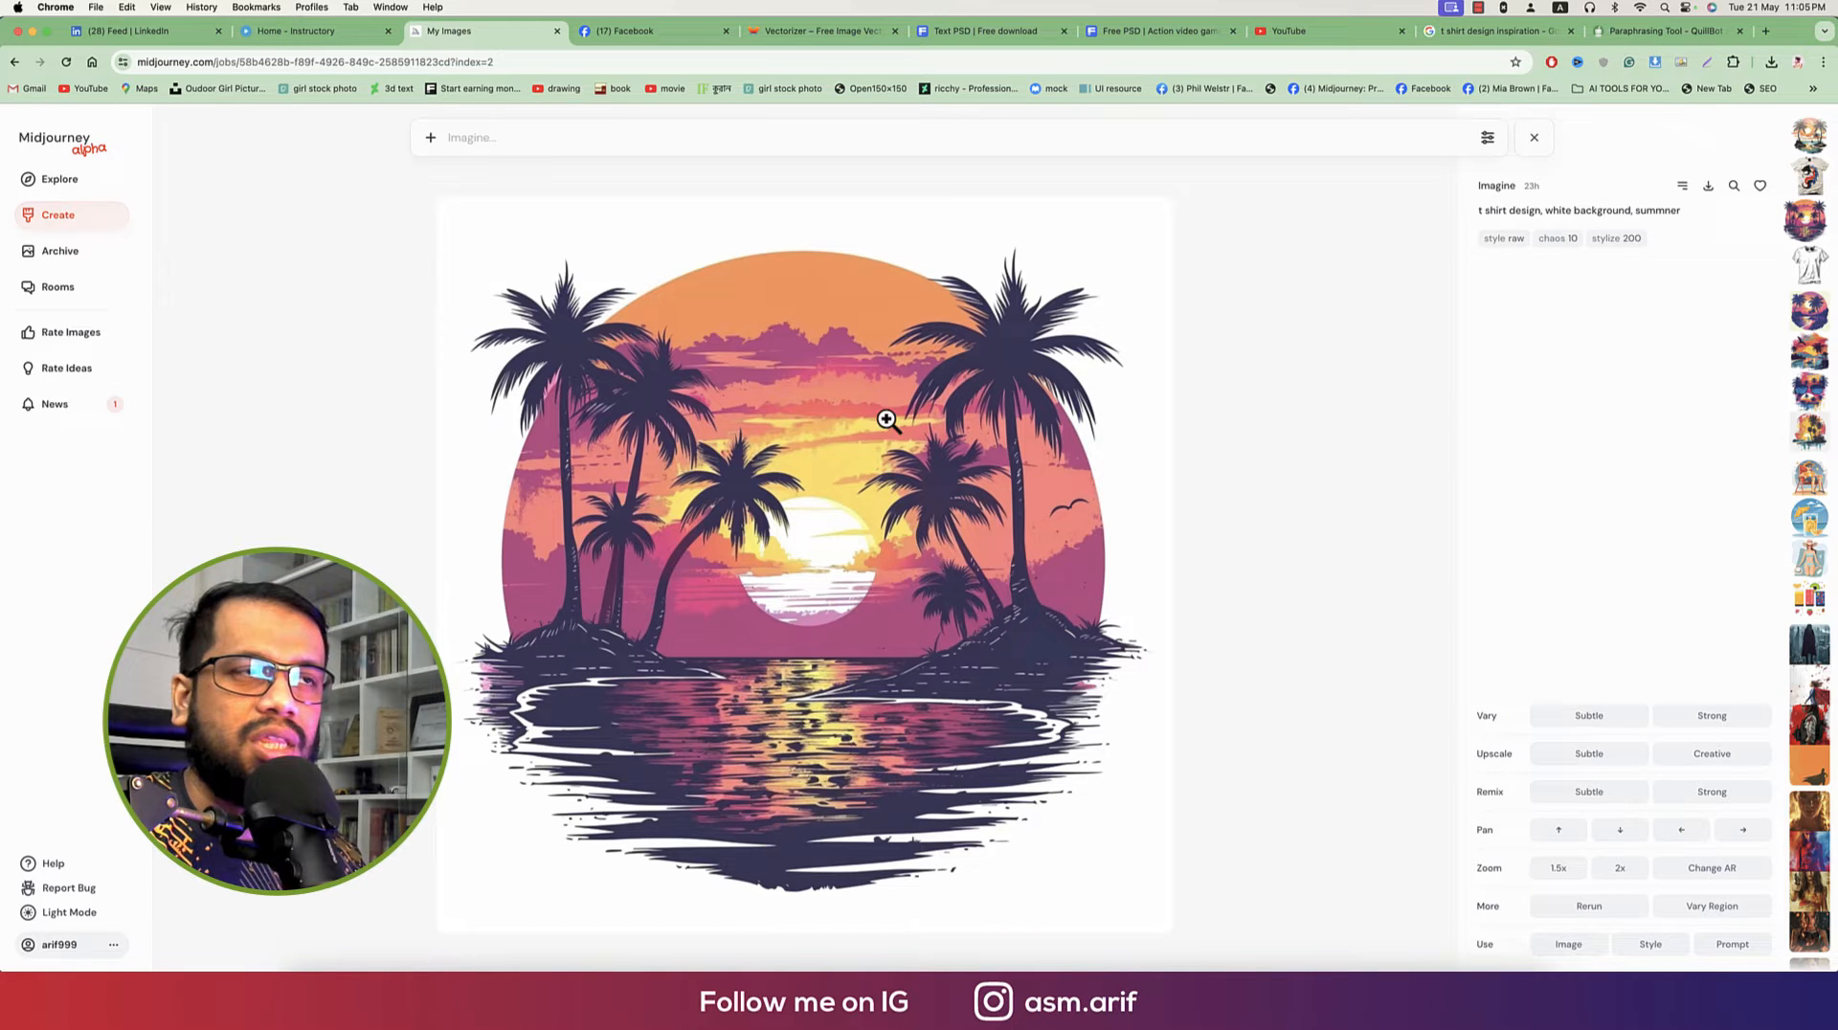
mouse_move(1578, 265)
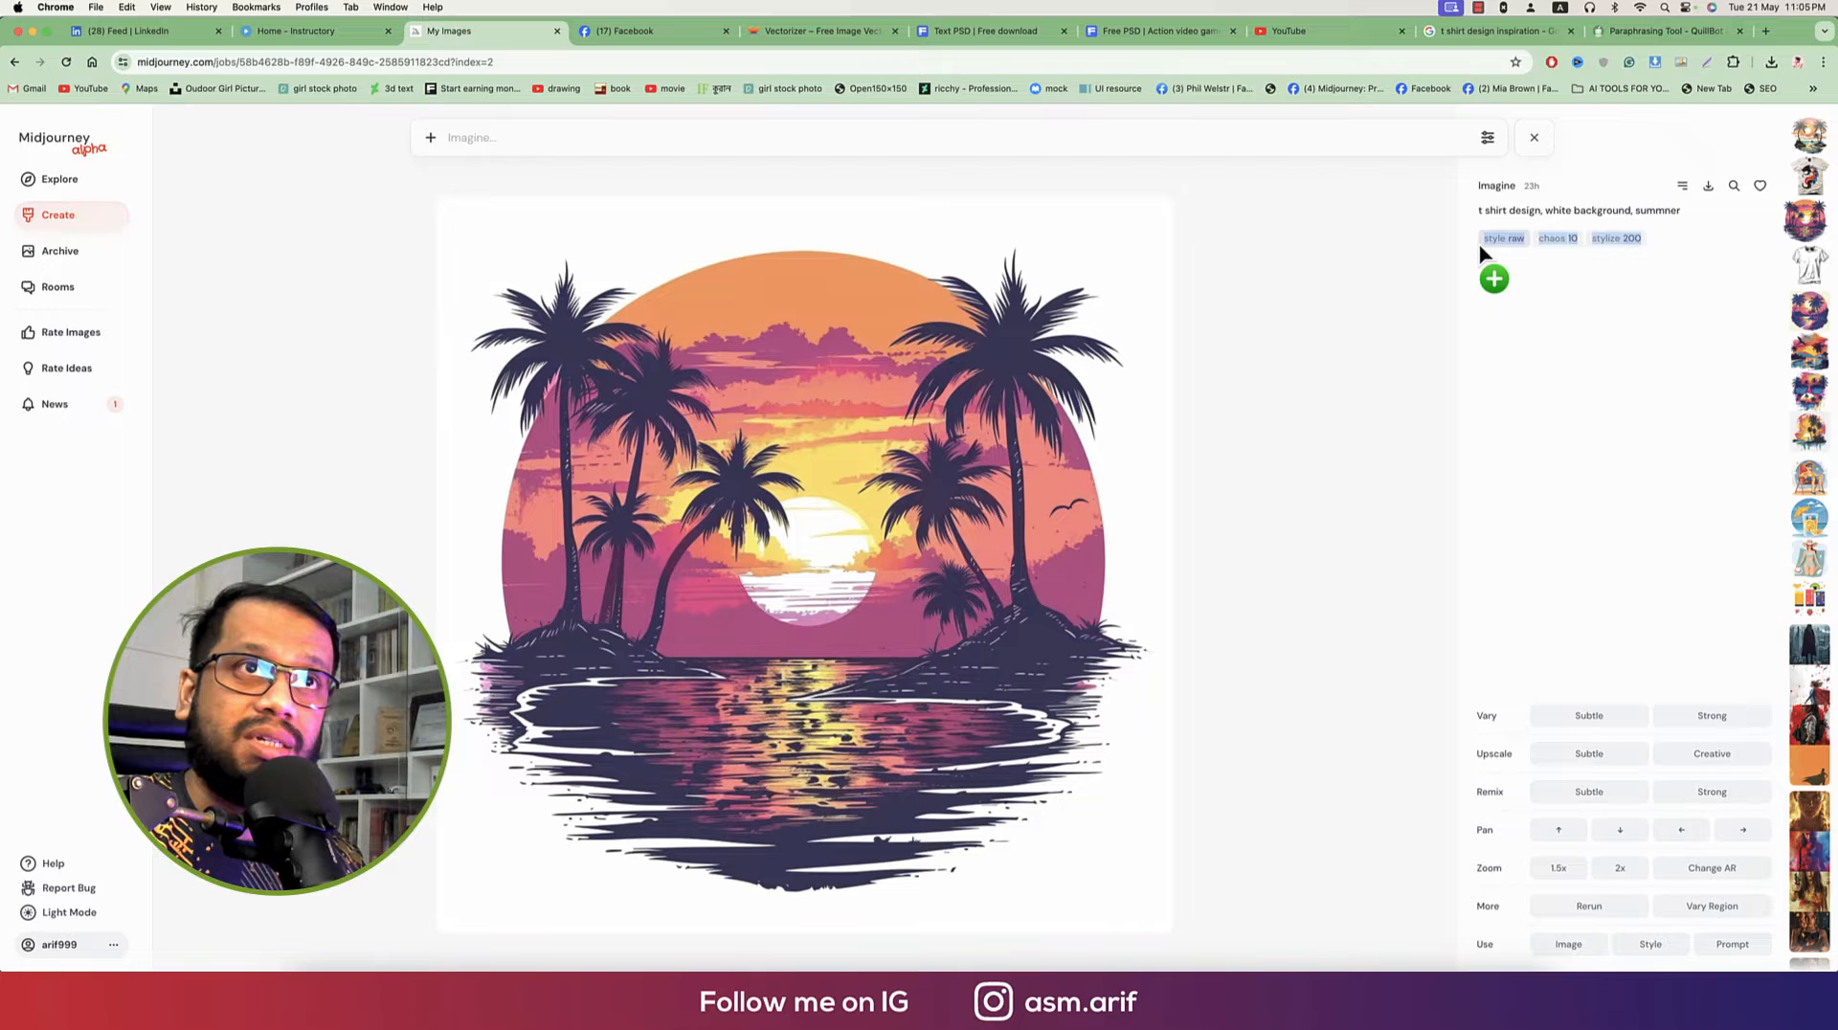
left_click(1504, 238)
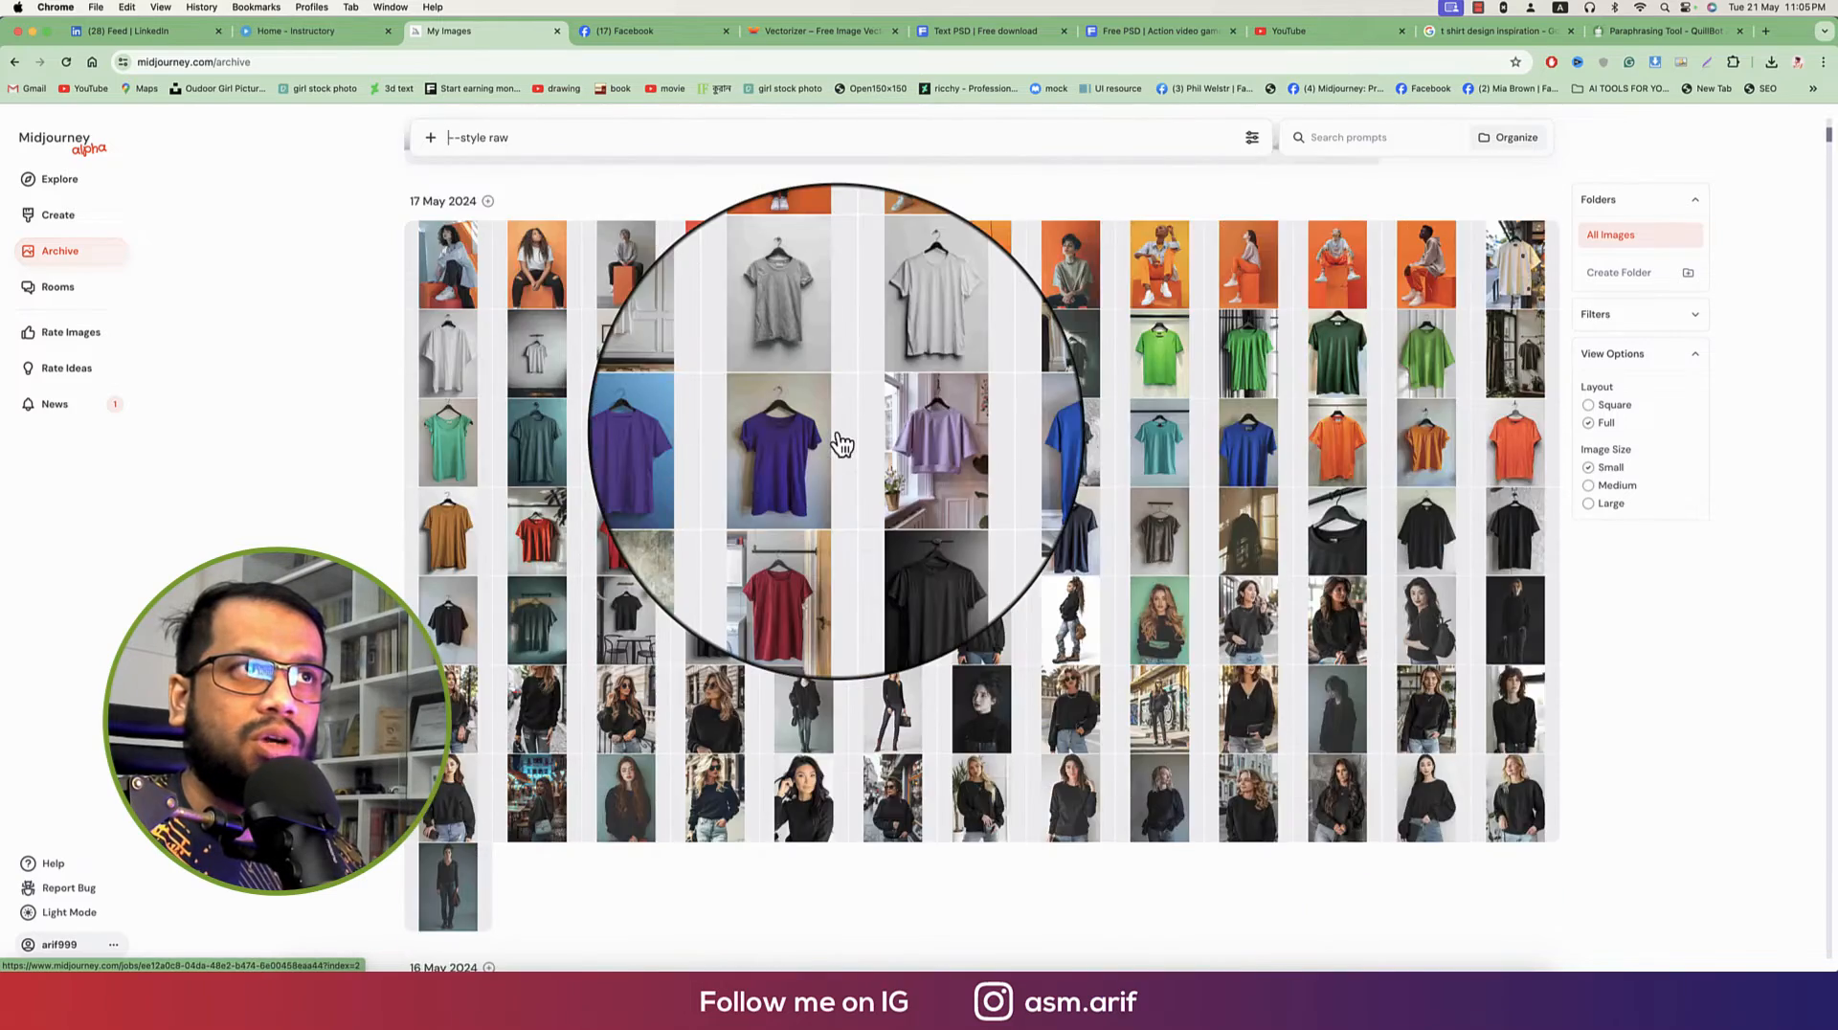
Step: Select yesterday's sunset palm-tree thumbnail in the archive, then switch to the Vectorizer.com tab
scroll("down", 3)
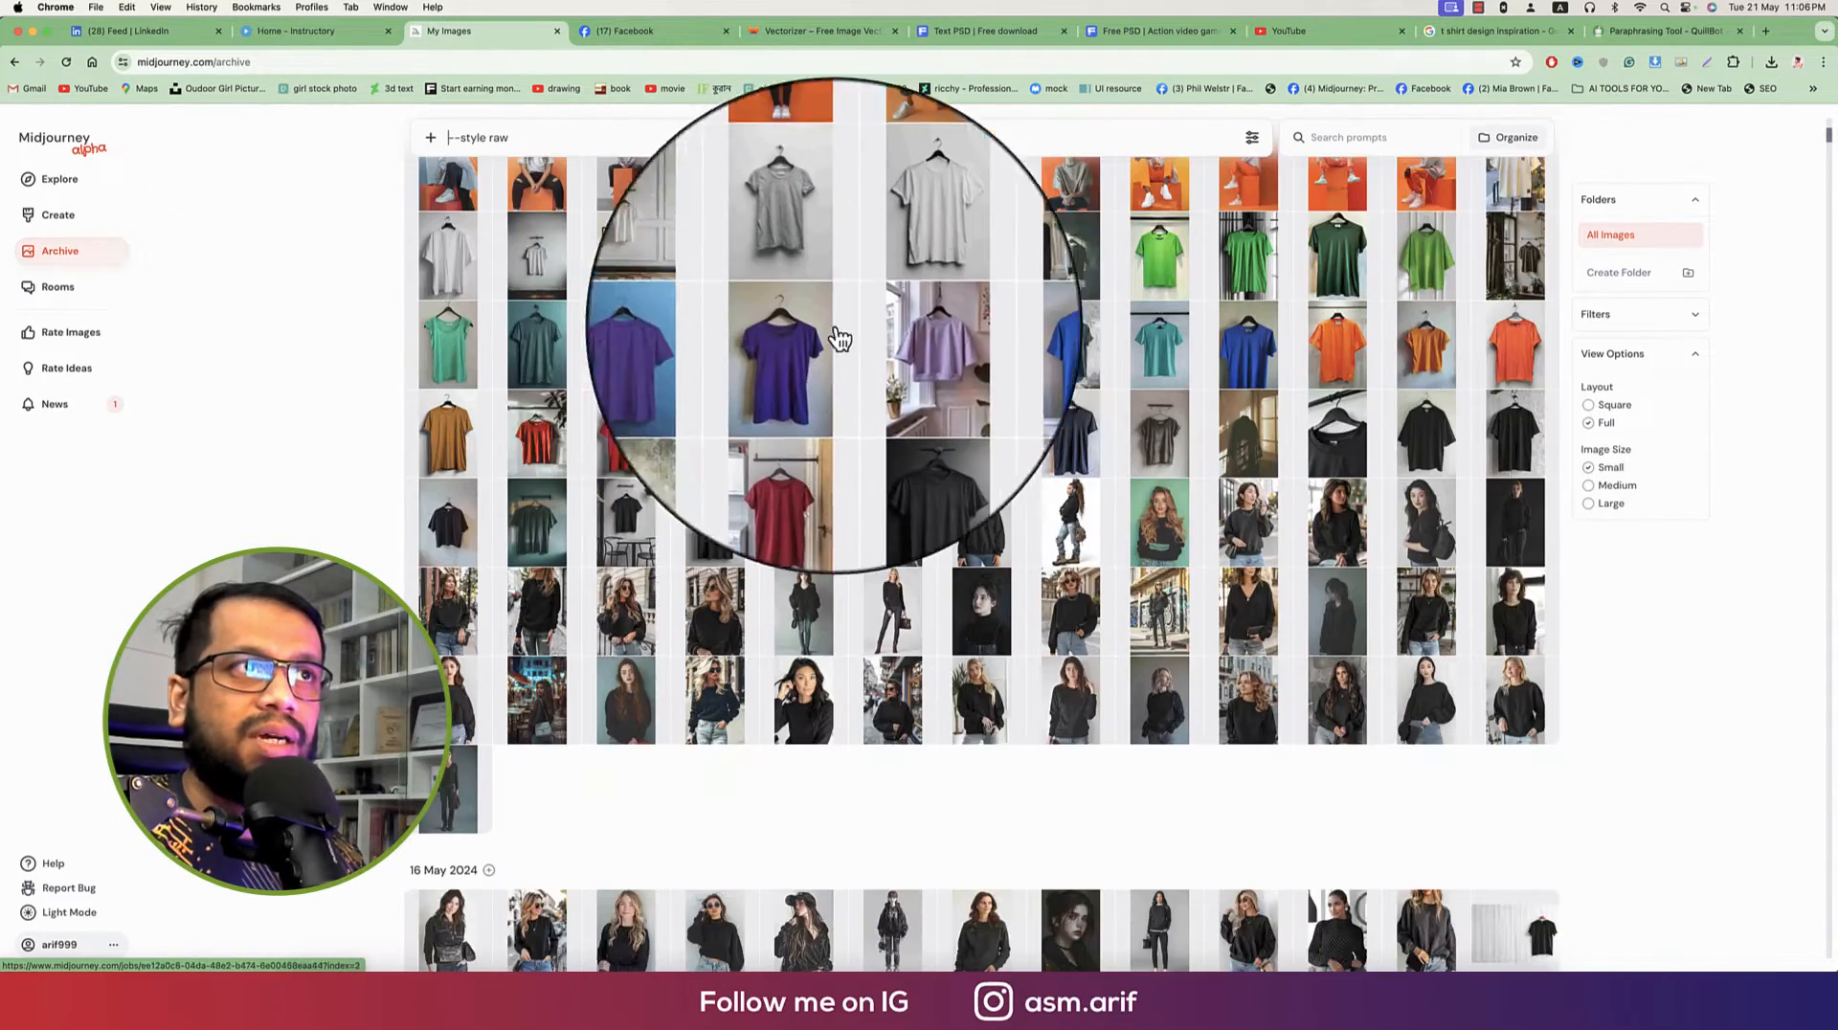
left_click(778, 199)
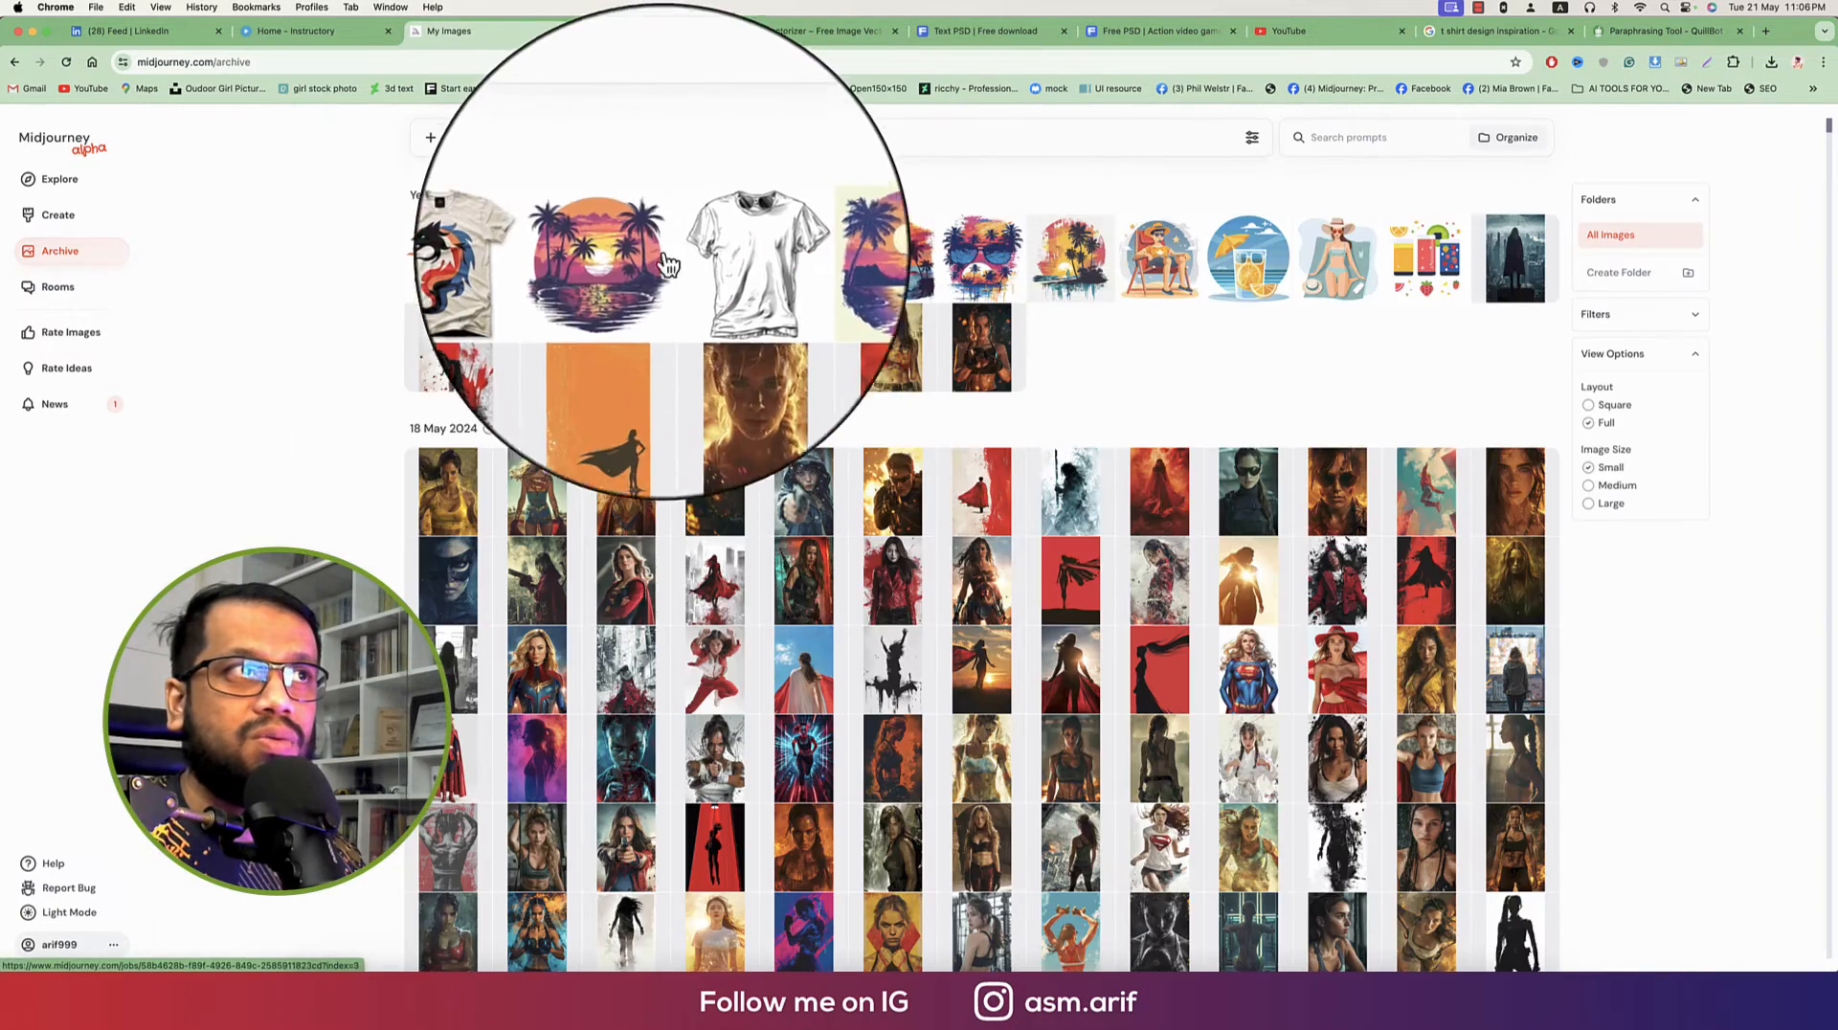
left_click(597, 258)
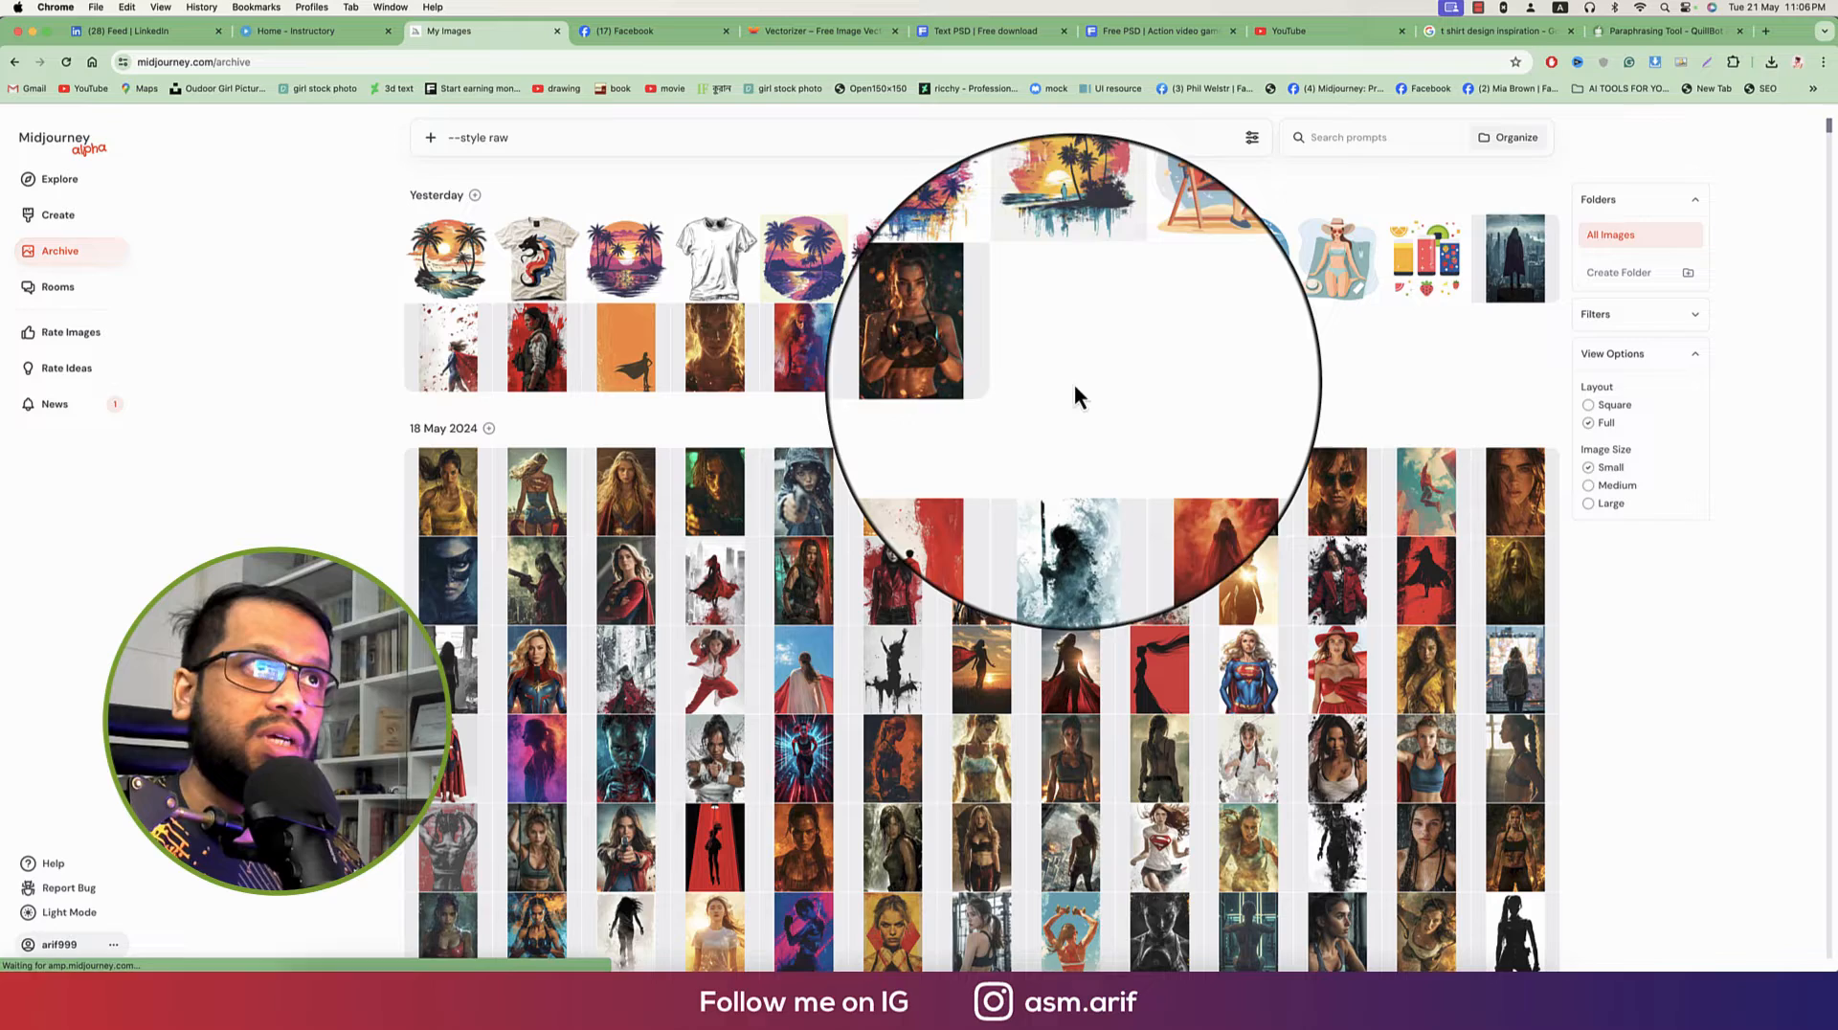
left_click(820, 31)
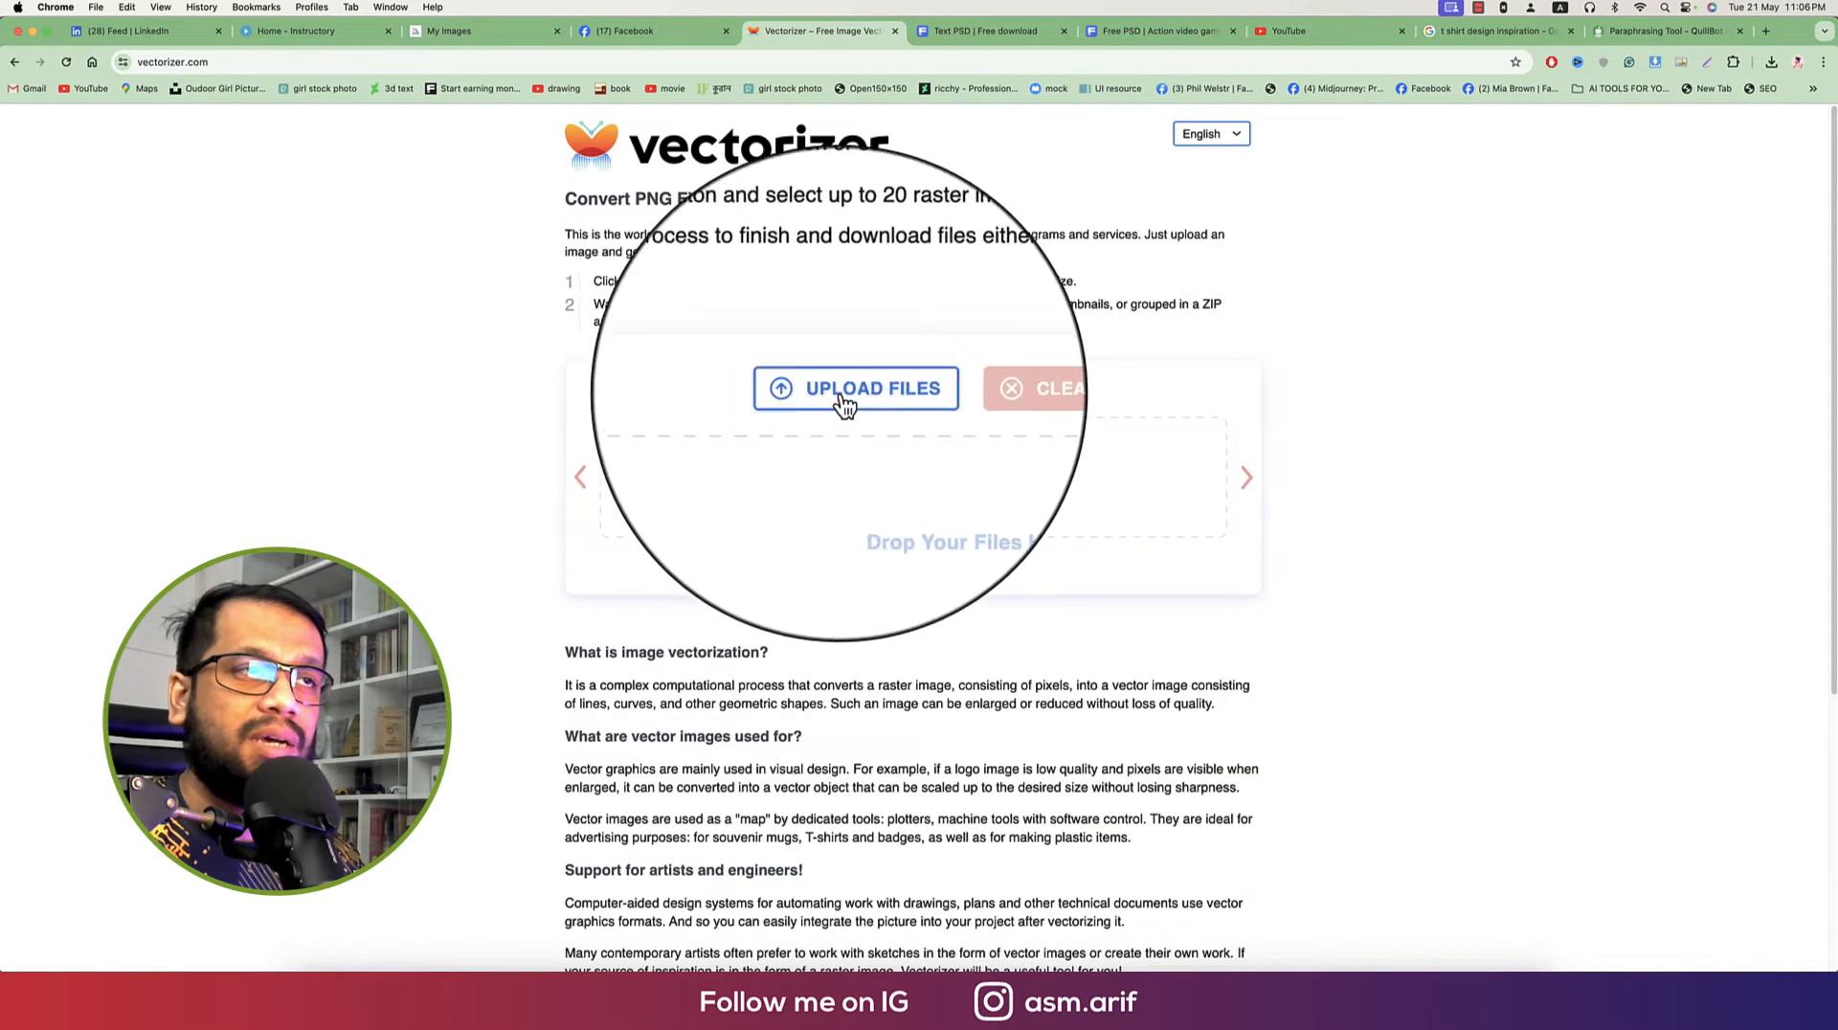
Step: Upload the sunset palm-tree PNG from Downloads to Vectorizer.com and download the vector result
left_click(855, 387)
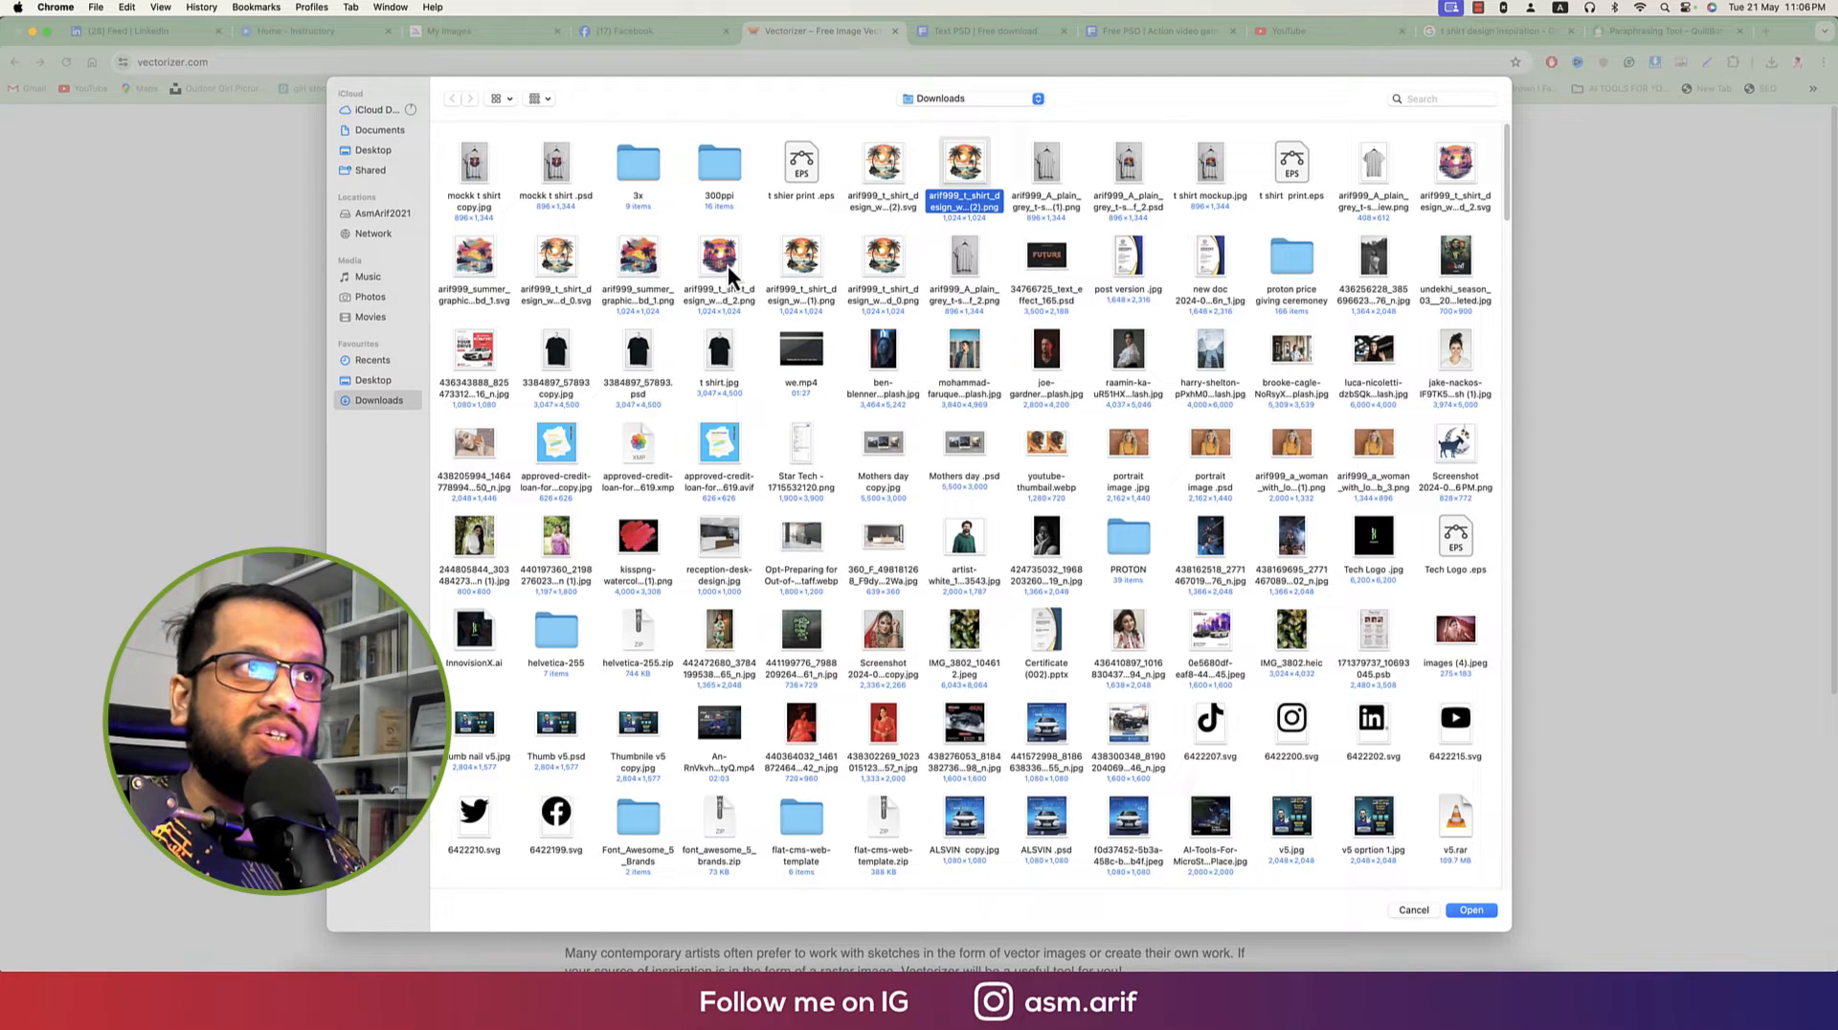
key("space")
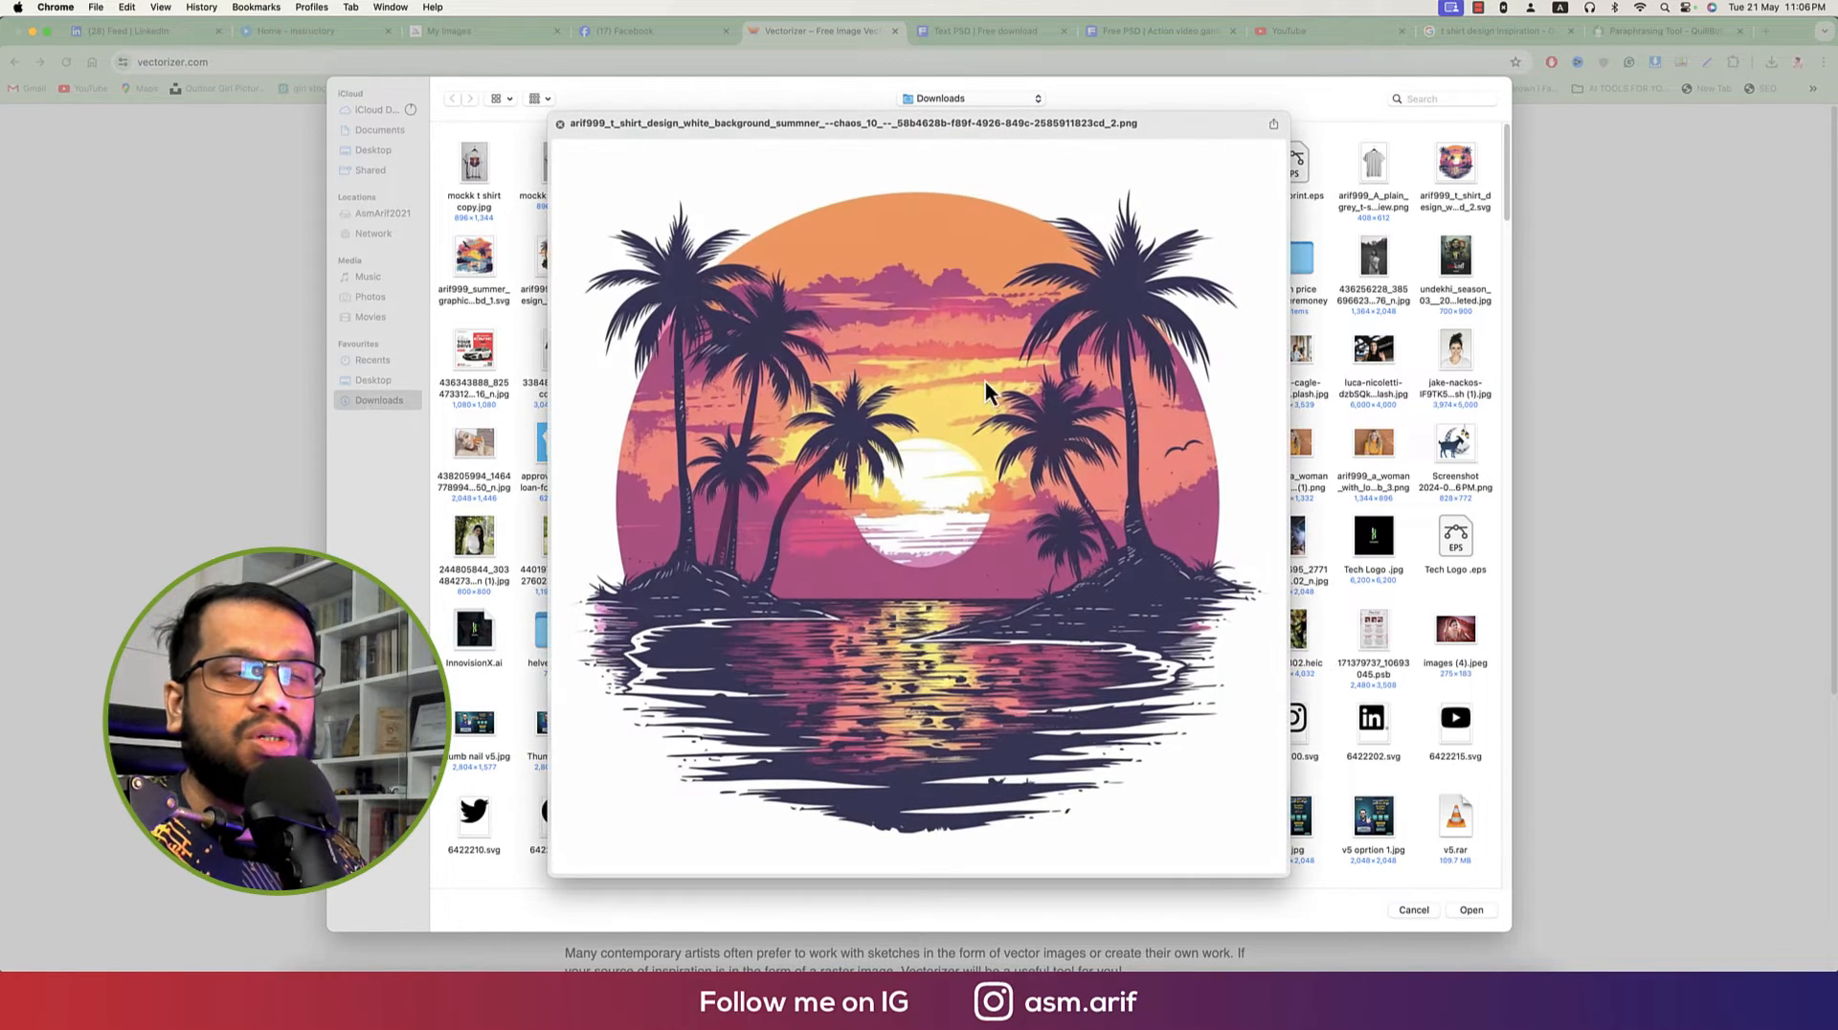
mouse_move(1011, 404)
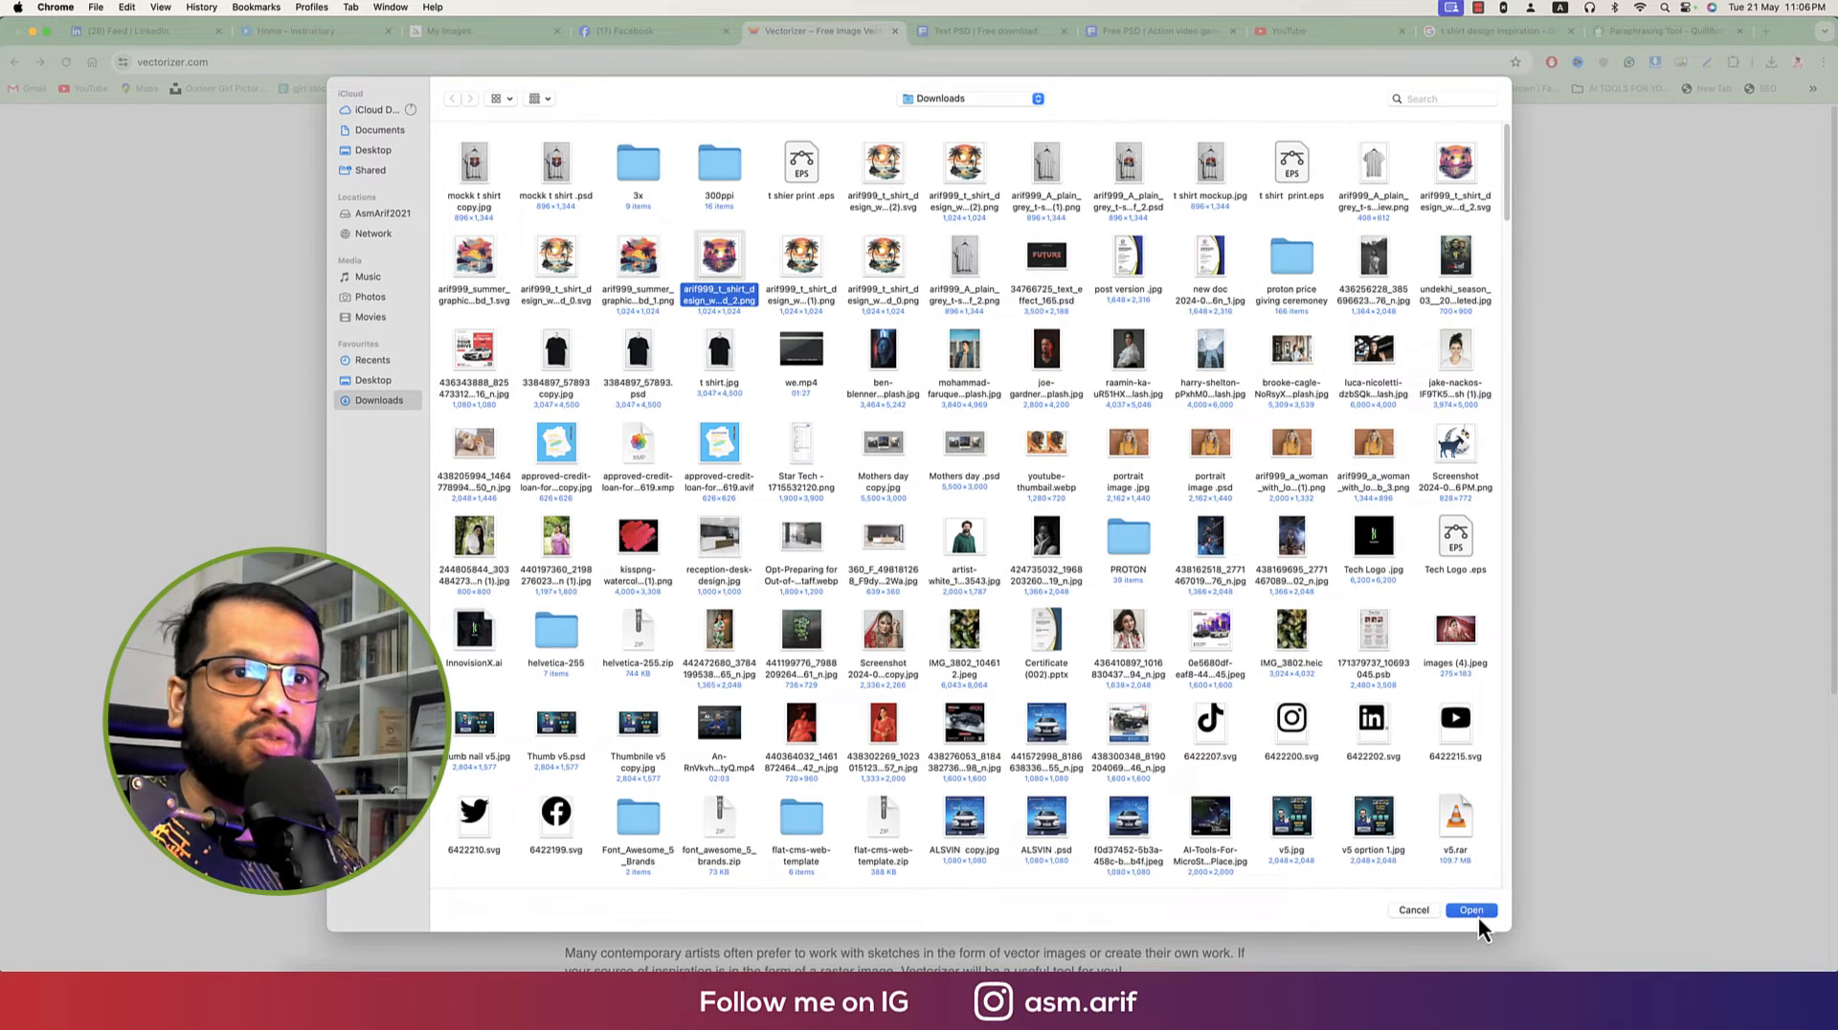
left_click(1470, 910)
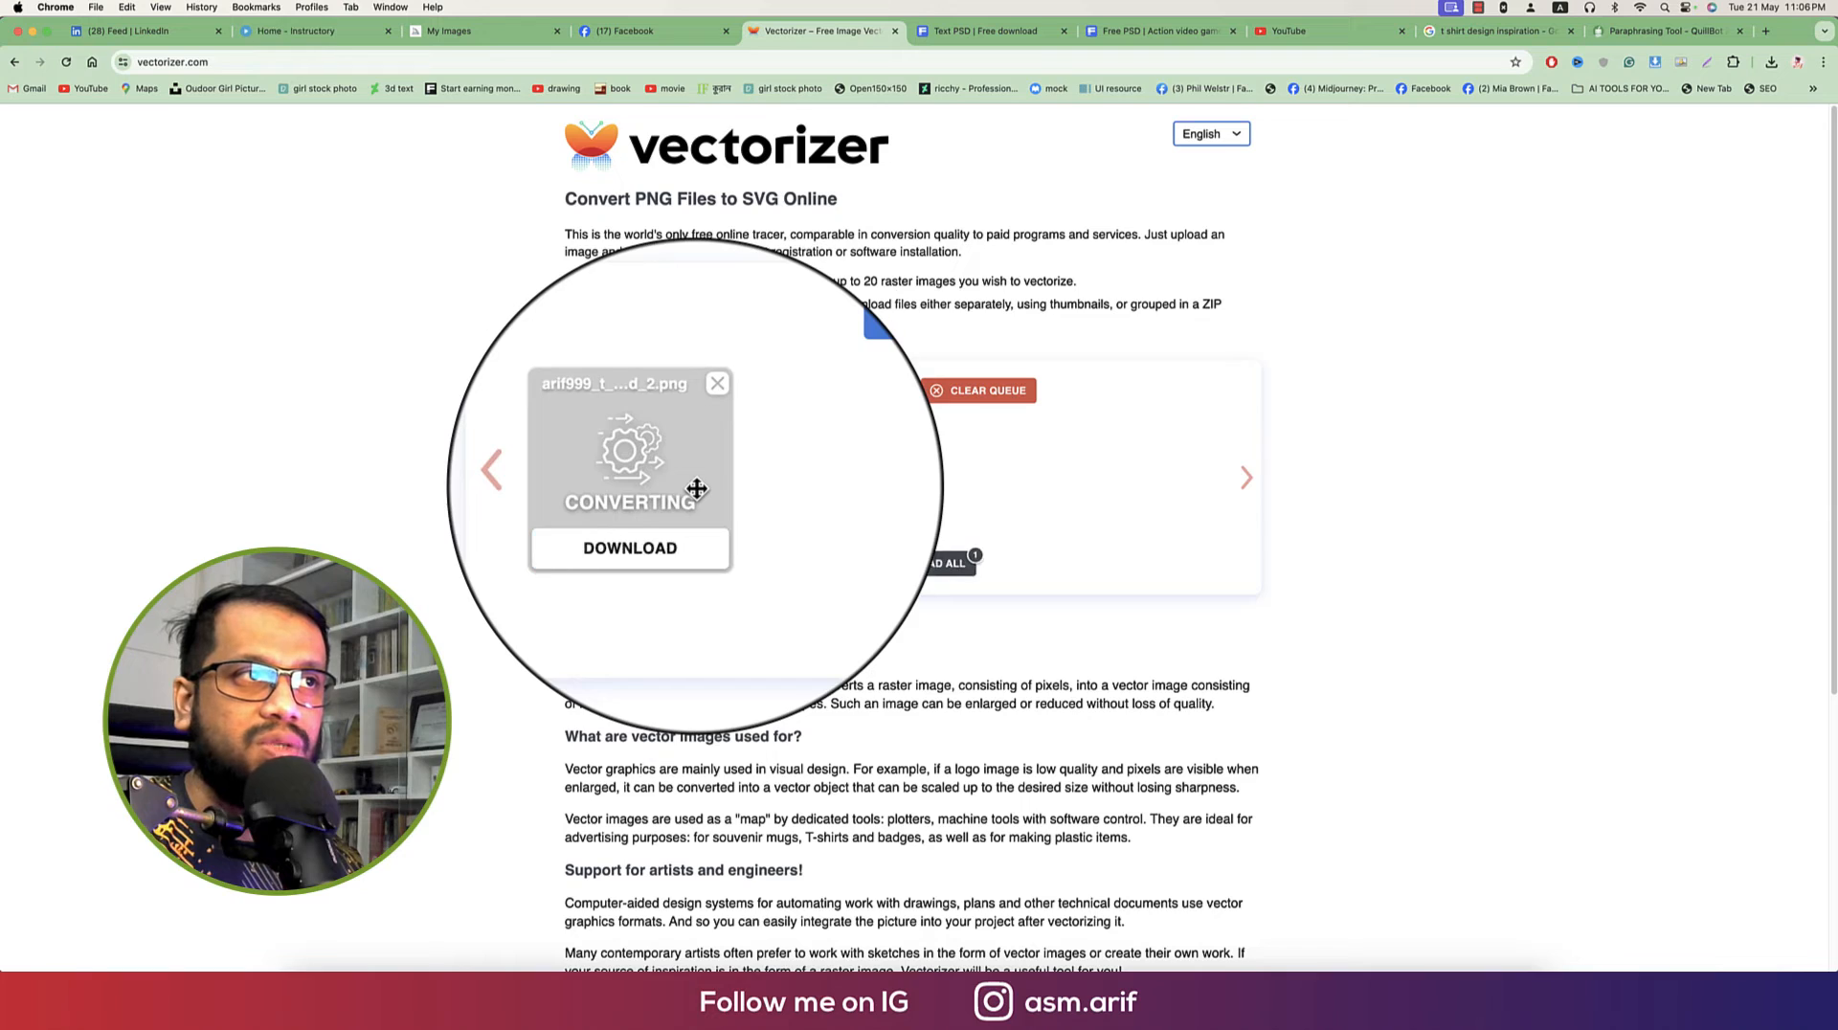
left_click(630, 547)
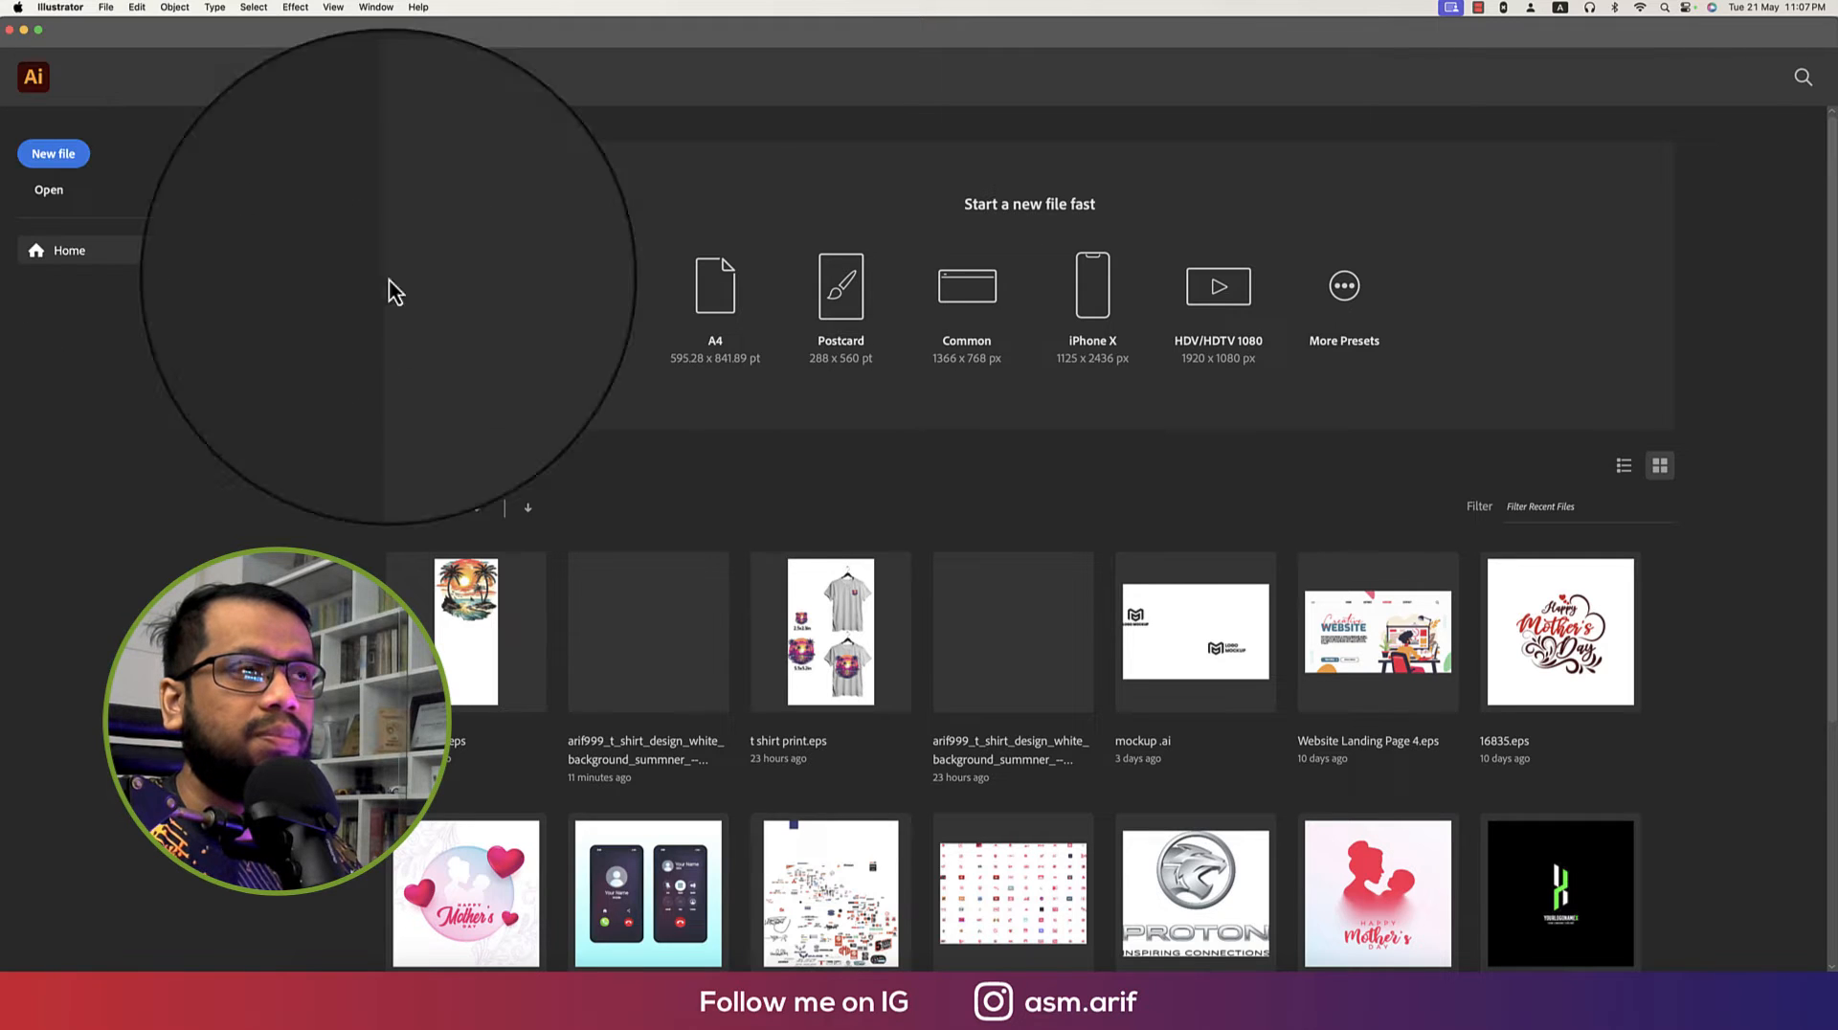
Step: Open the downloaded sunset palm-tree SVG in Illustrator and select the artwork
left_click(48, 190)
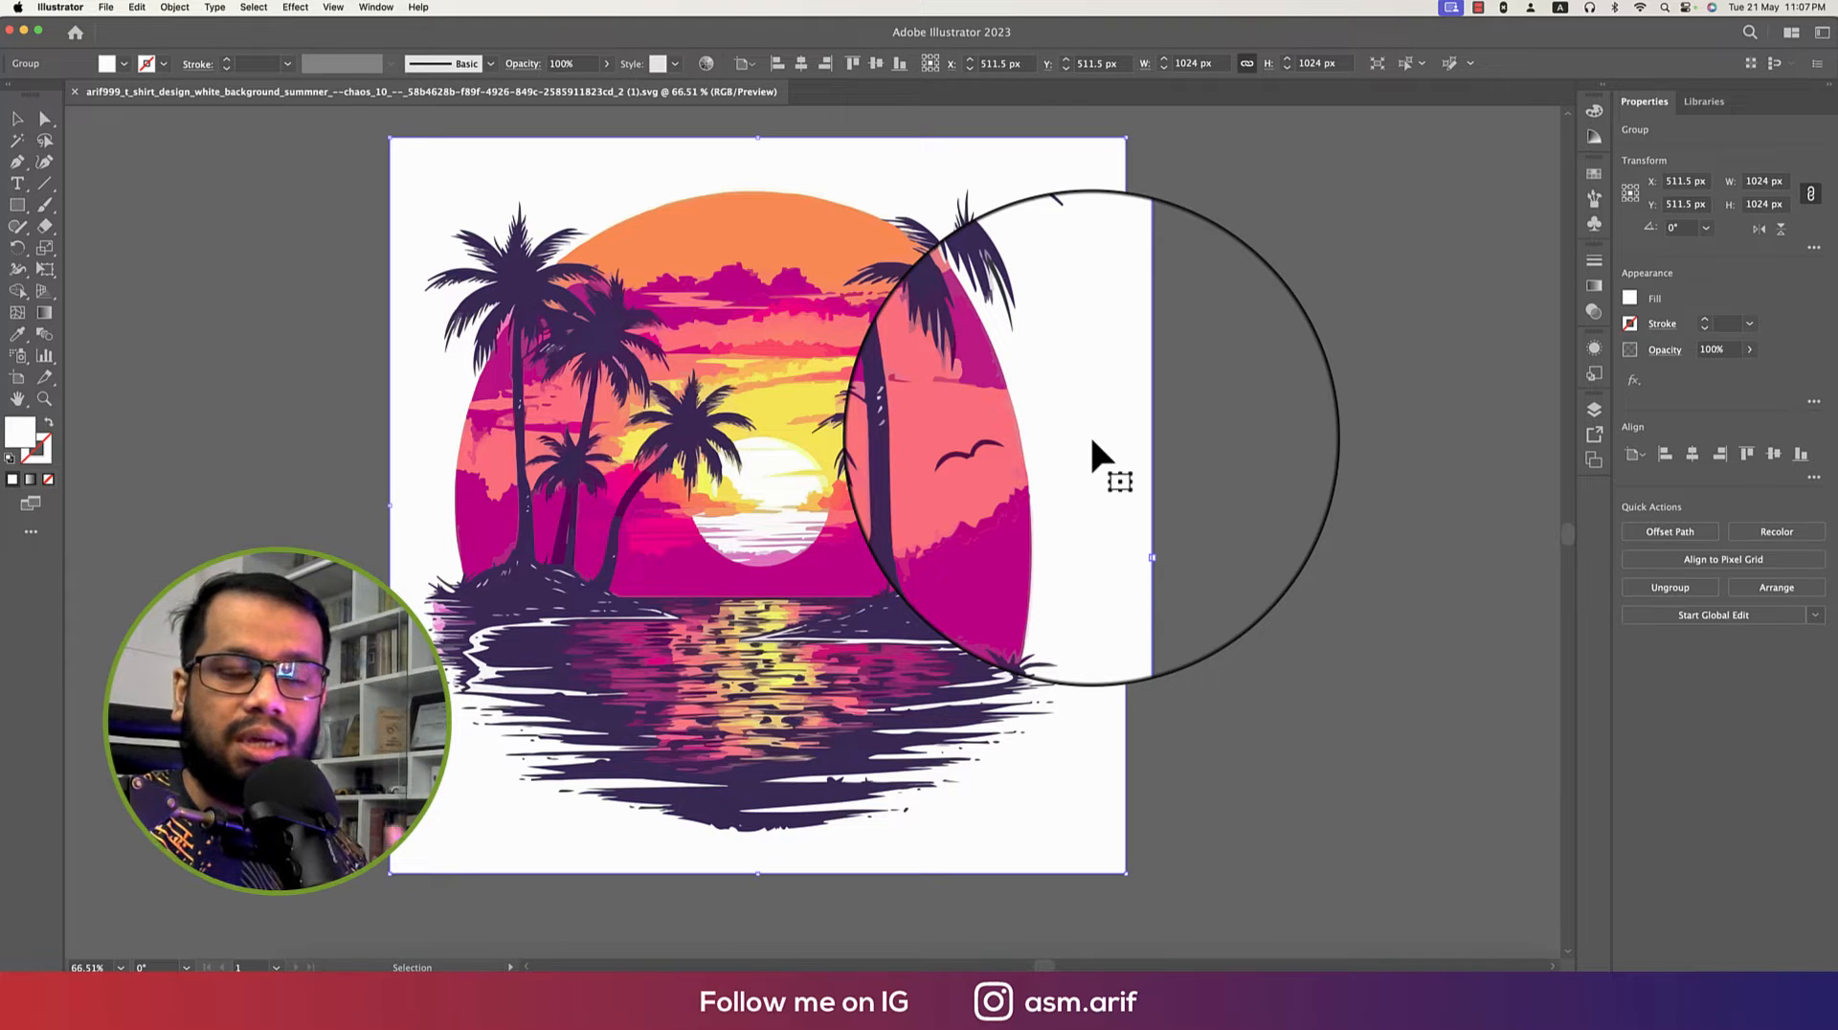
left_click_drag(1119, 481, 1137, 486)
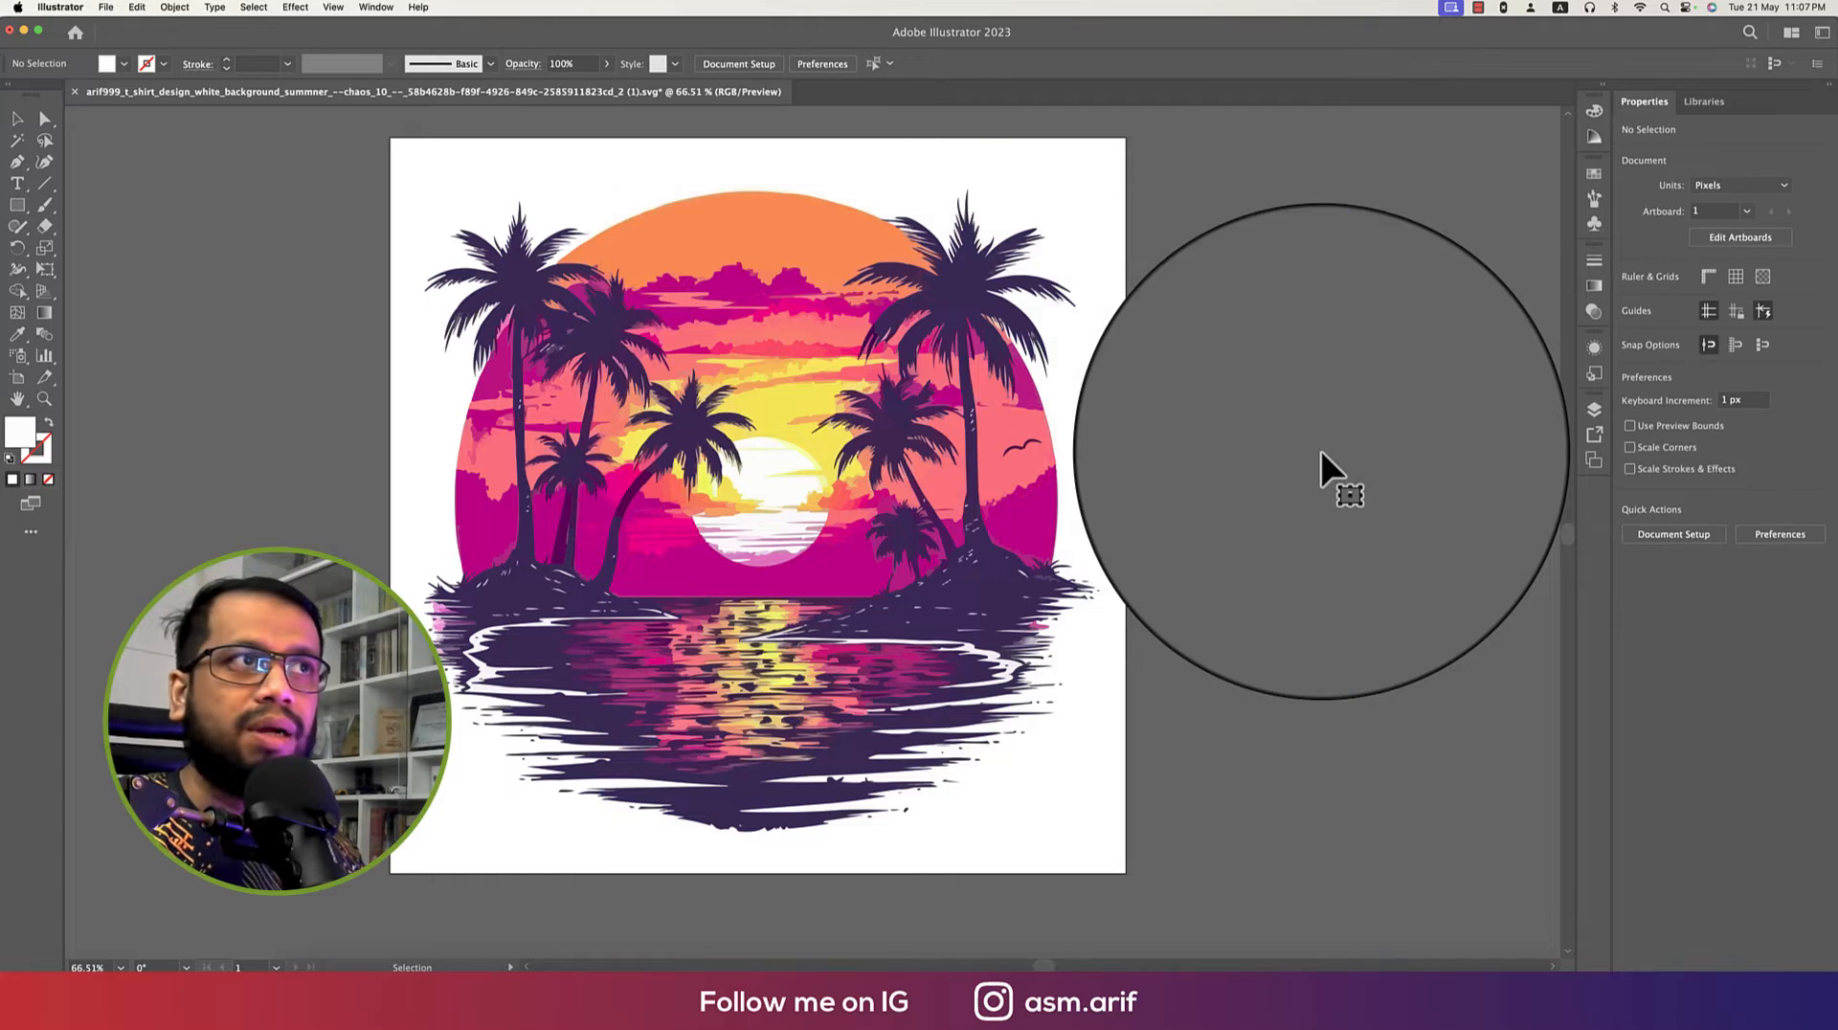
left_click(756, 504)
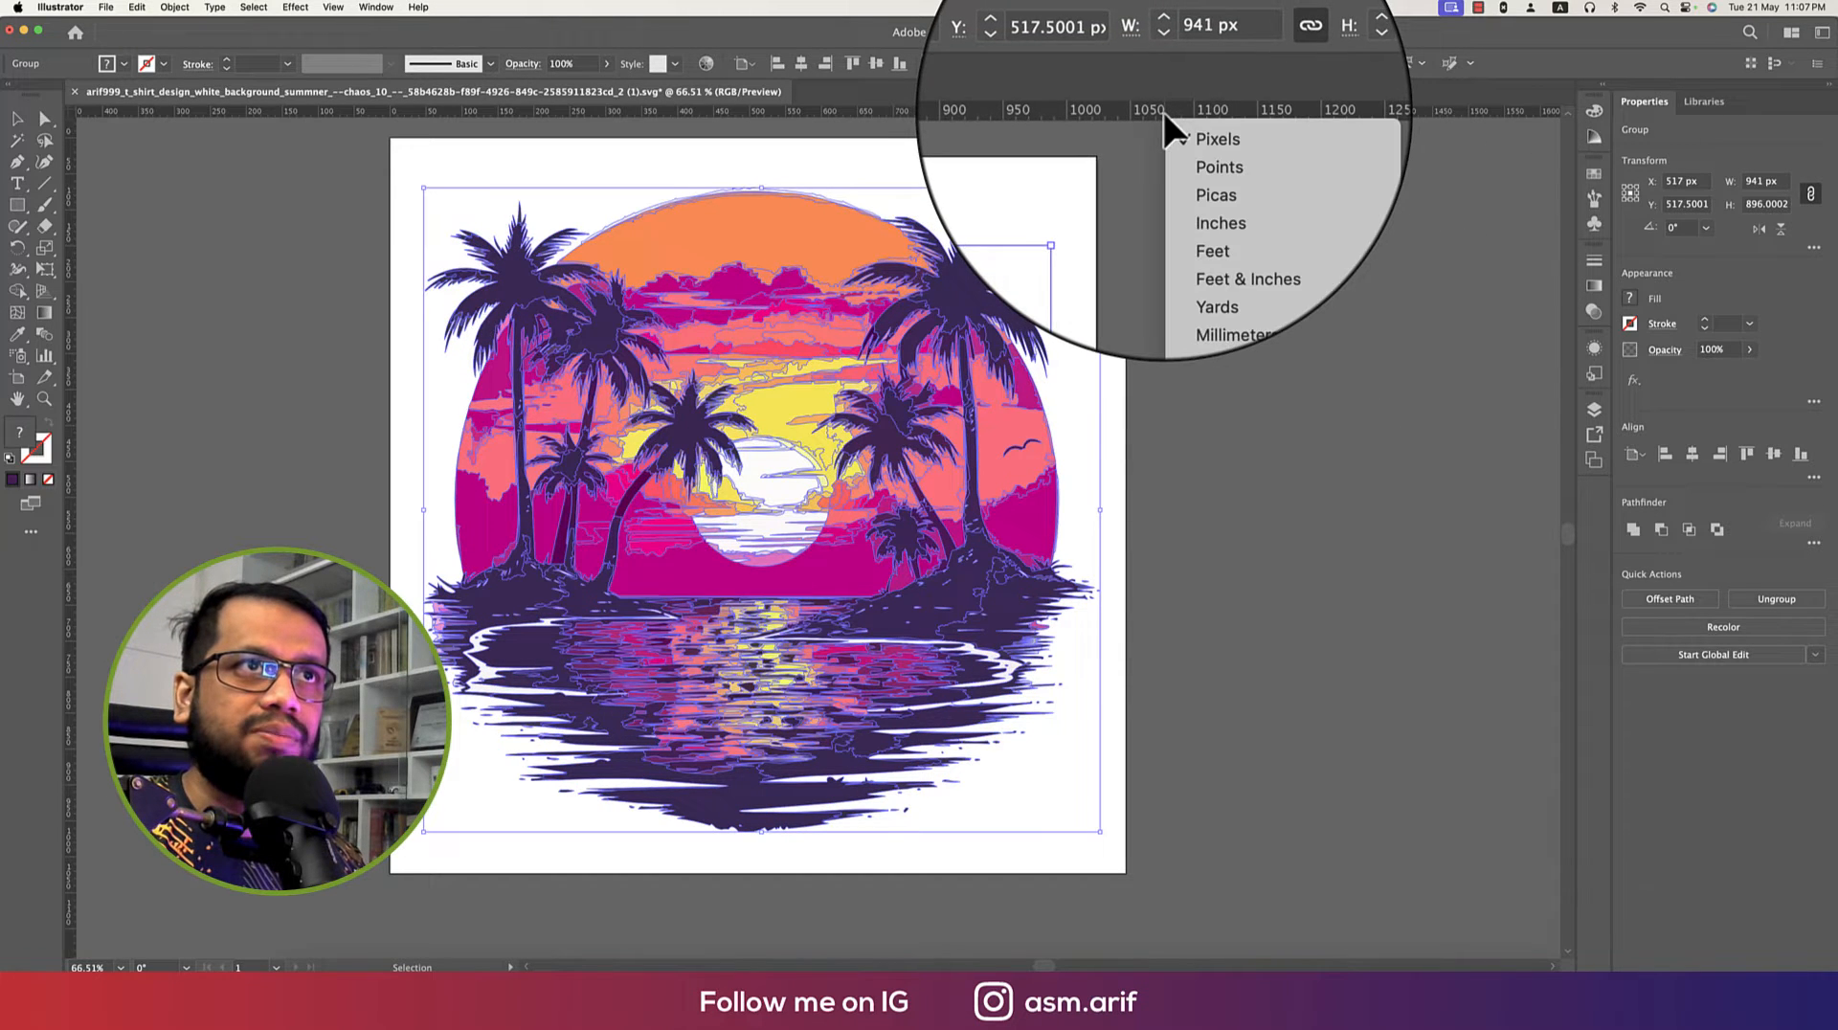
Step: Switch the size units to inches and enter a 3.5 in width for the artwork
left_click(1220, 223)
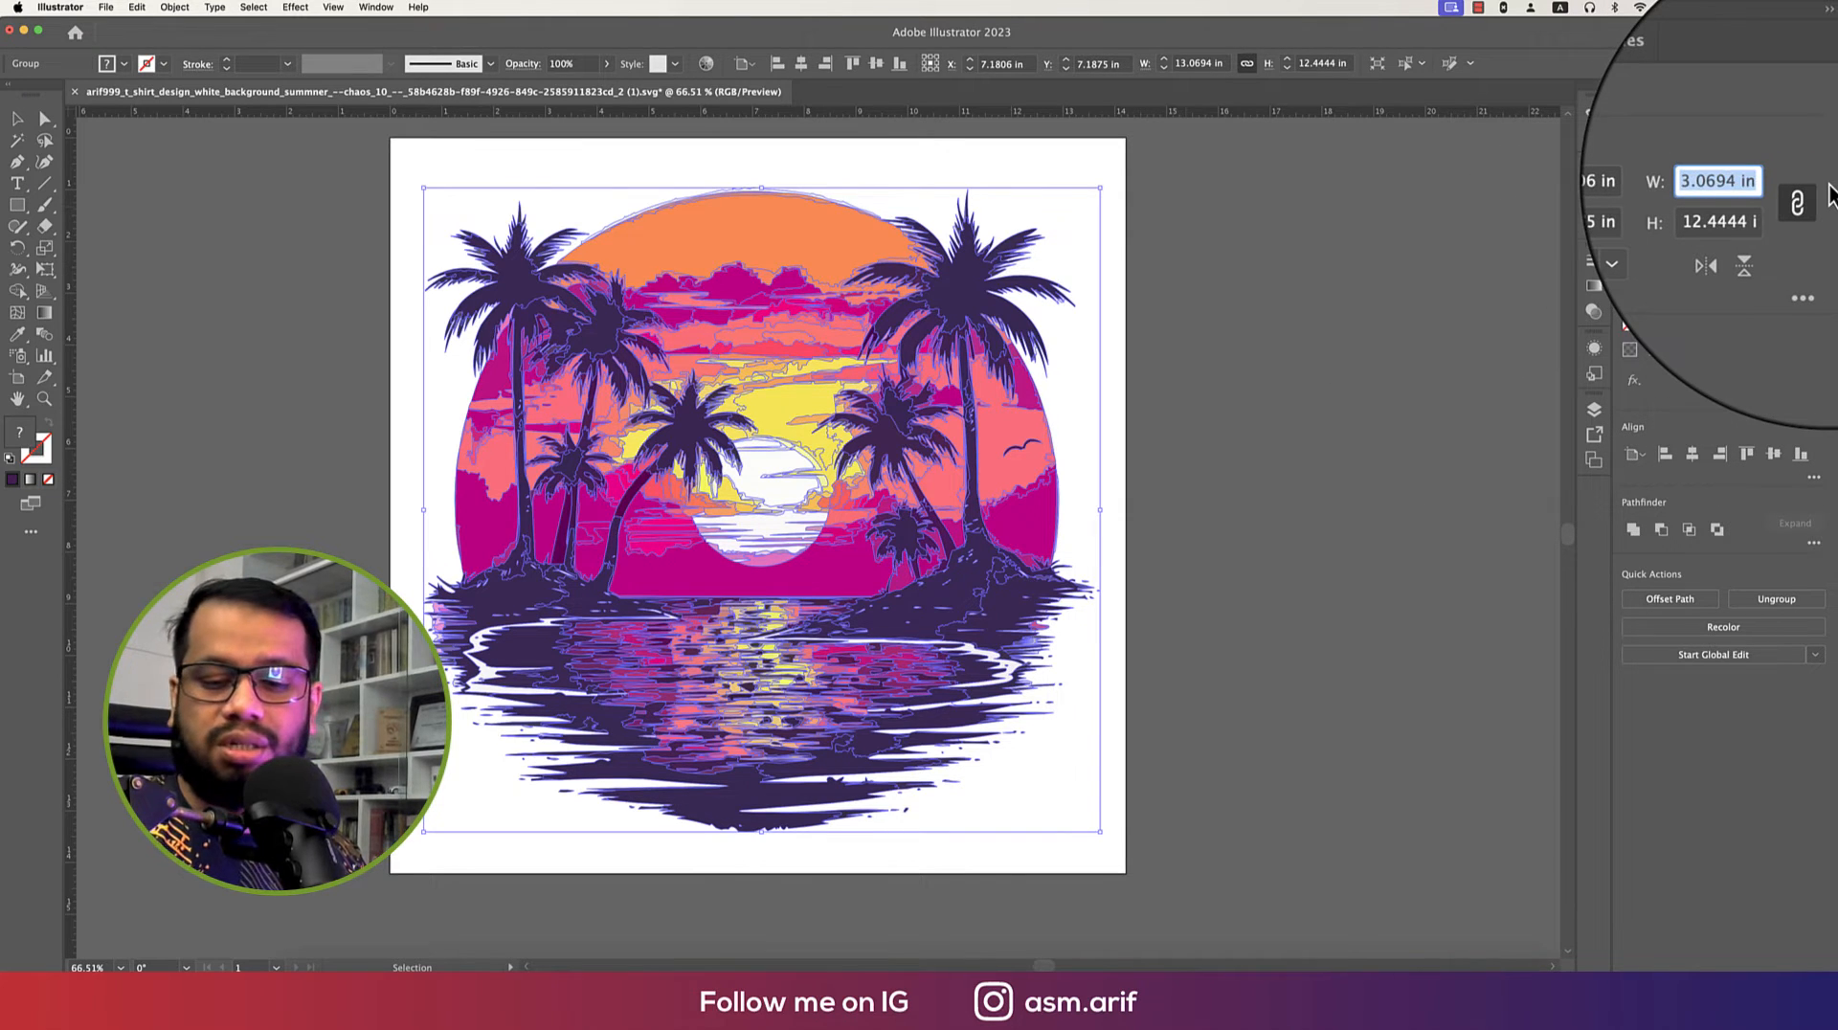
type("3.5")
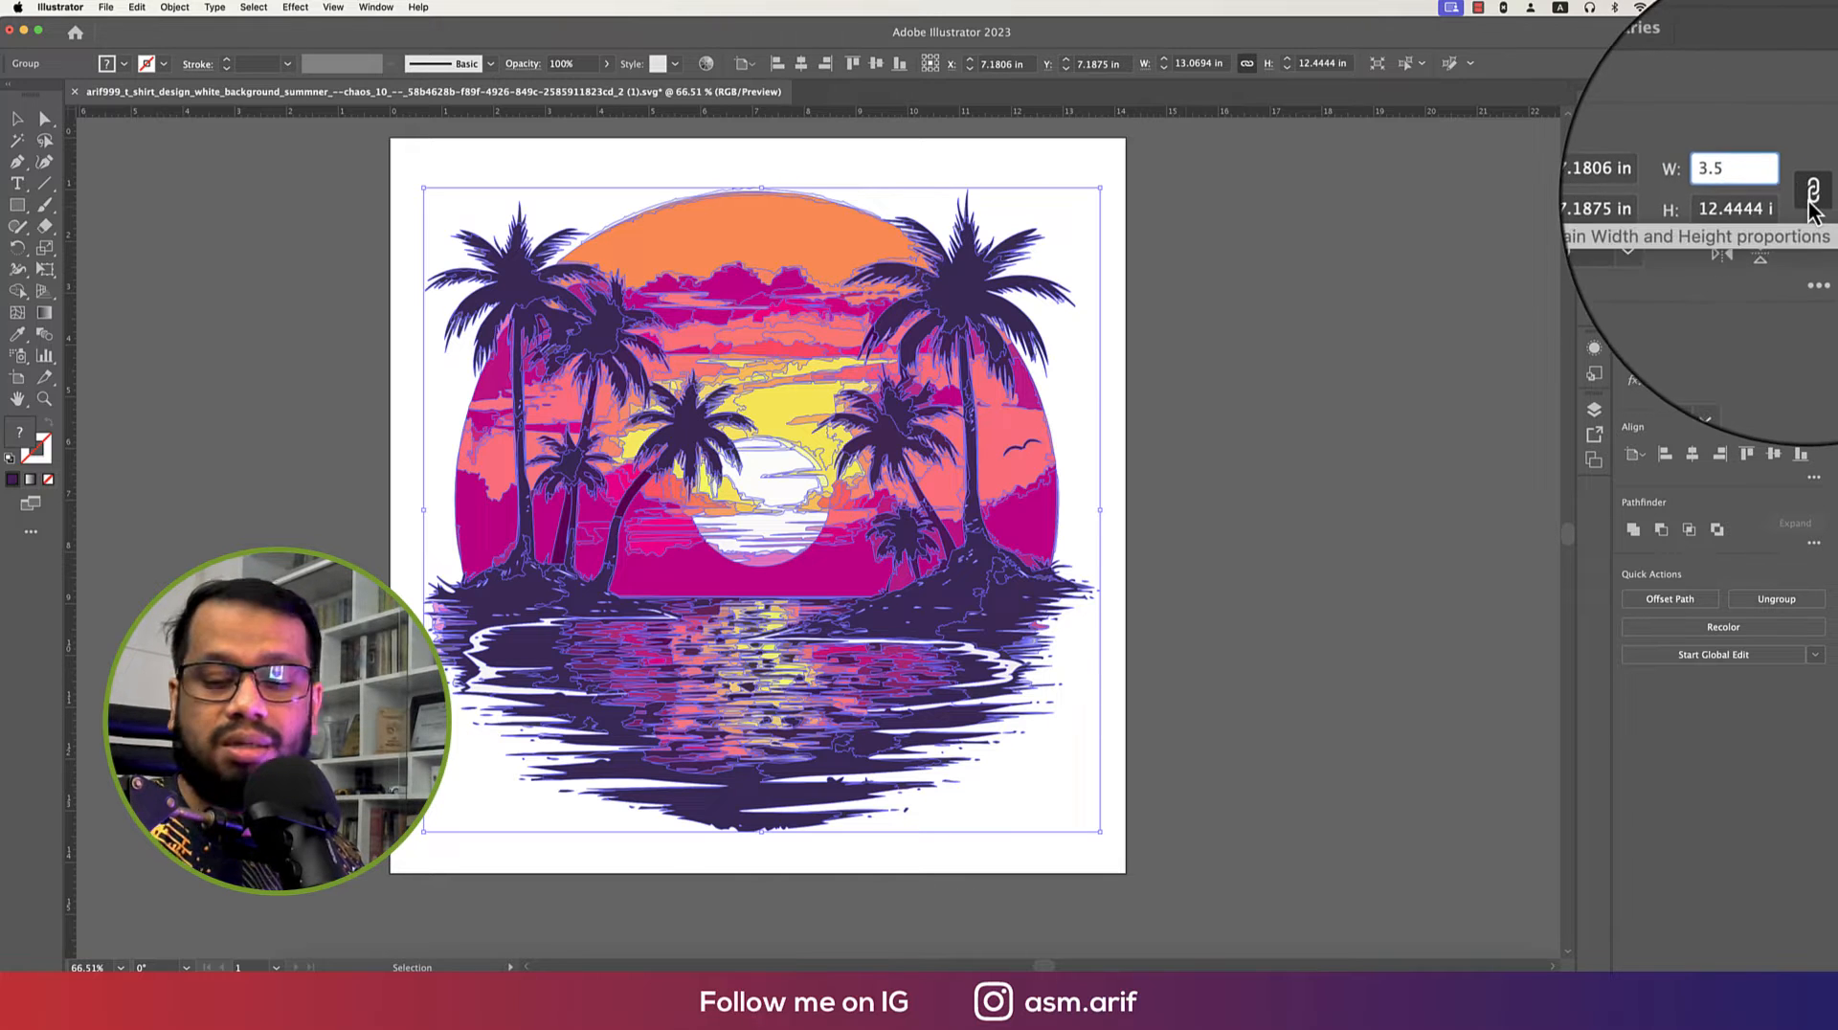
type("3.5")
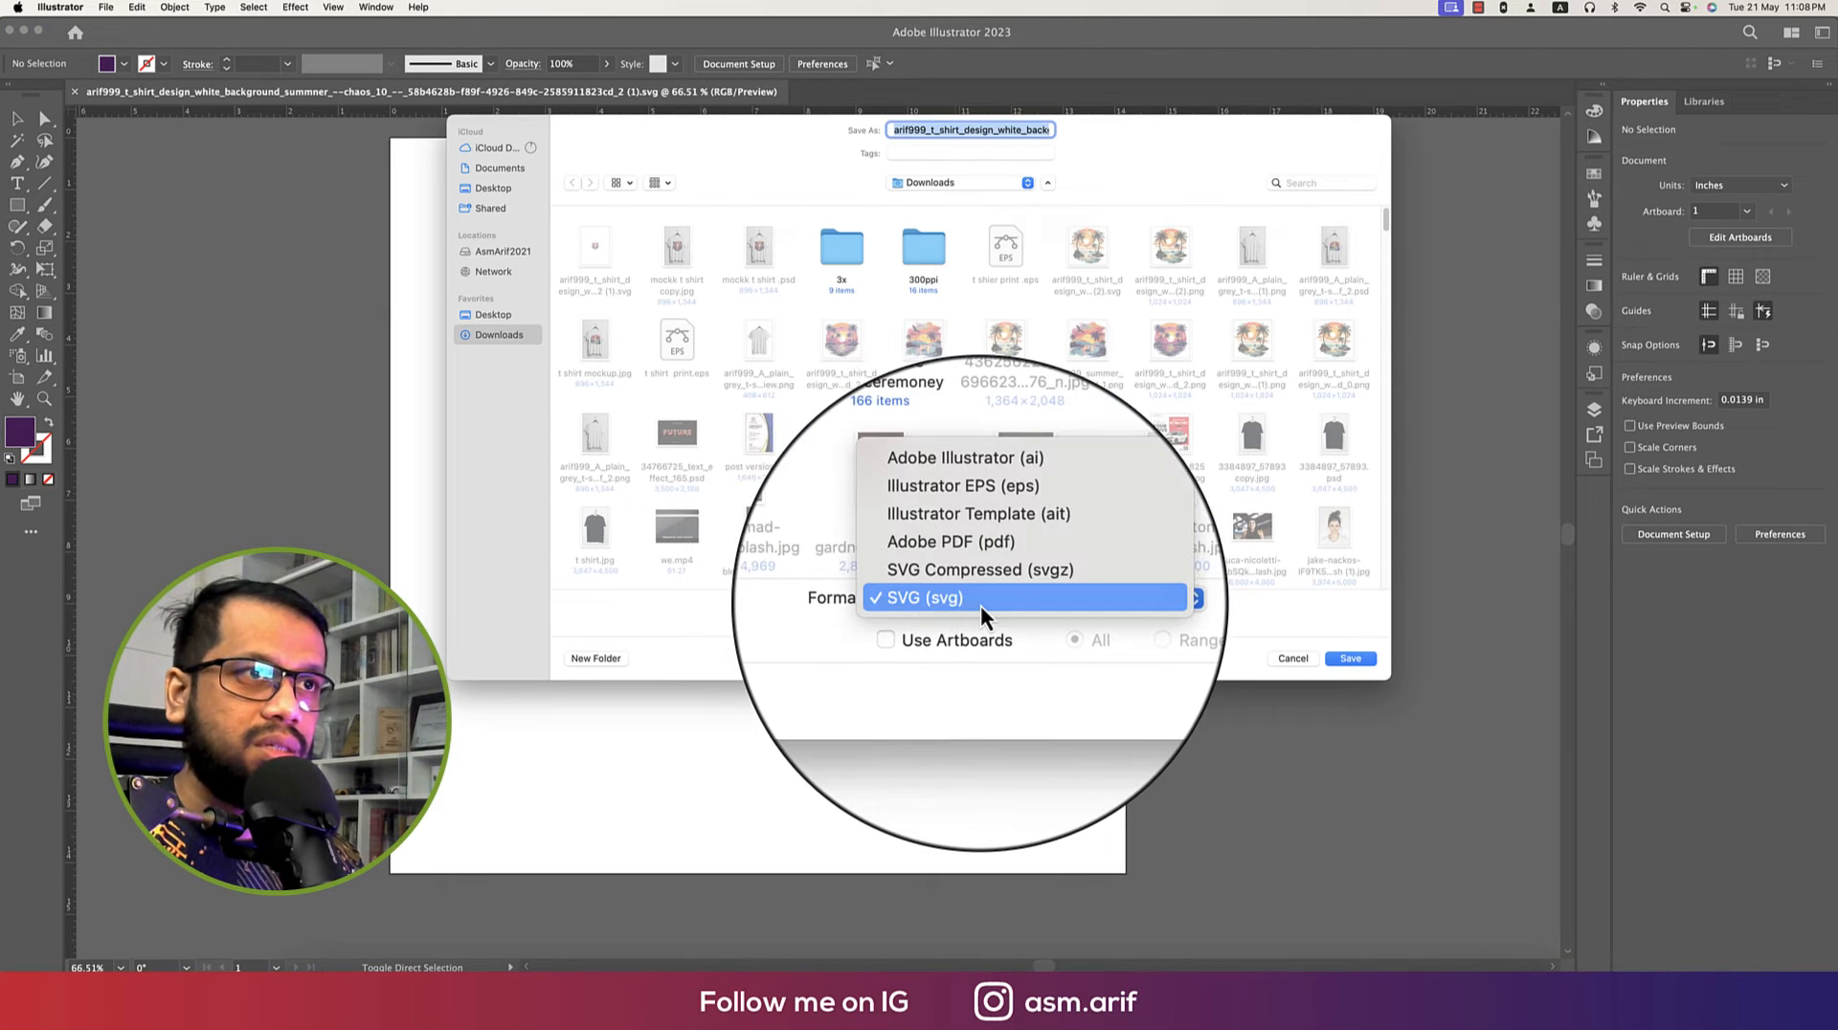
Step: Save the design in Downloads as an Illustrator EPS file named 't shirt'
left_click(964, 485)
type("t shirt.eps")
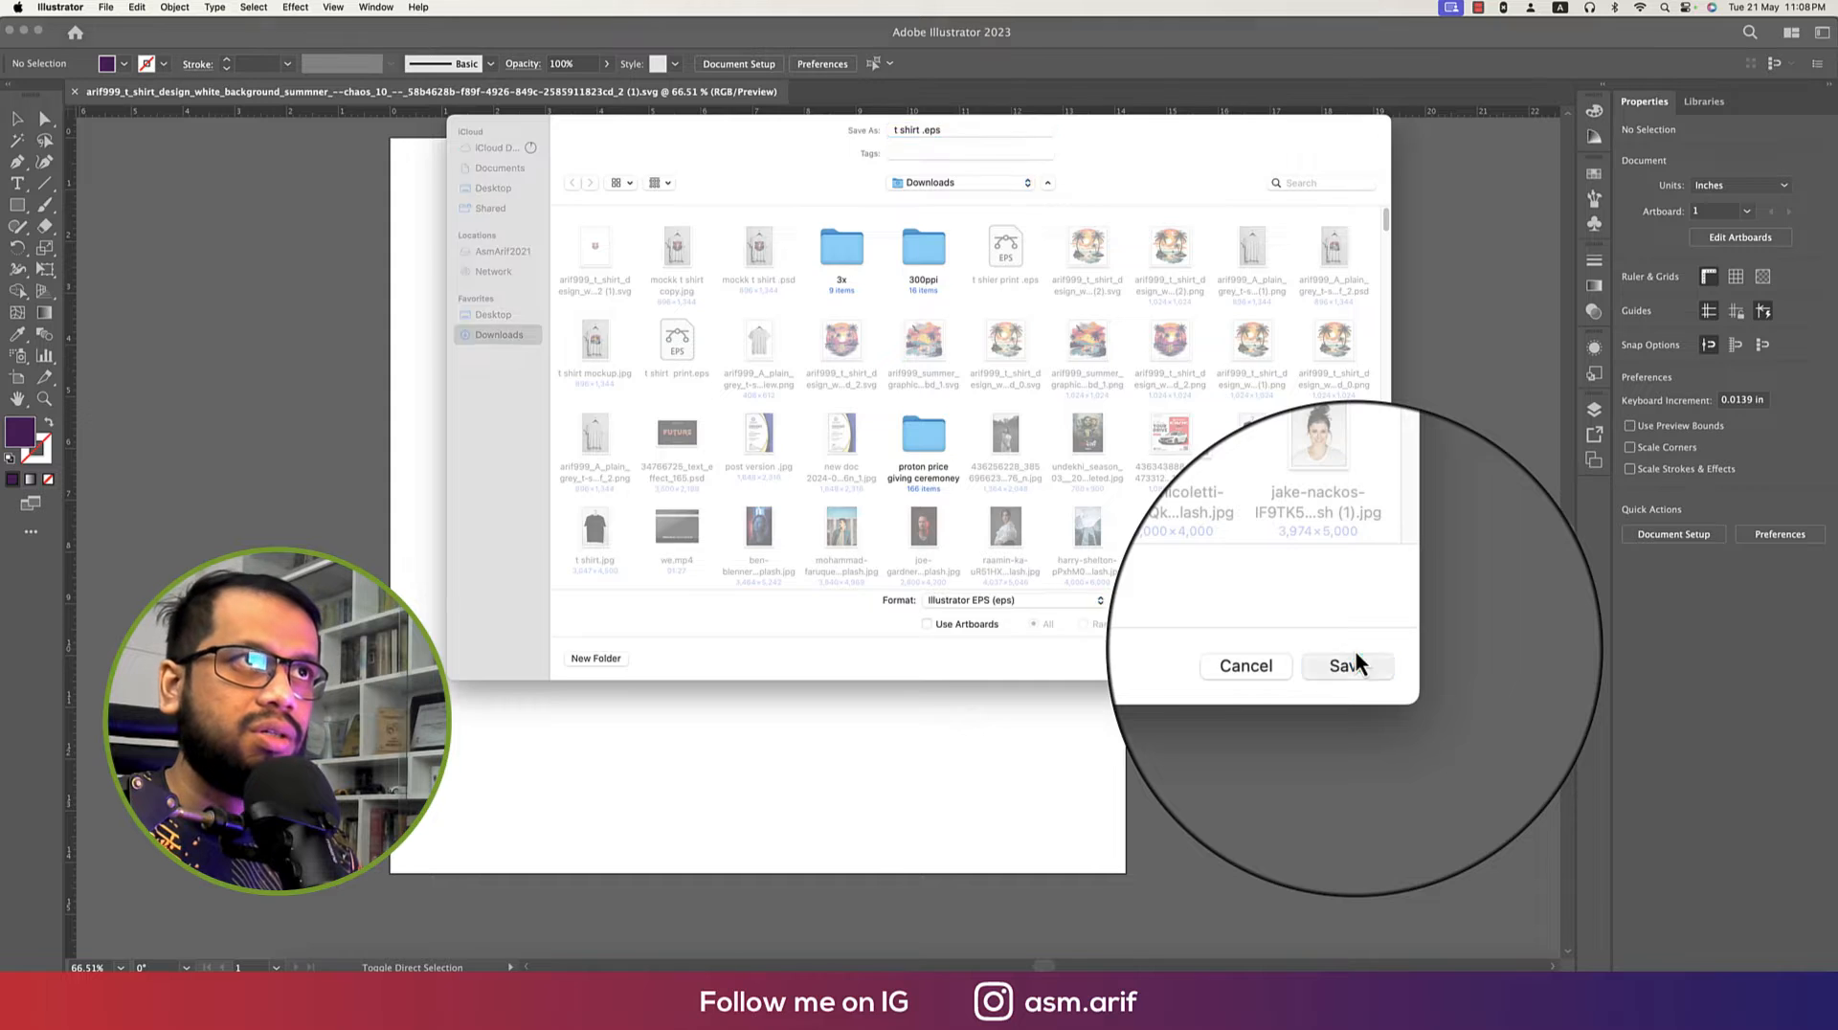
left_click(1347, 665)
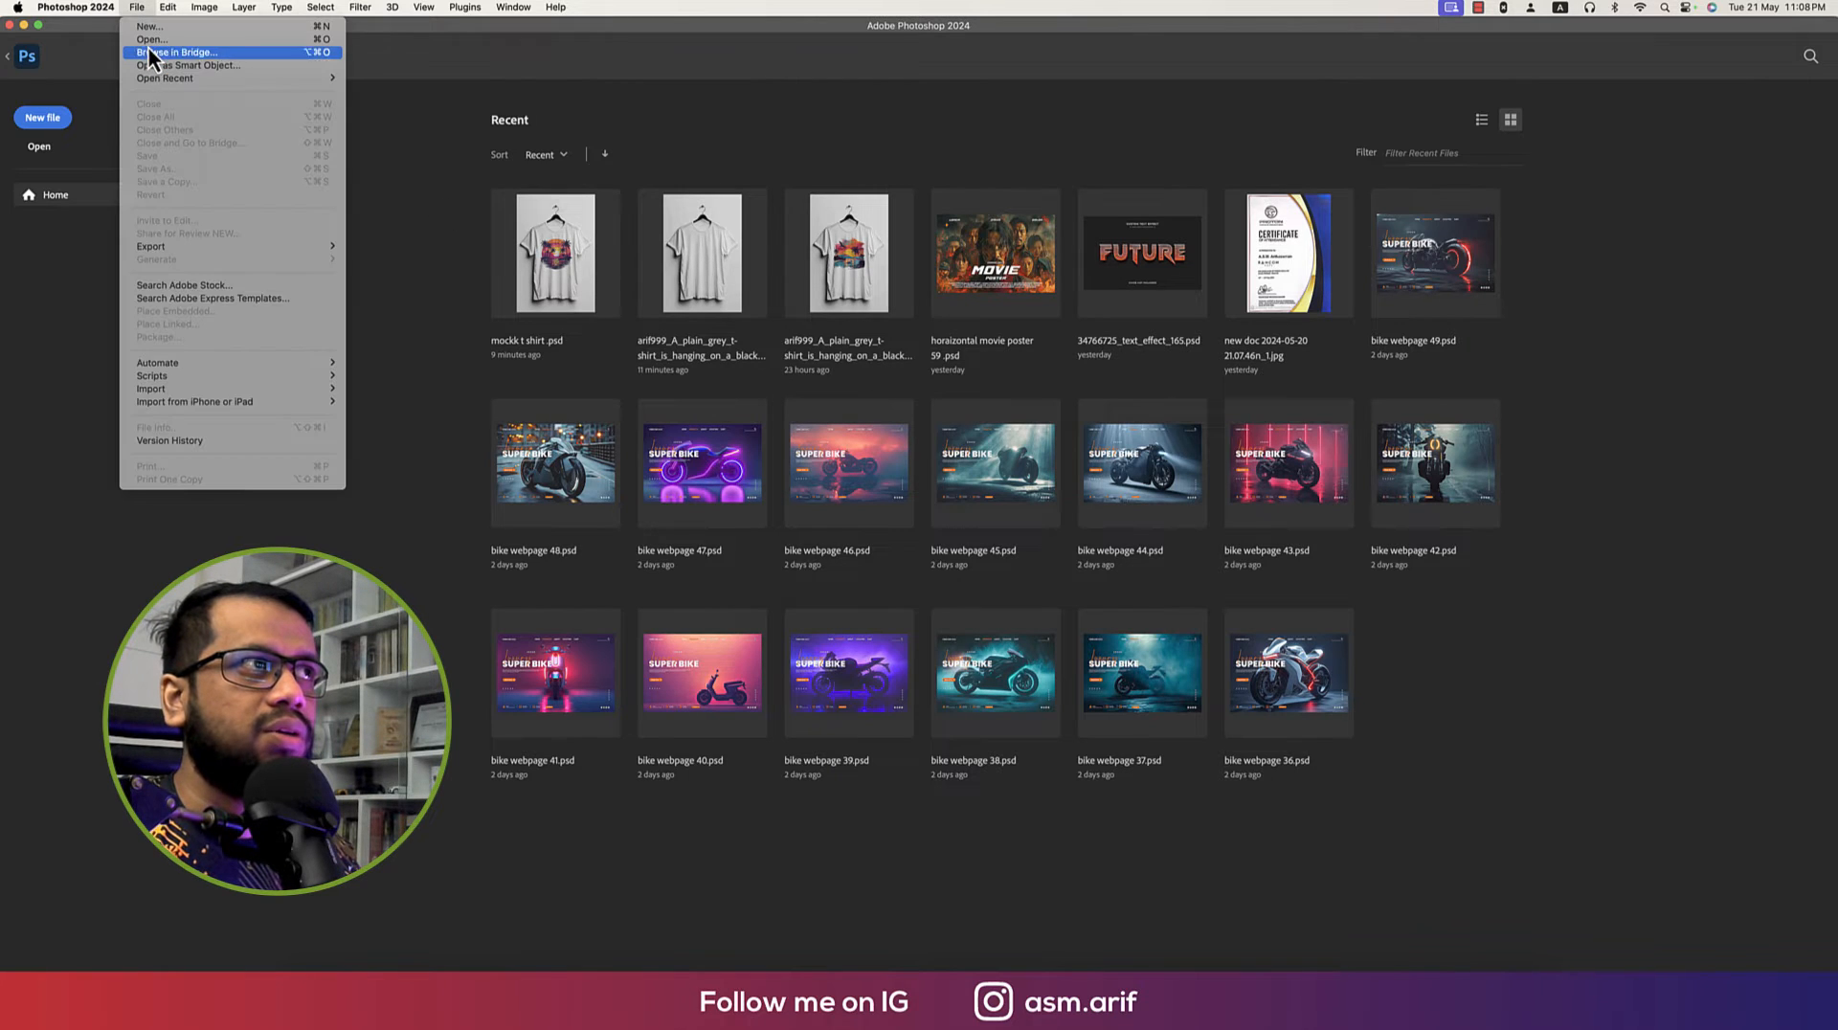
Step: Open the grey t-shirt mockup, draw a black square on the chest, and name it 'Place your logo'
left_click(150, 40)
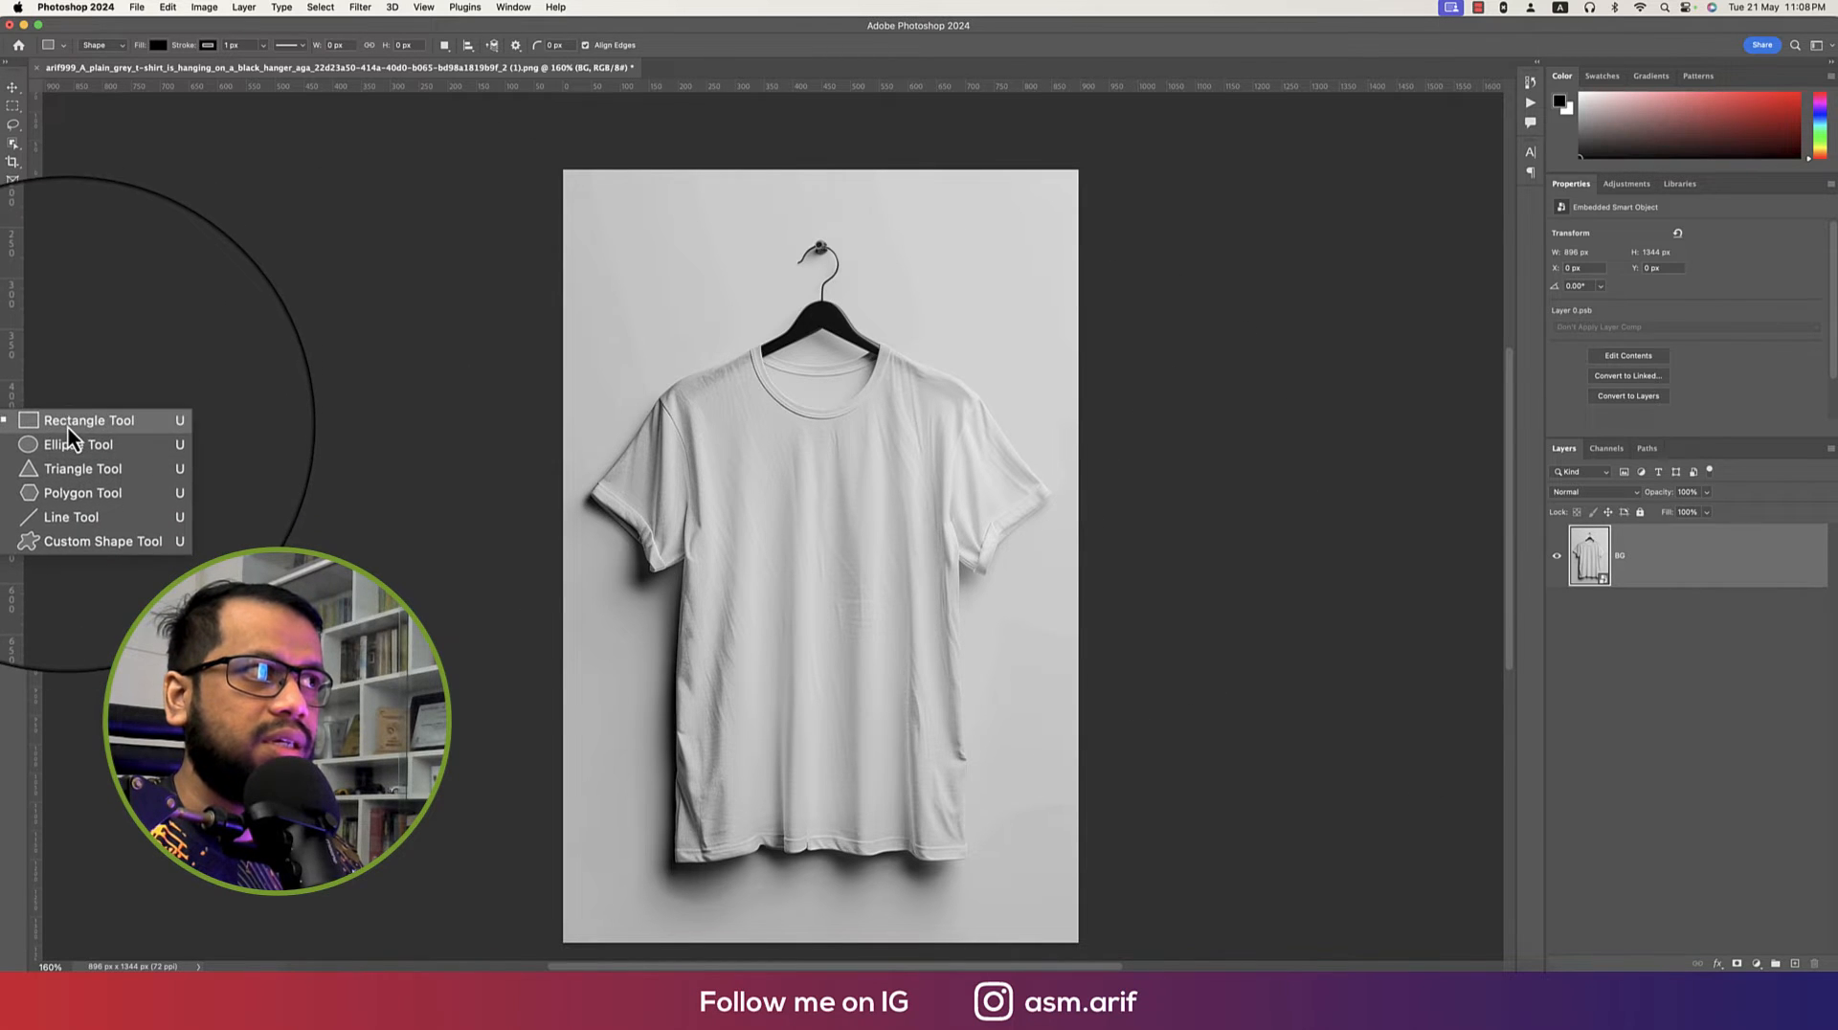
left_click(77, 443)
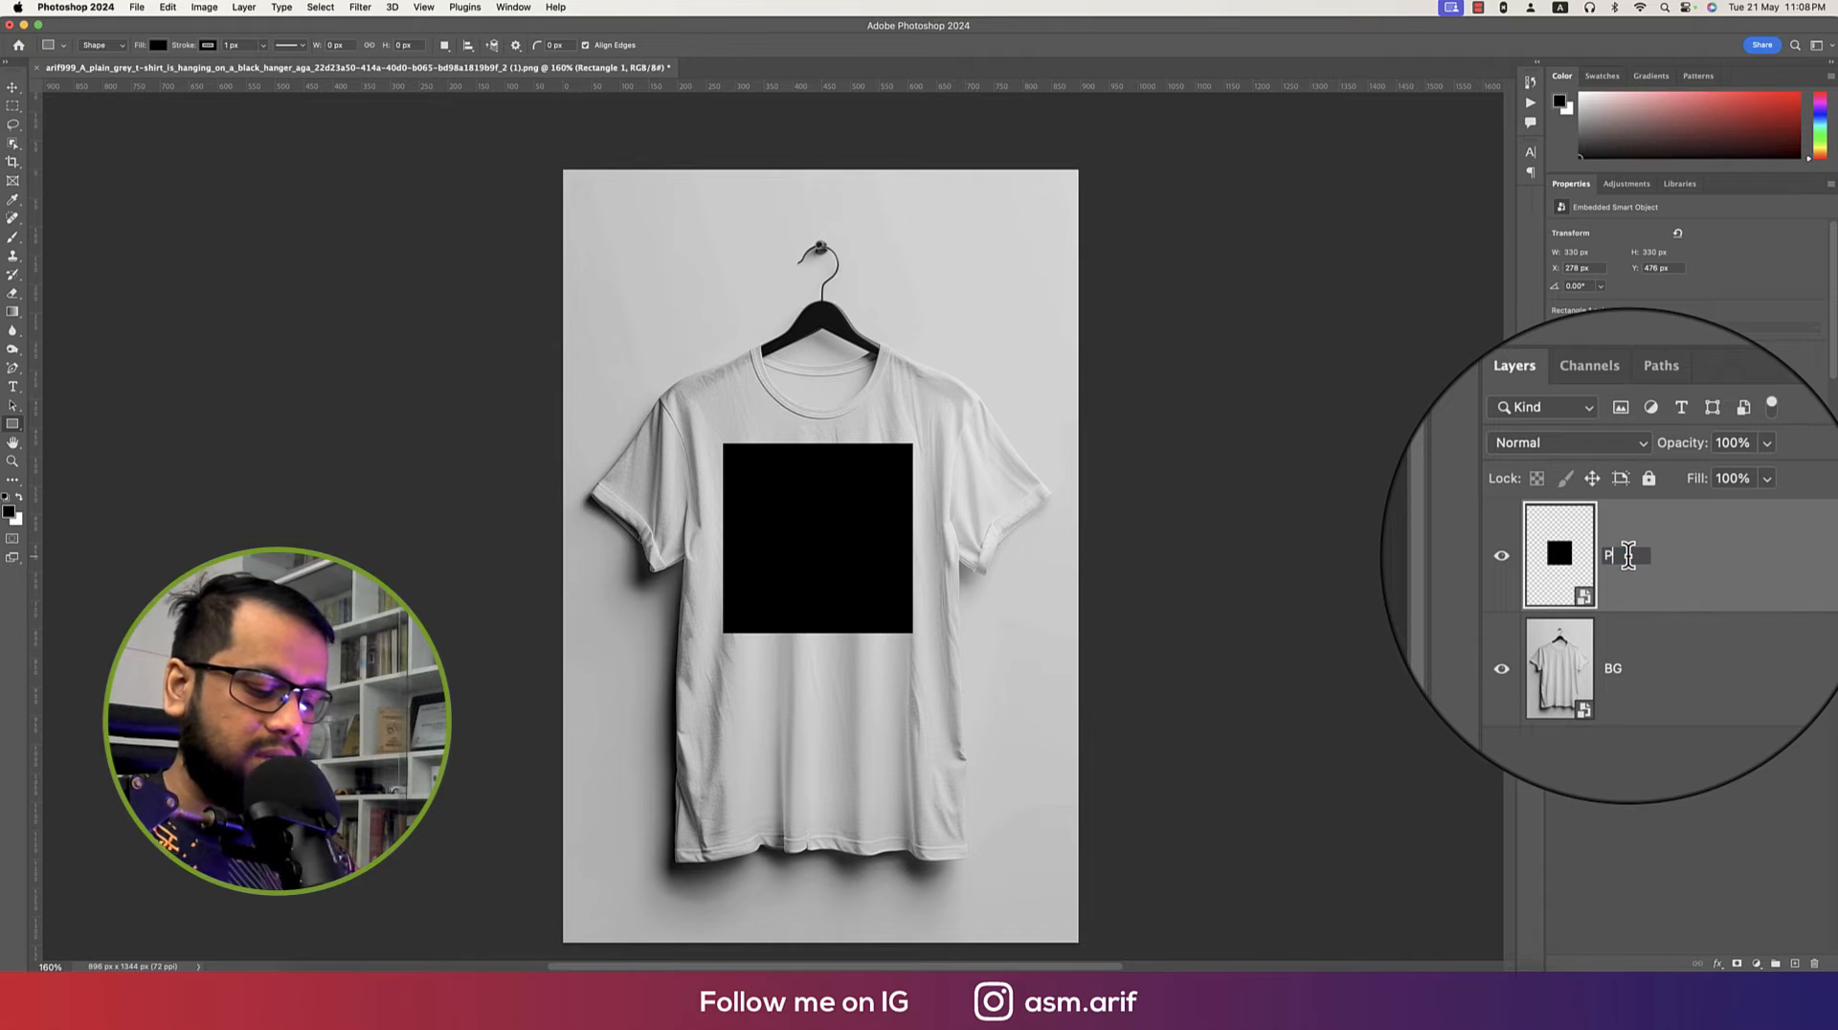
type("Place your logo")
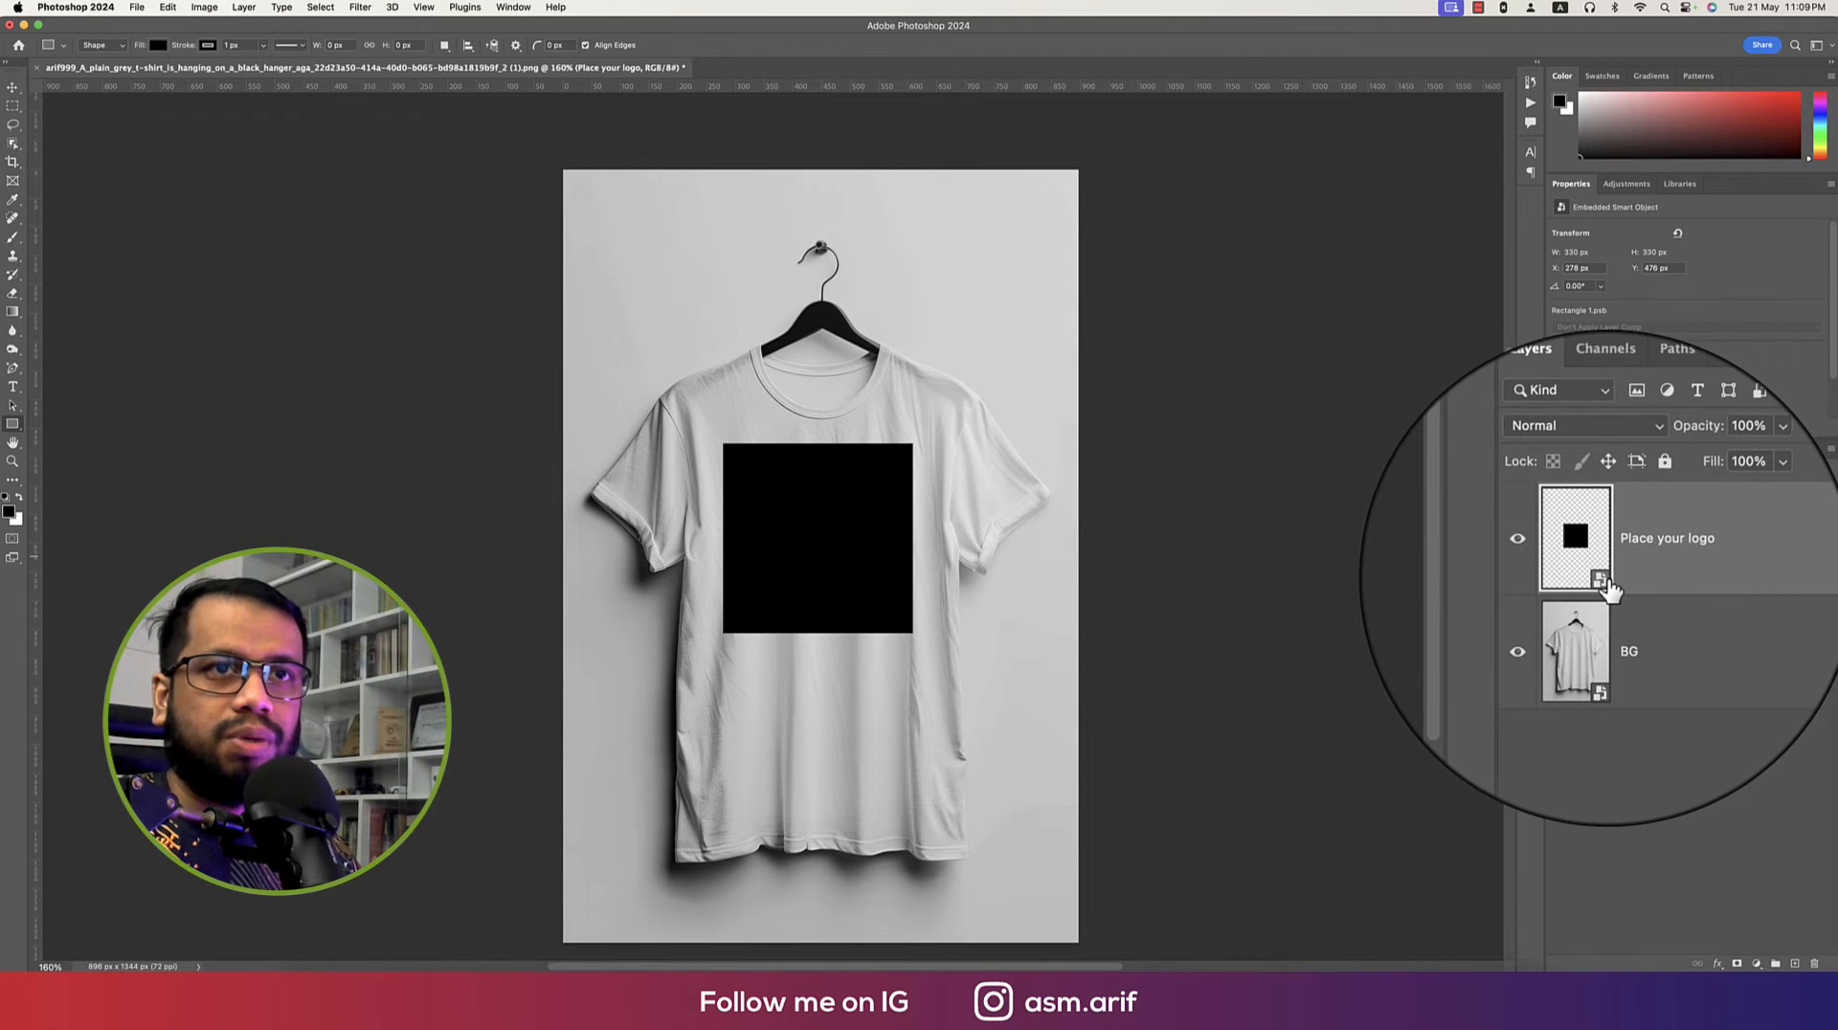
Step: Inside the placeholder smart object, hide Rectangle 1 and embed the sunset palm-tree design
double_click(1575, 538)
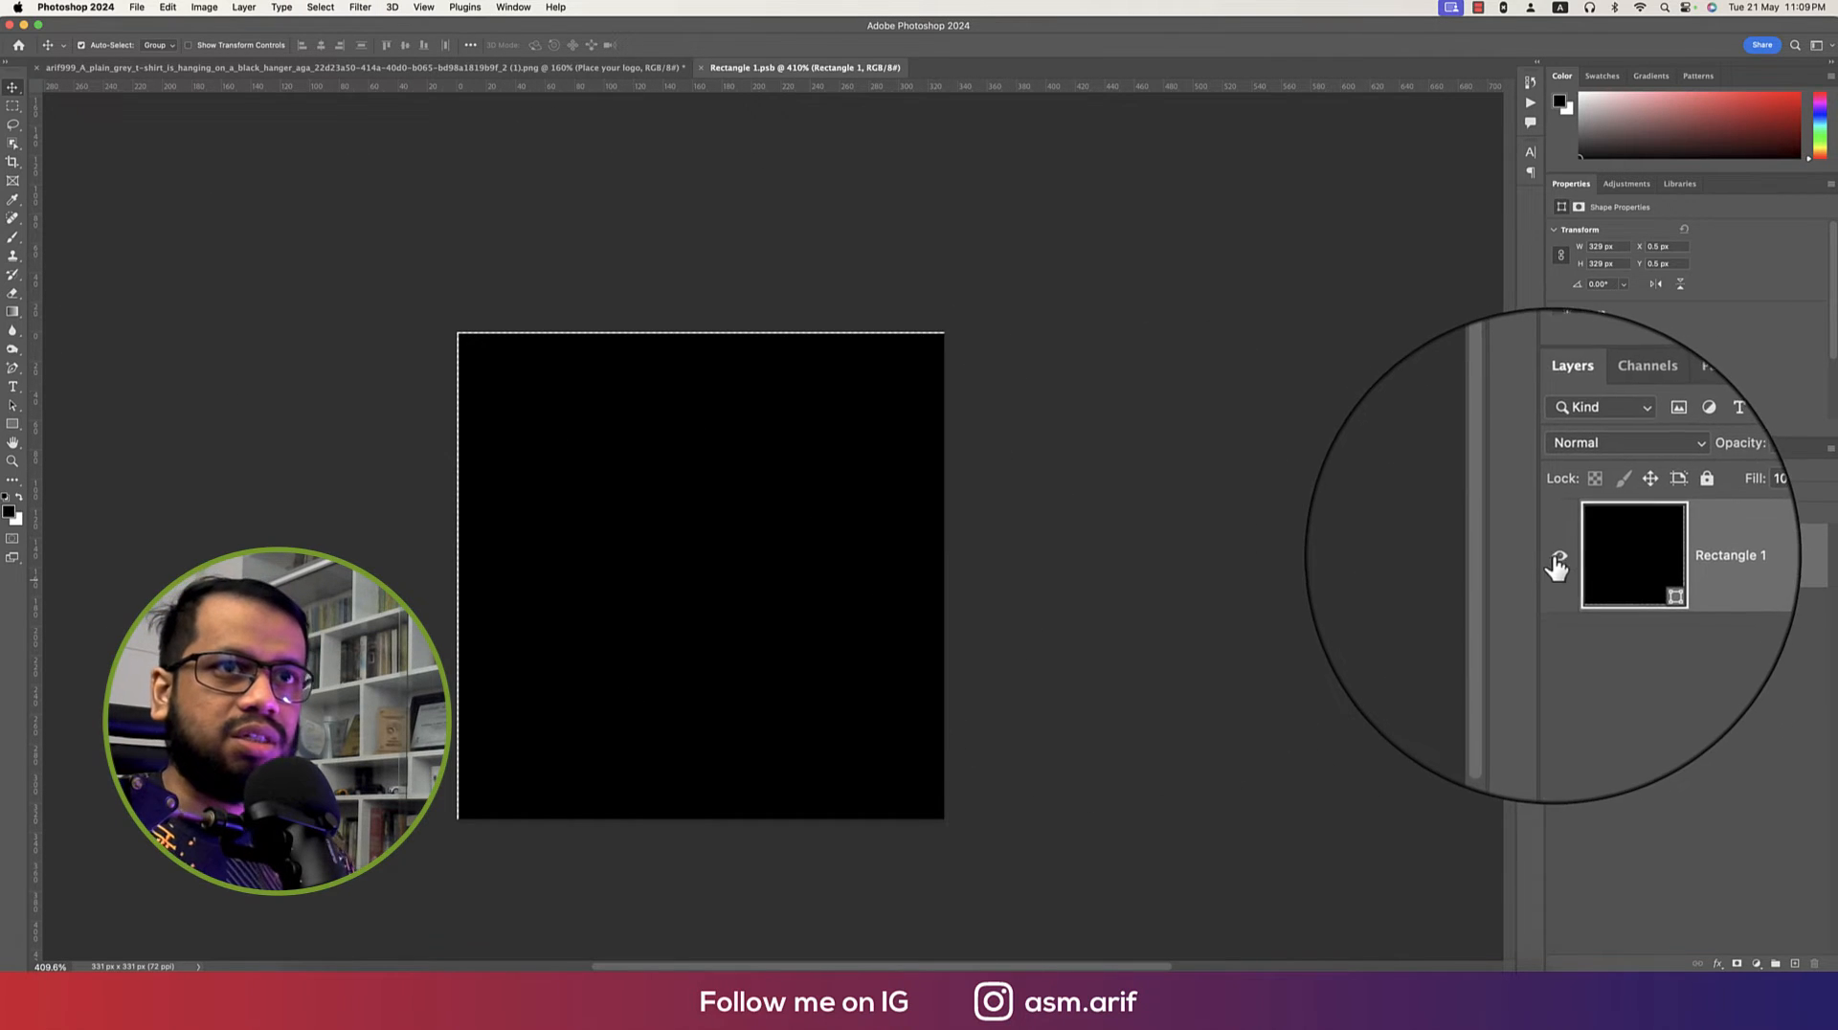
left_click(135, 7)
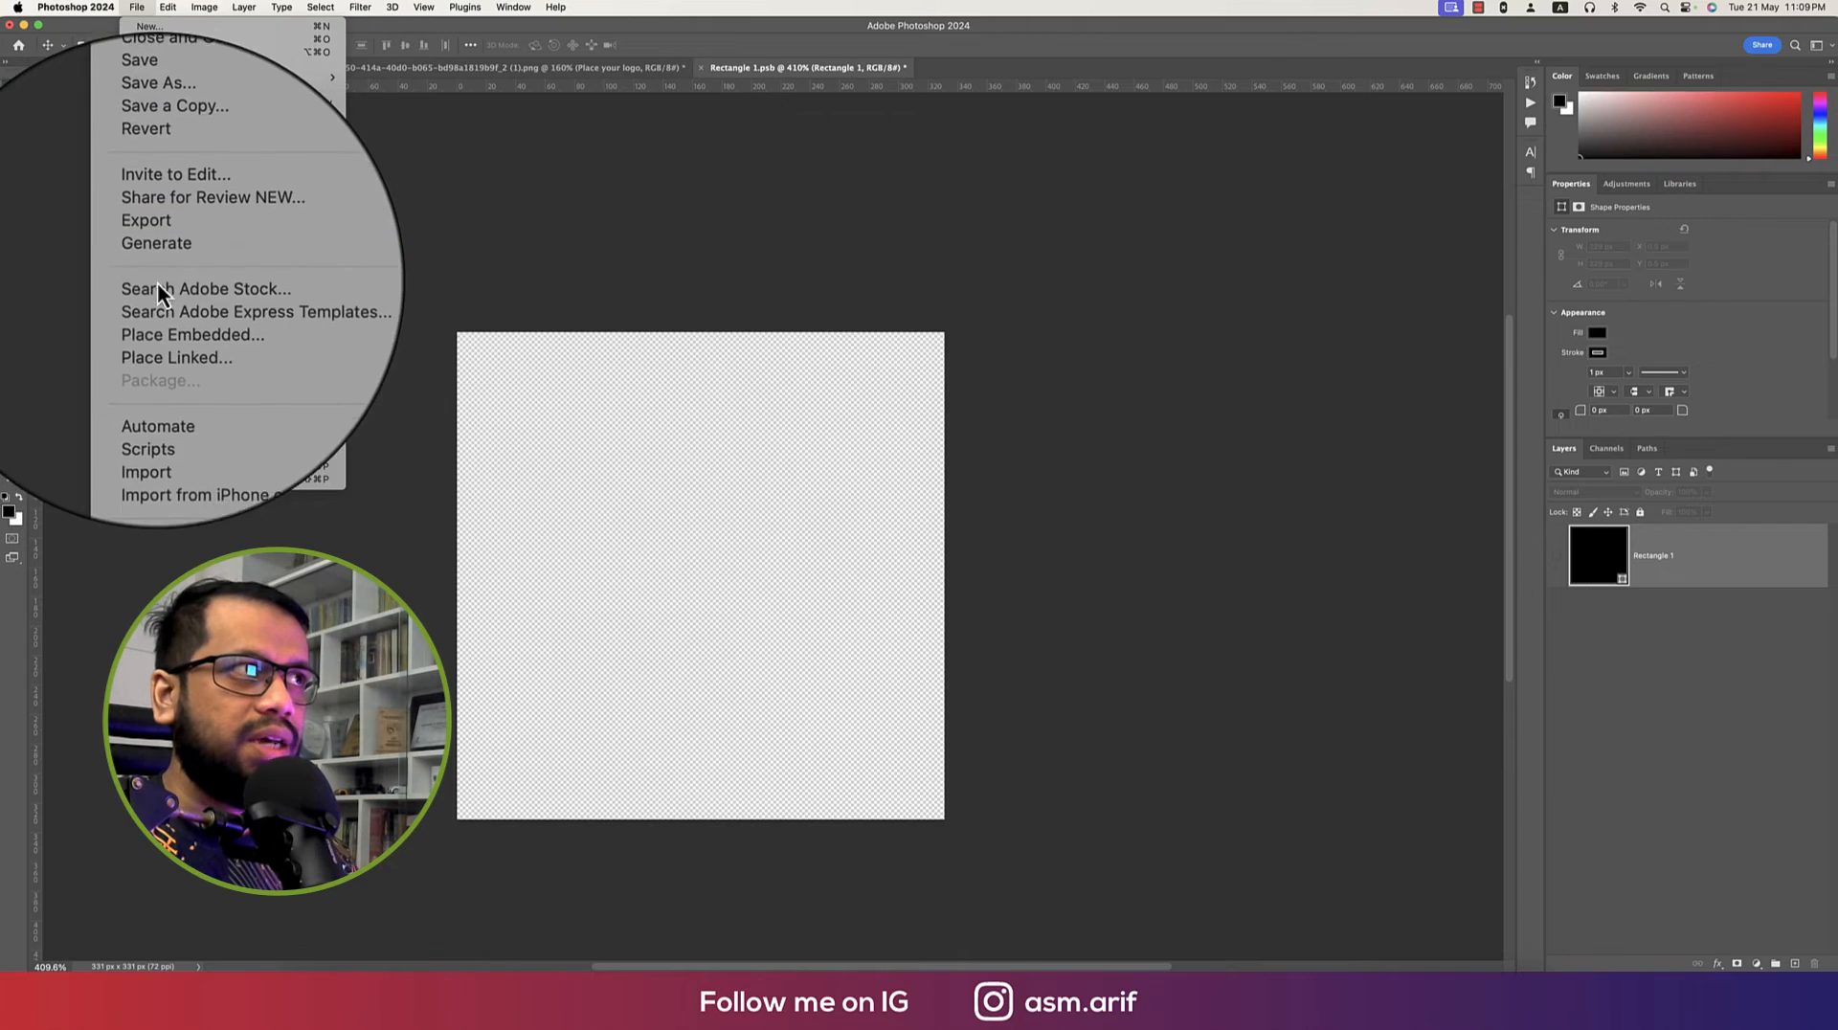
left_click(192, 334)
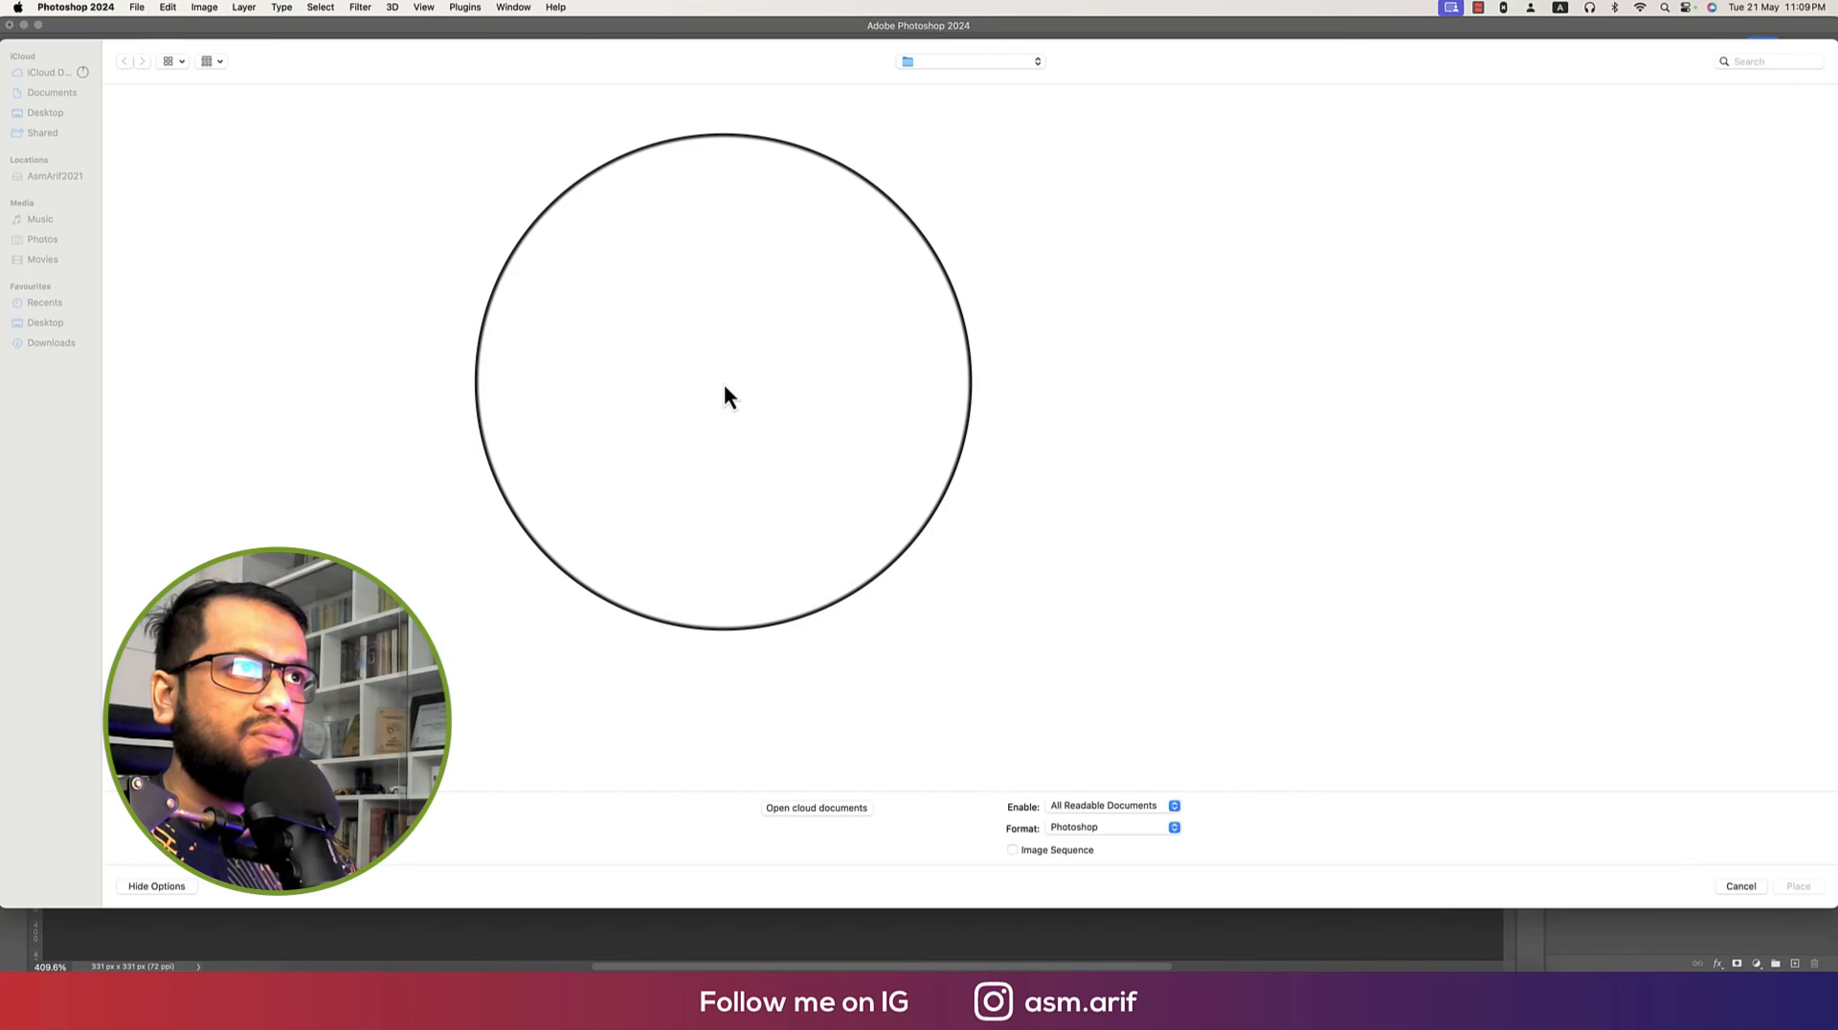
left_click(51, 362)
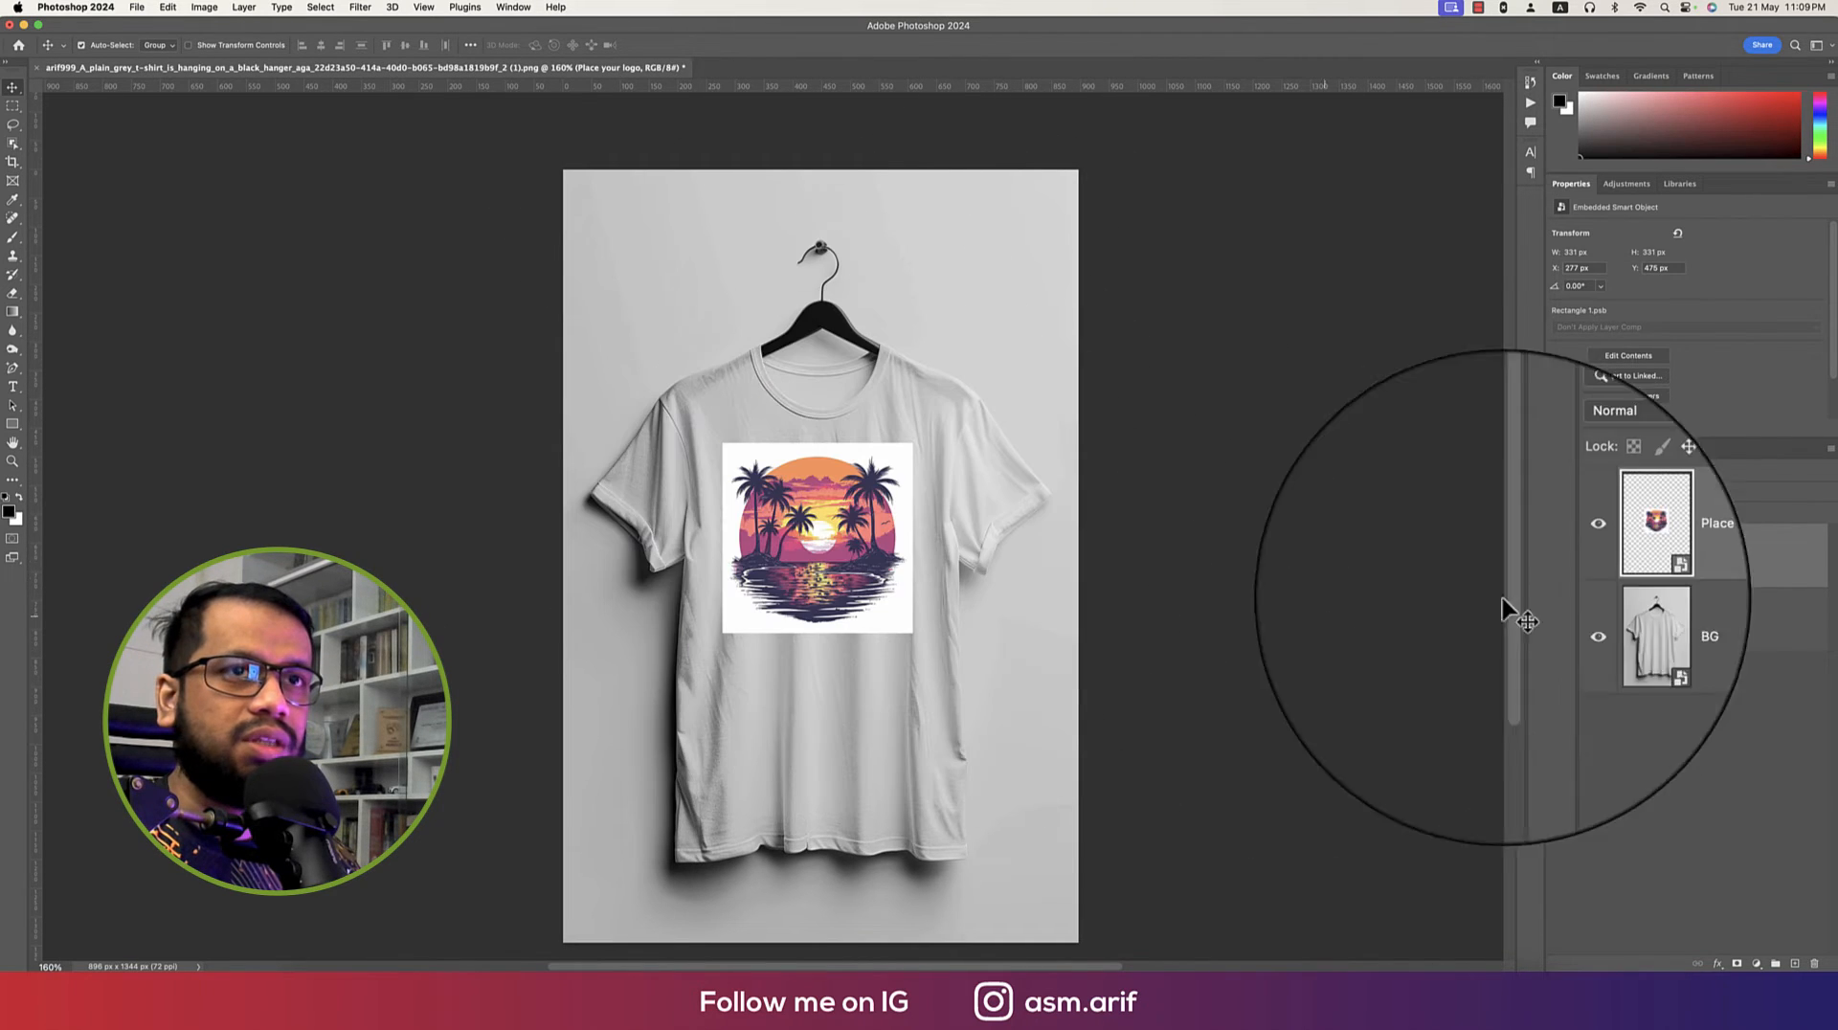
Step: Set the 'Place your logo' layer to Multiply and scale the design up to about 382 px
left_click(1613, 409)
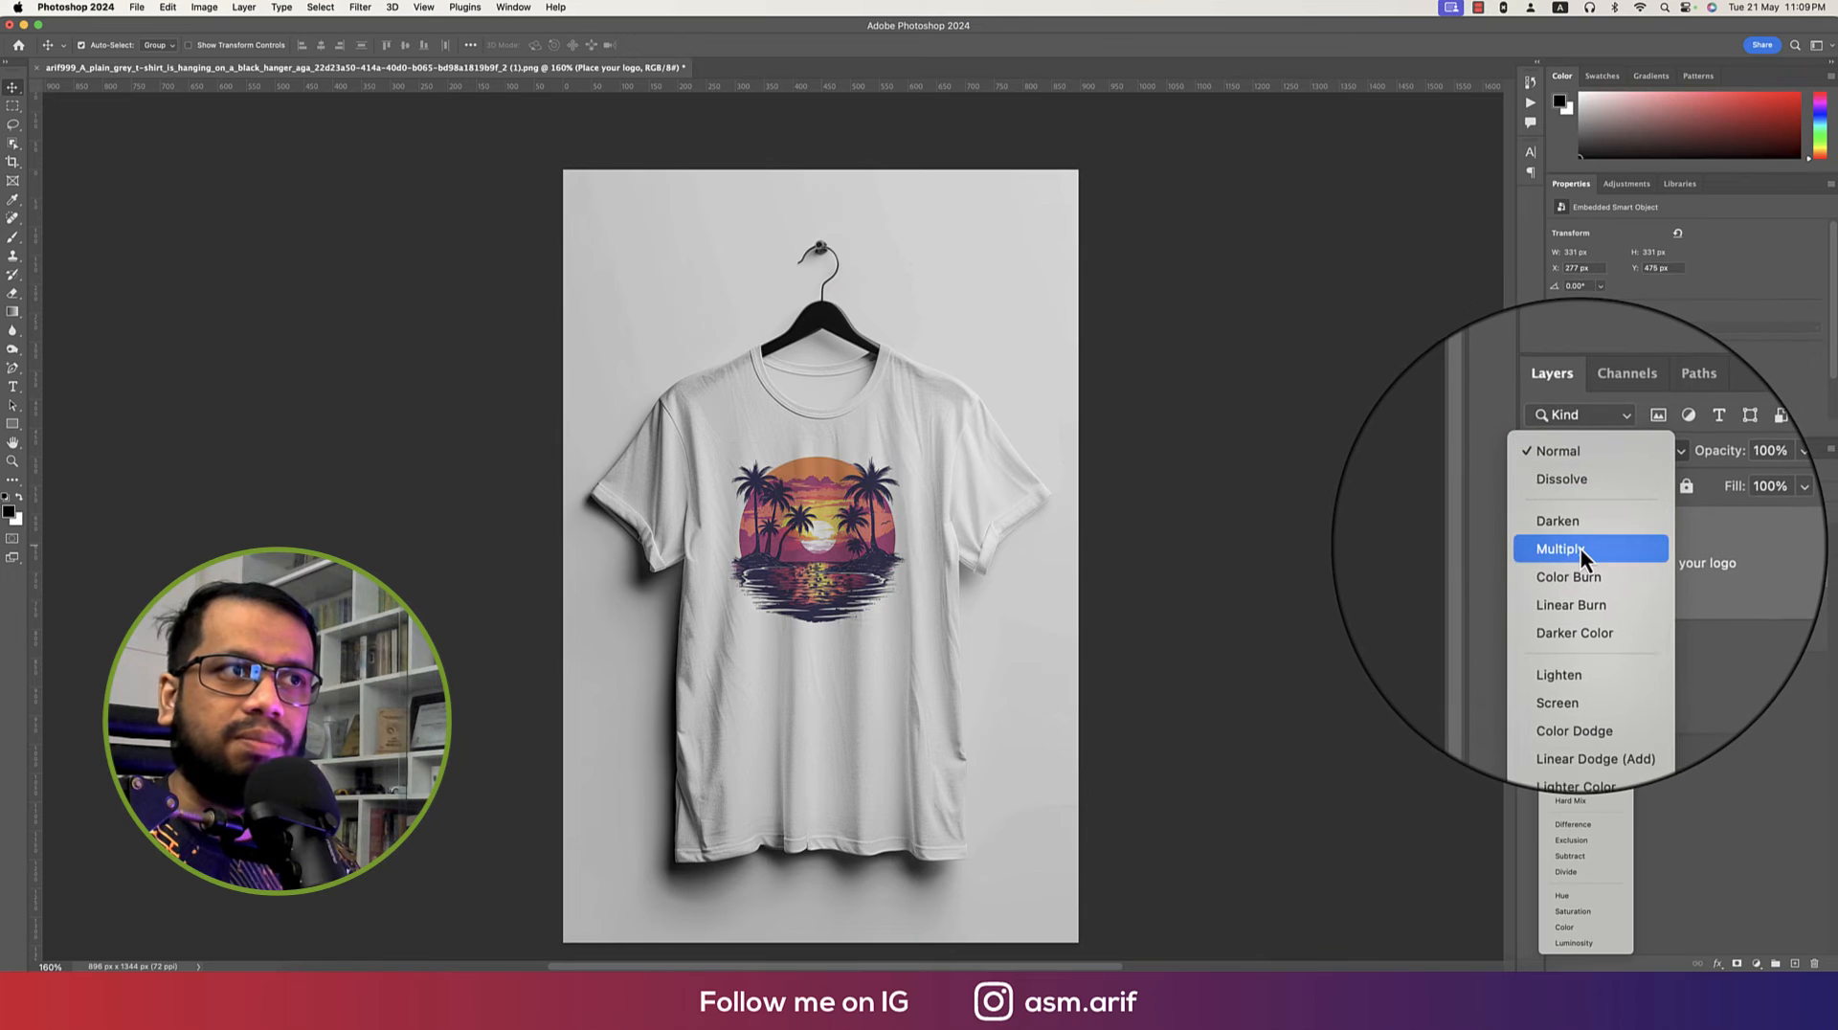
left_click(1560, 549)
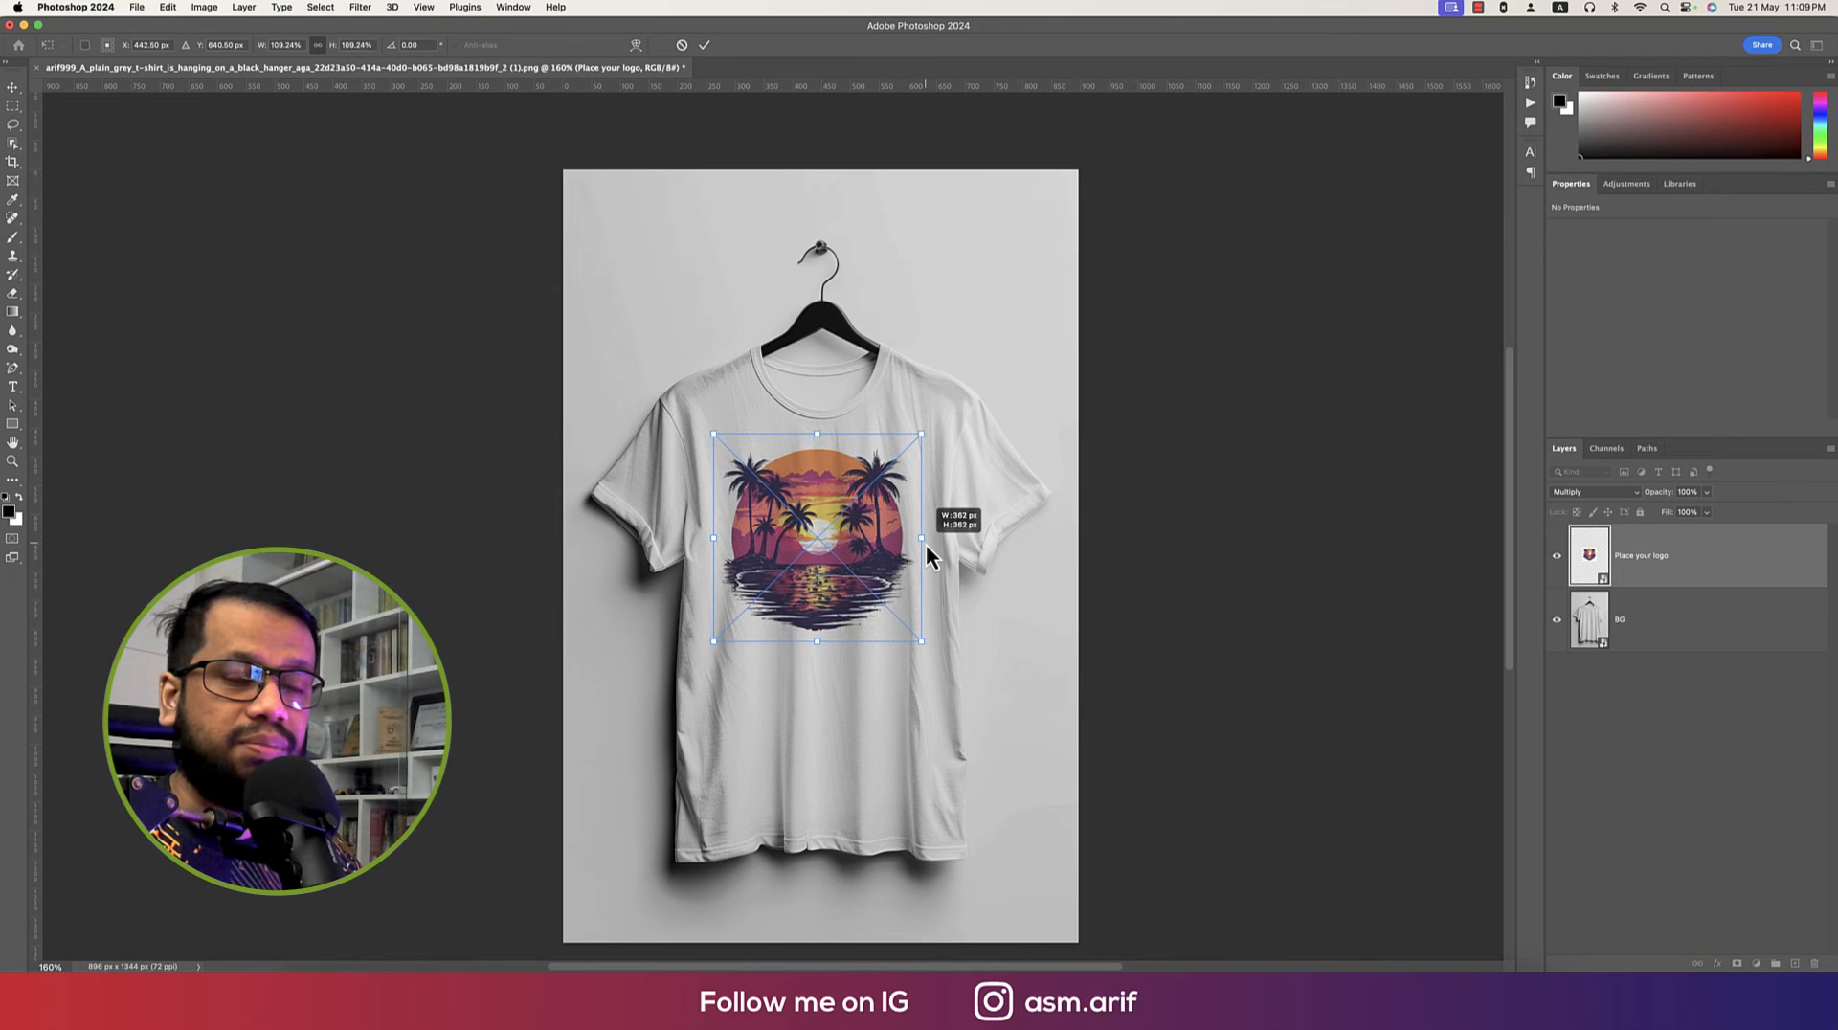
left_click_drag(920, 642, 926, 642)
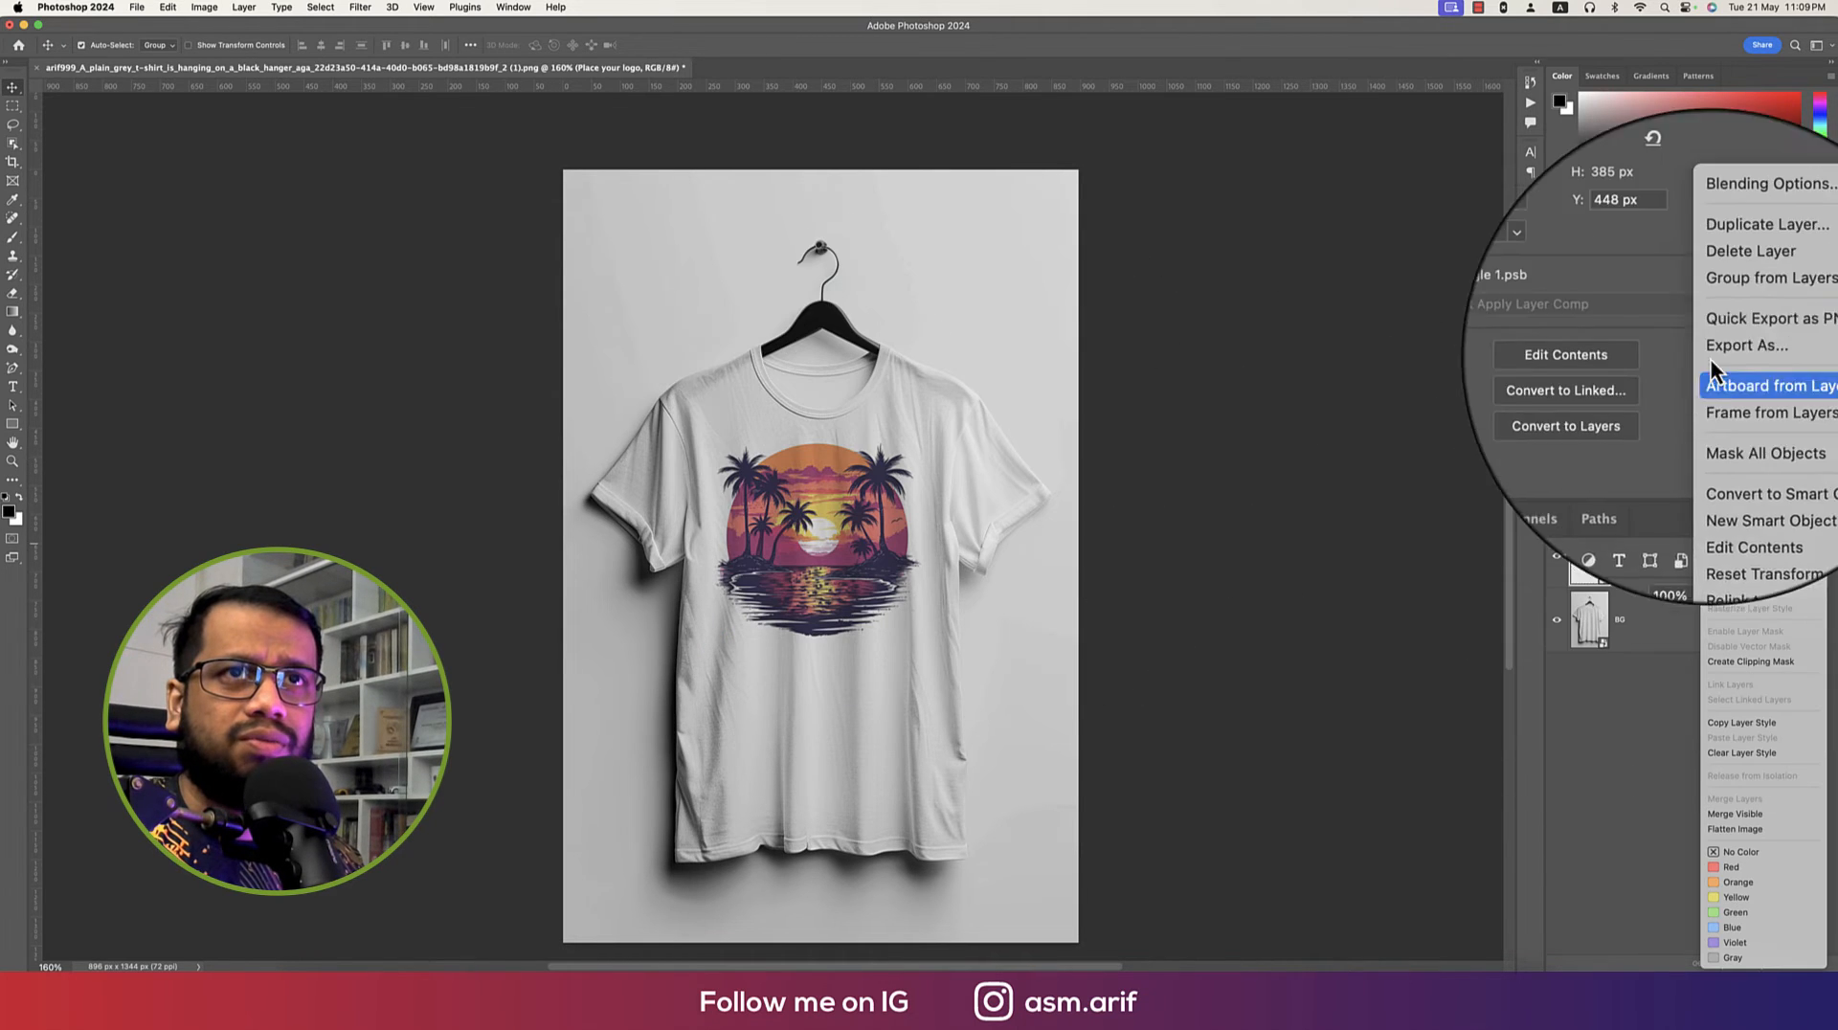
Step: Split the design layer's Underlying Layer Blend If slider to 186 so fabric folds show through
left_click(1771, 184)
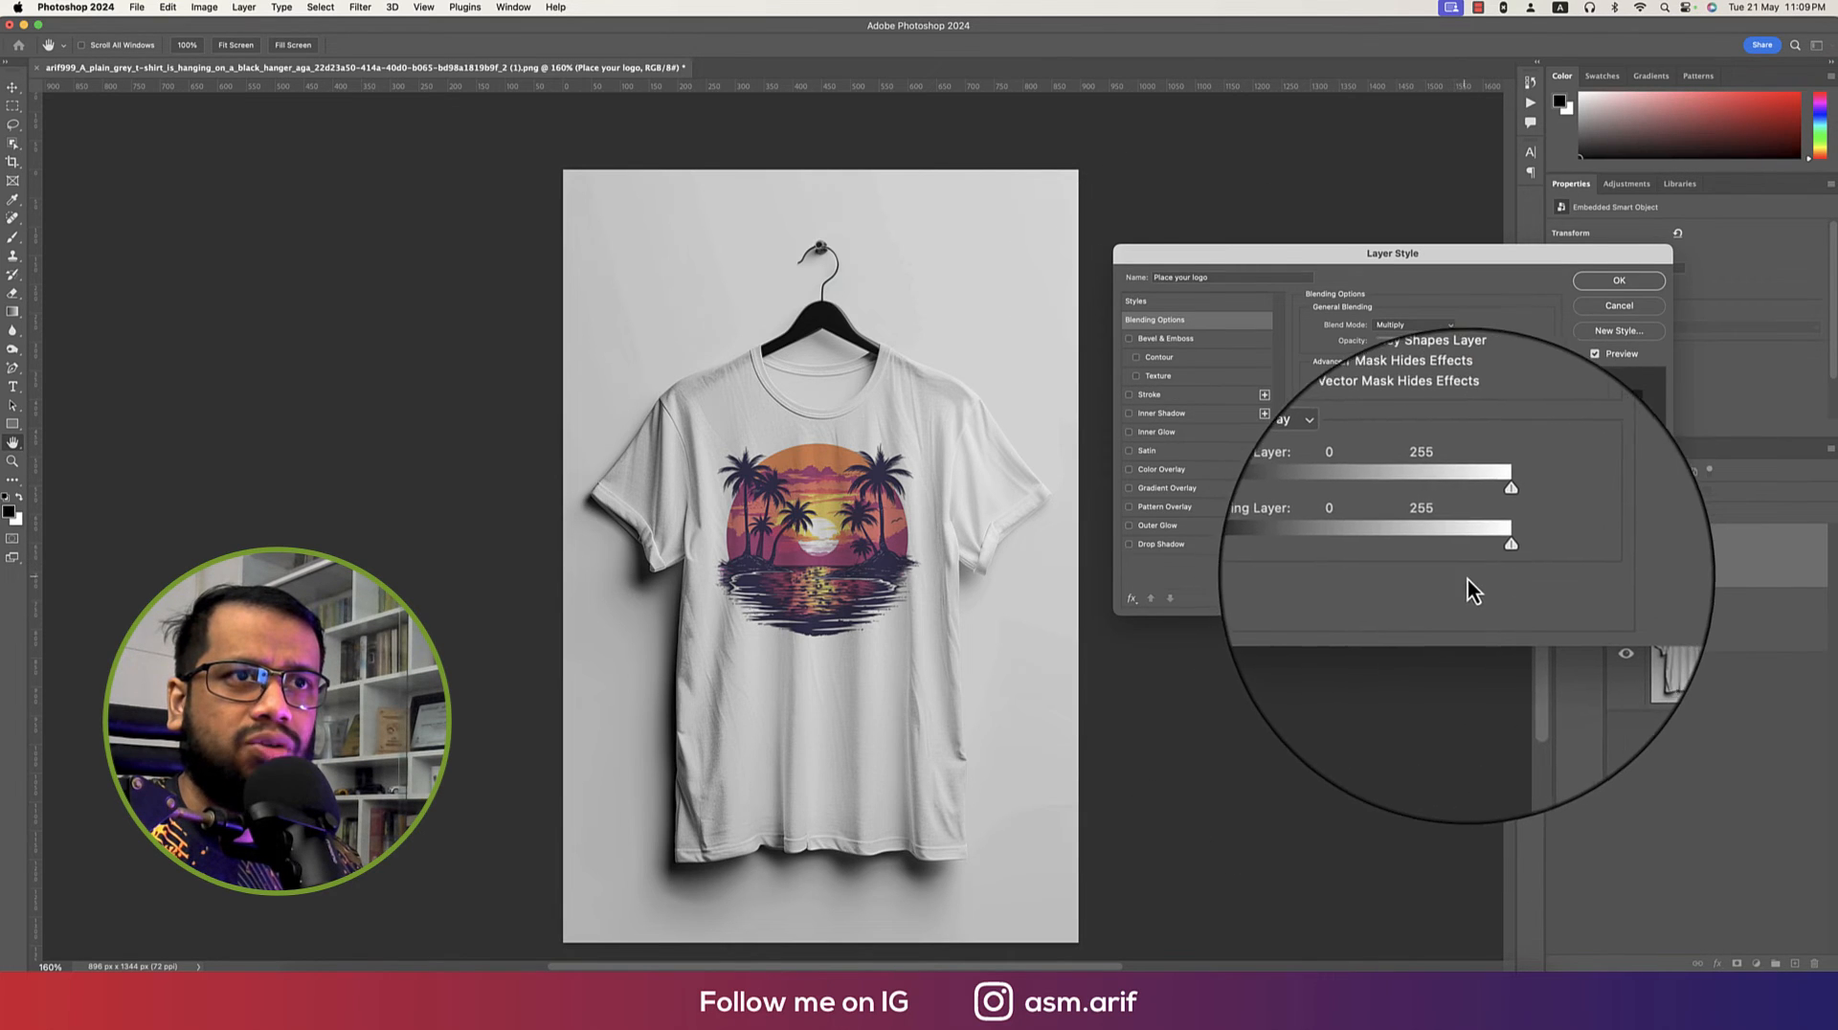
left_click_drag(1510, 542, 1492, 559)
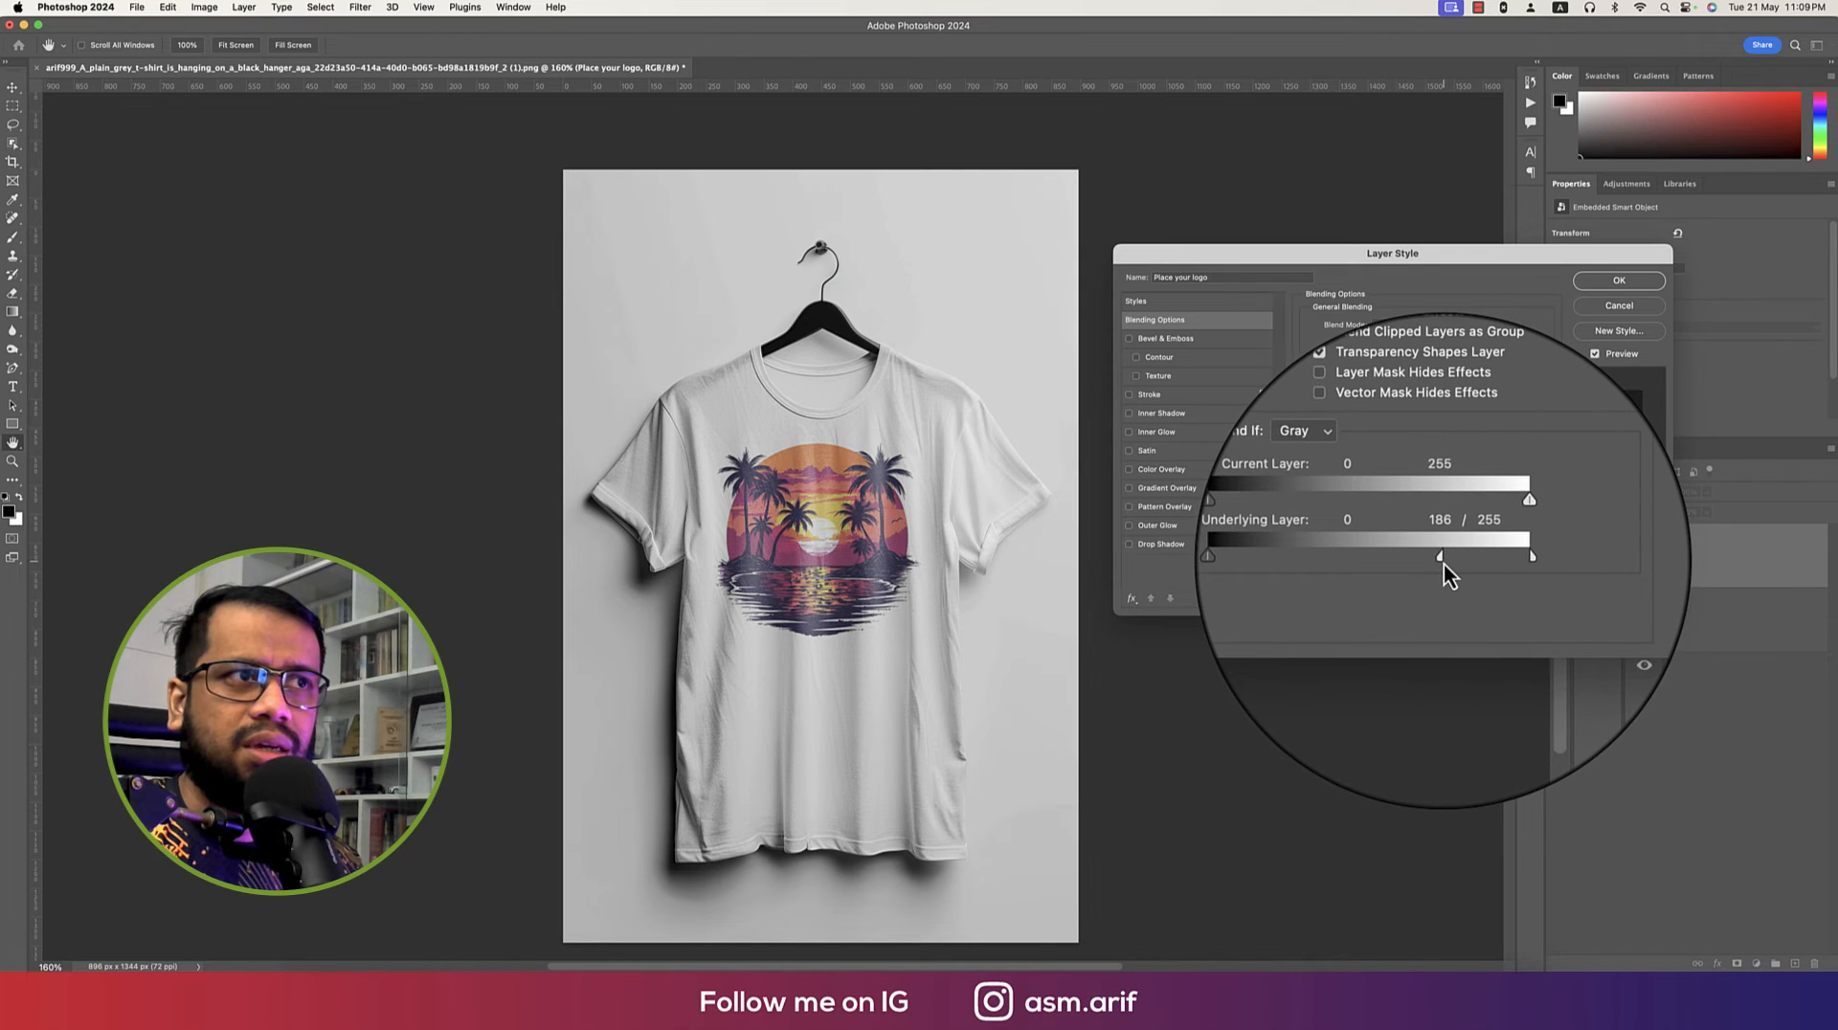
left_click(1617, 280)
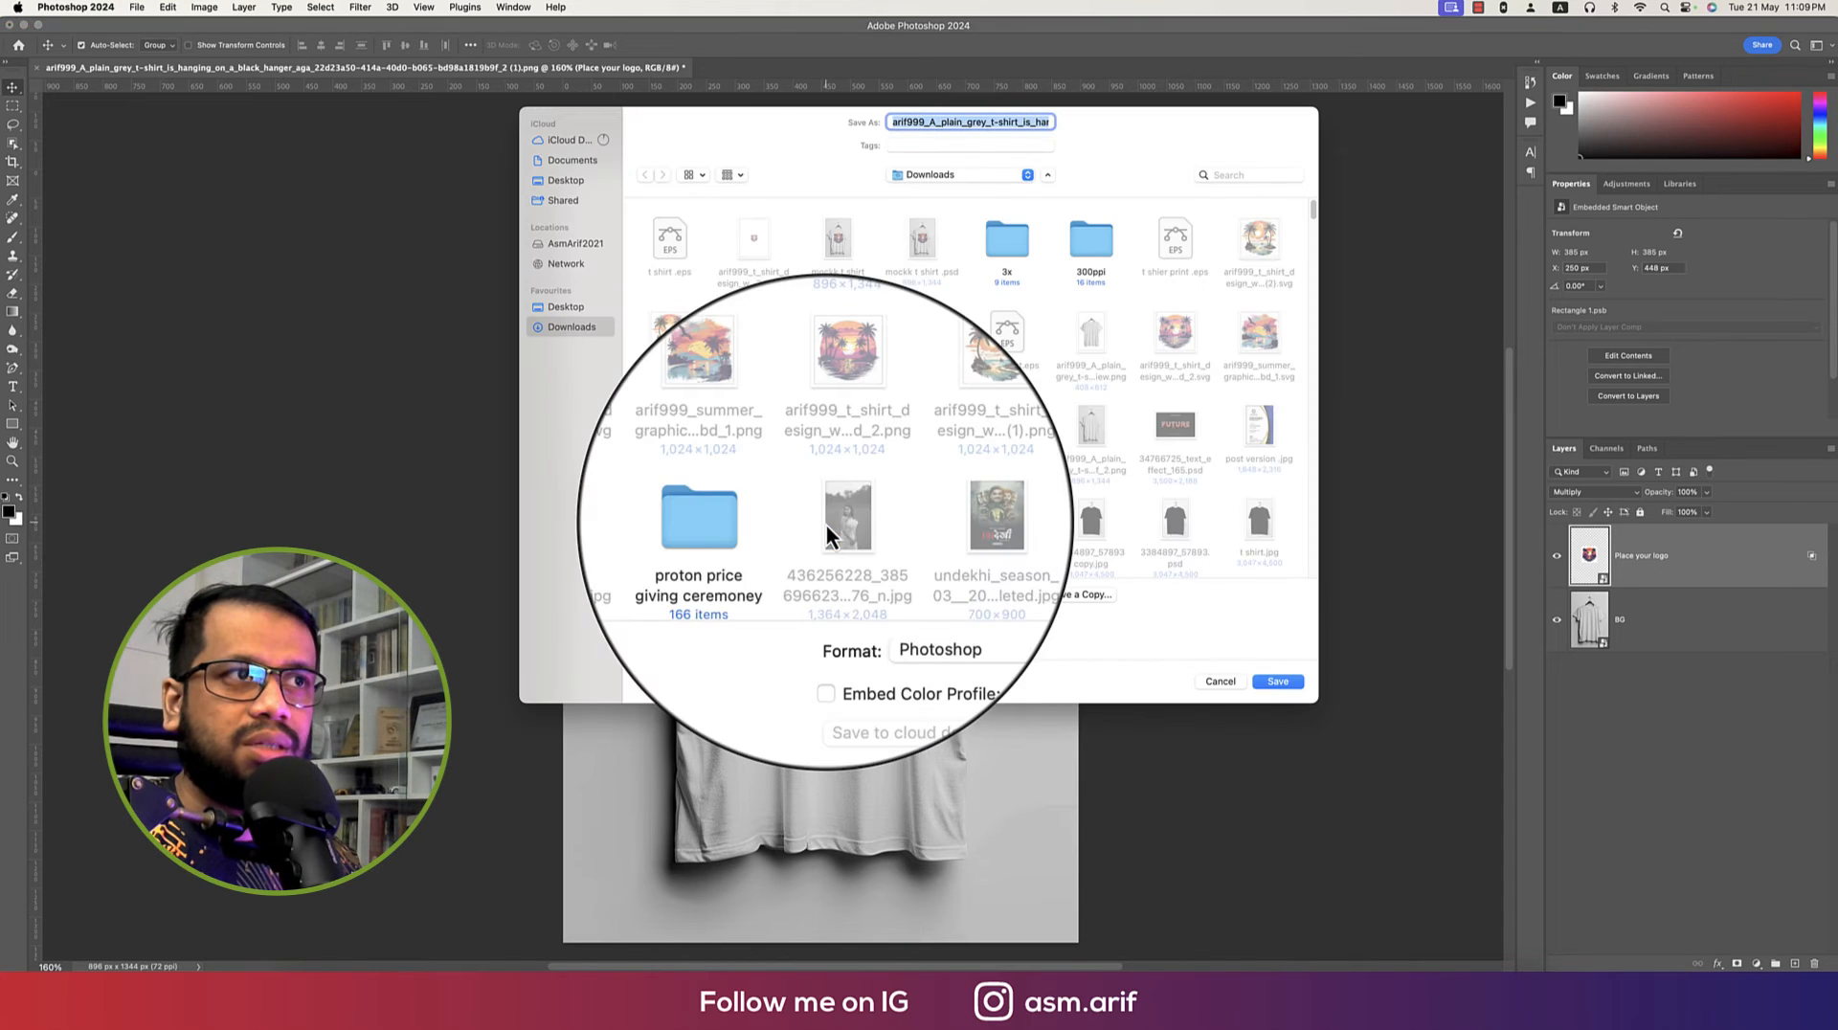
Step: Save the mockup in JPEG format as mock.jpg in Downloads
left_click(1218, 681)
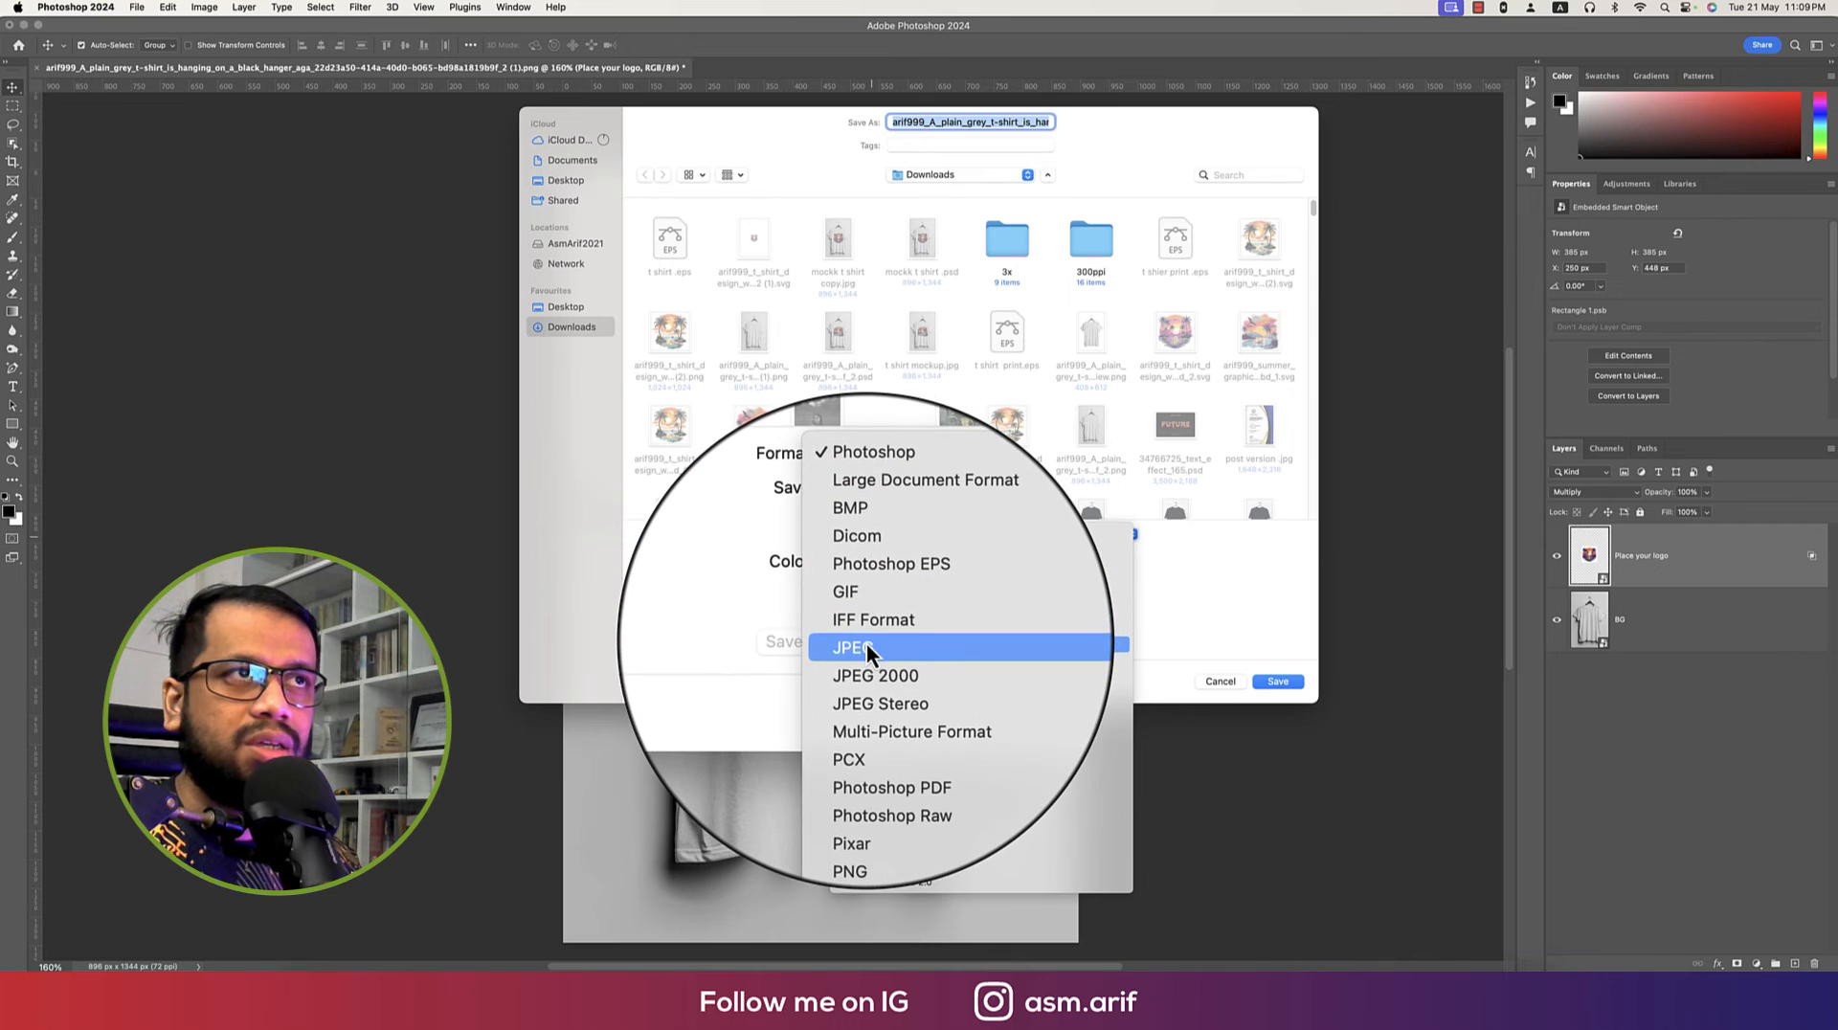
left_click(851, 645)
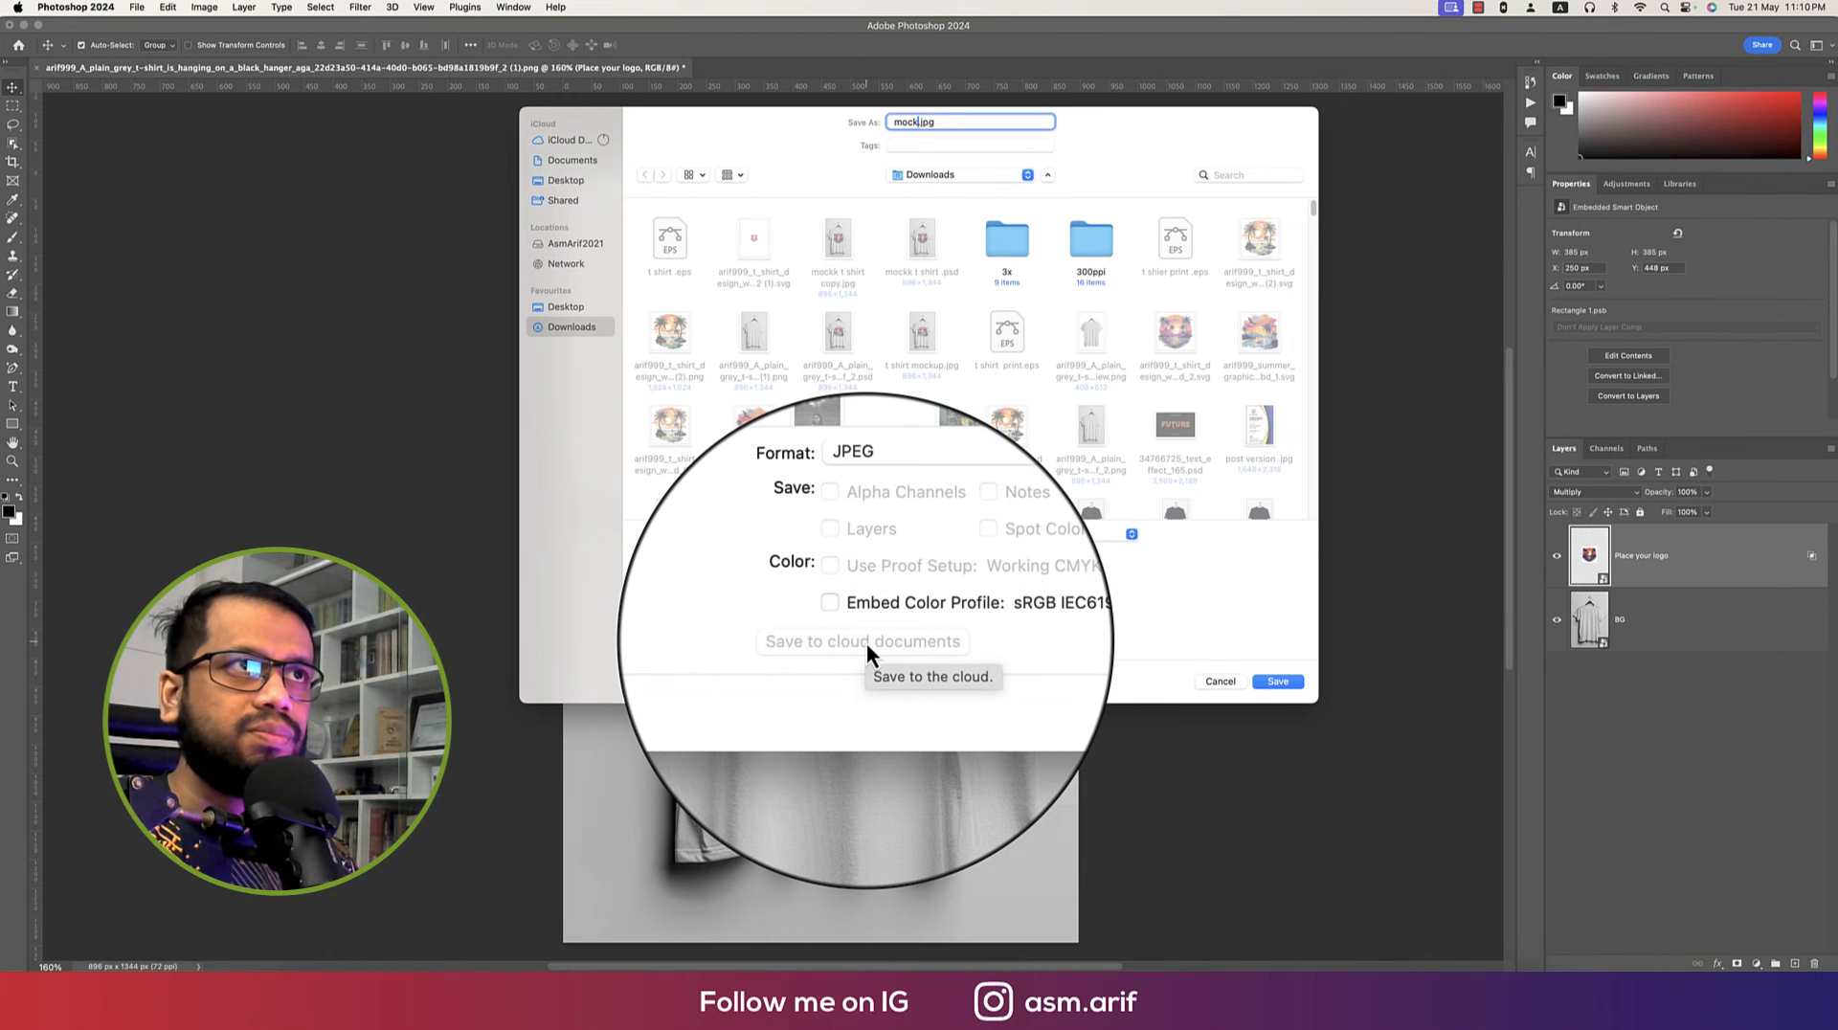
left_click(1276, 680)
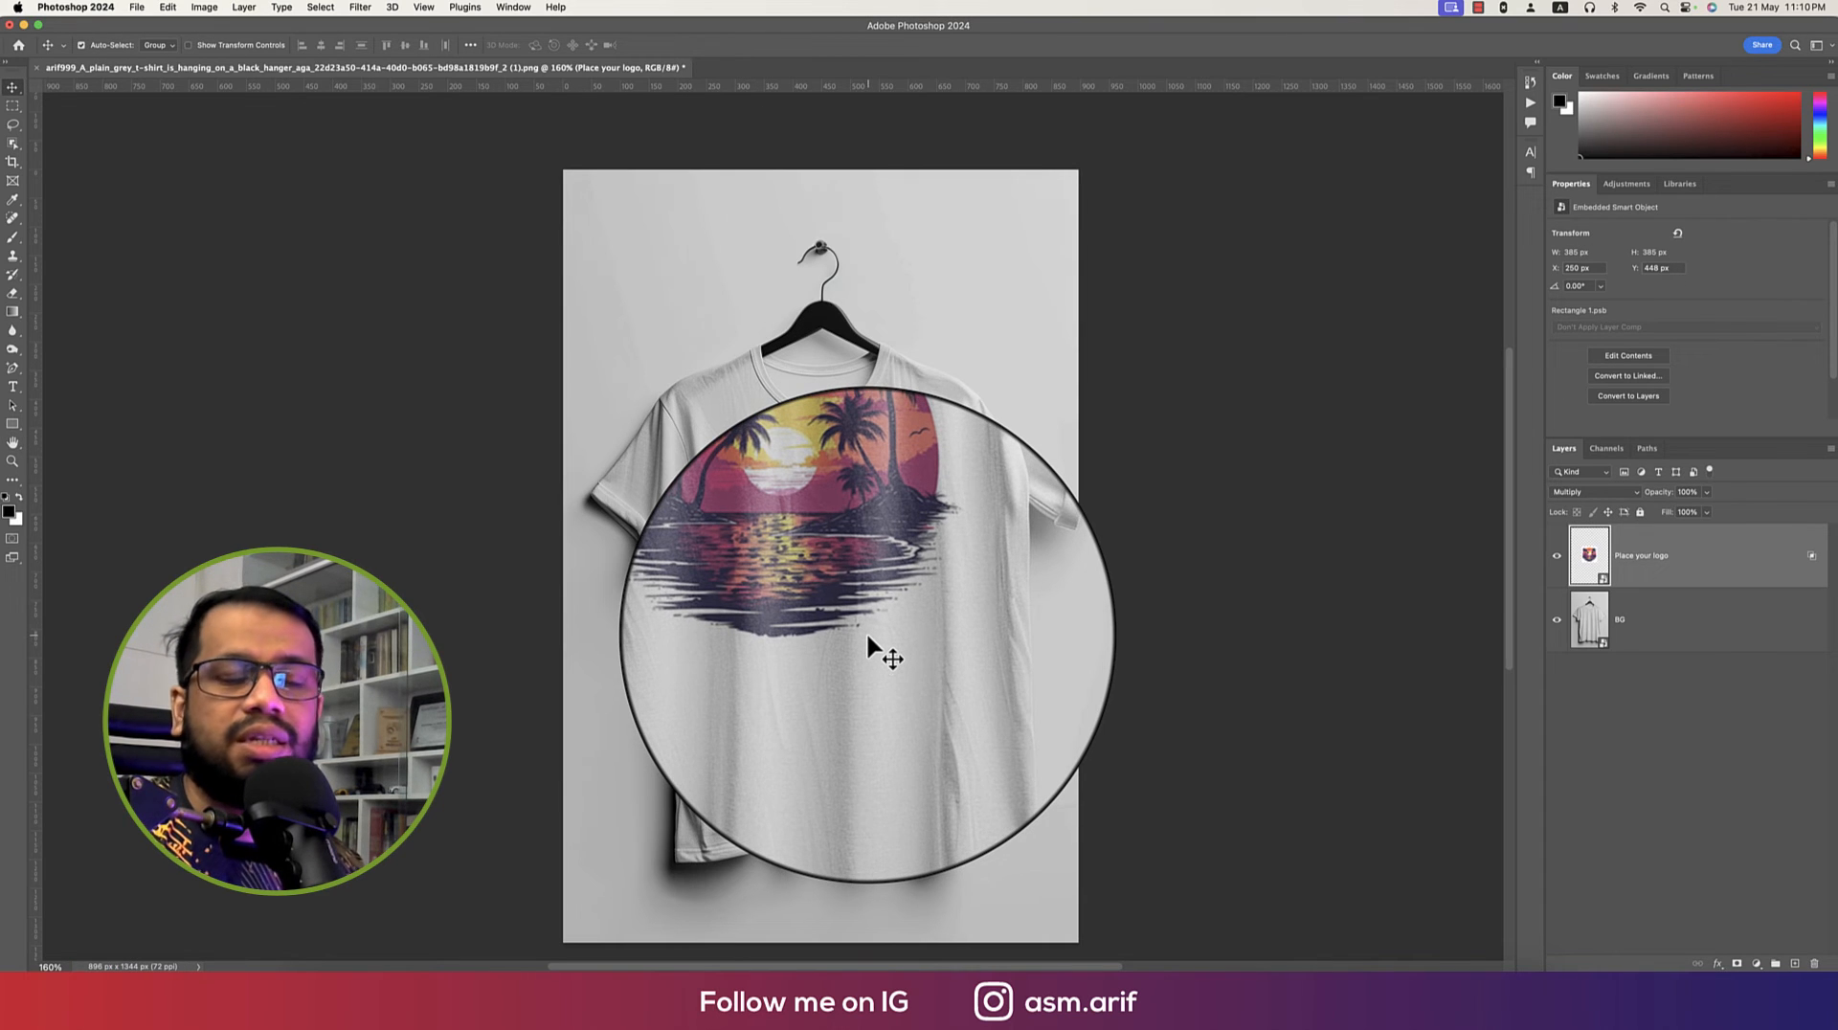